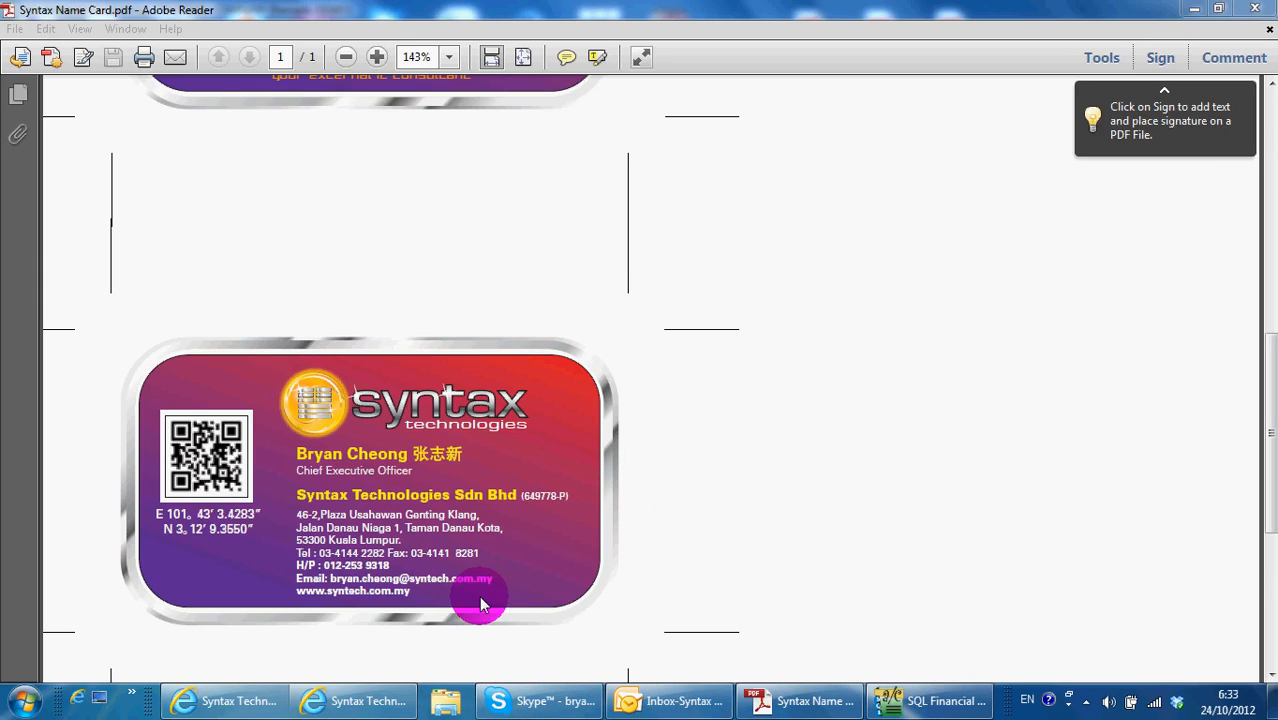
mouse_move(350, 630)
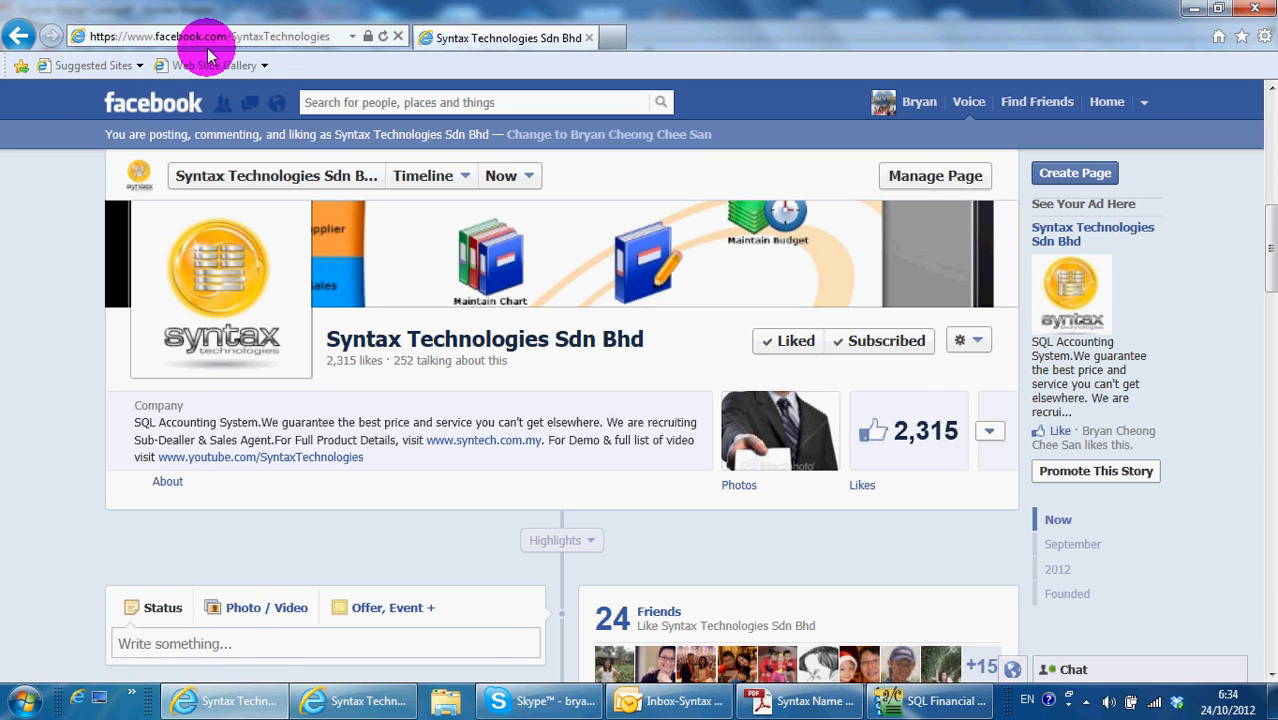
mouse_move(498, 213)
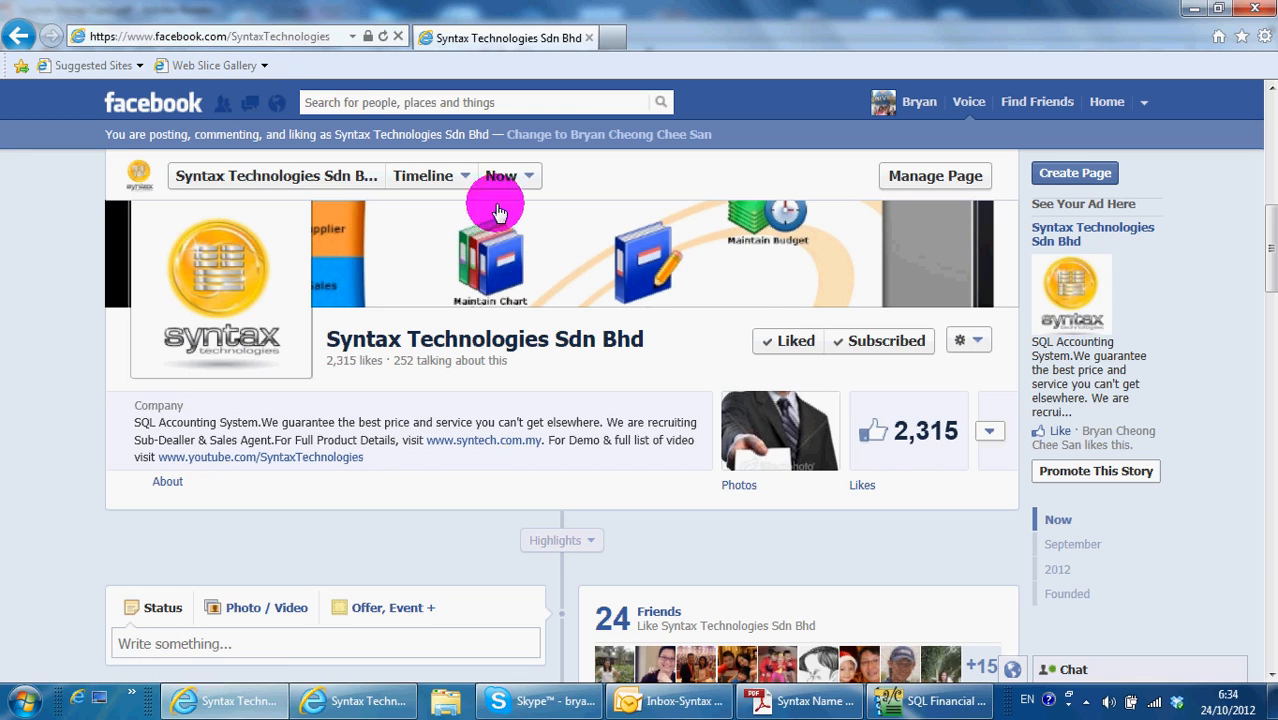
mouse_move(57, 447)
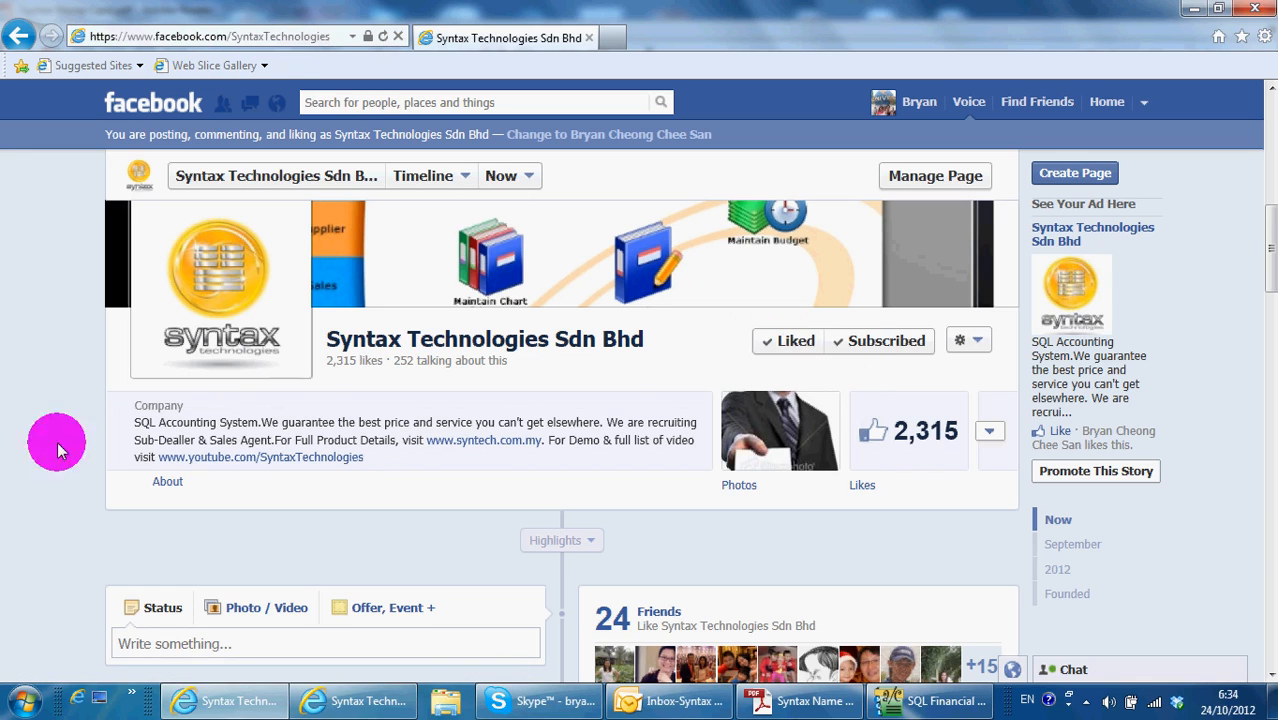
Step: Browse the Syntax Technologies channel's video list of SQL Accounting and Payroll lessons
scroll("down", 3)
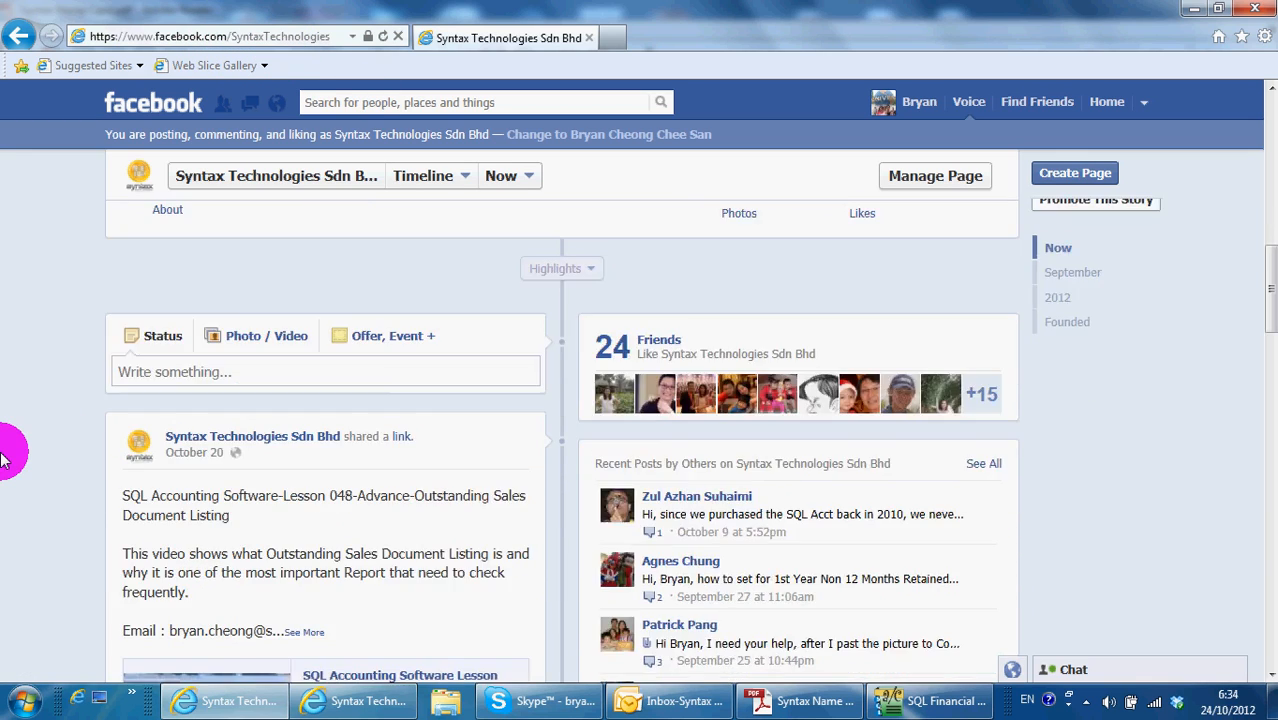
scroll("down", 3)
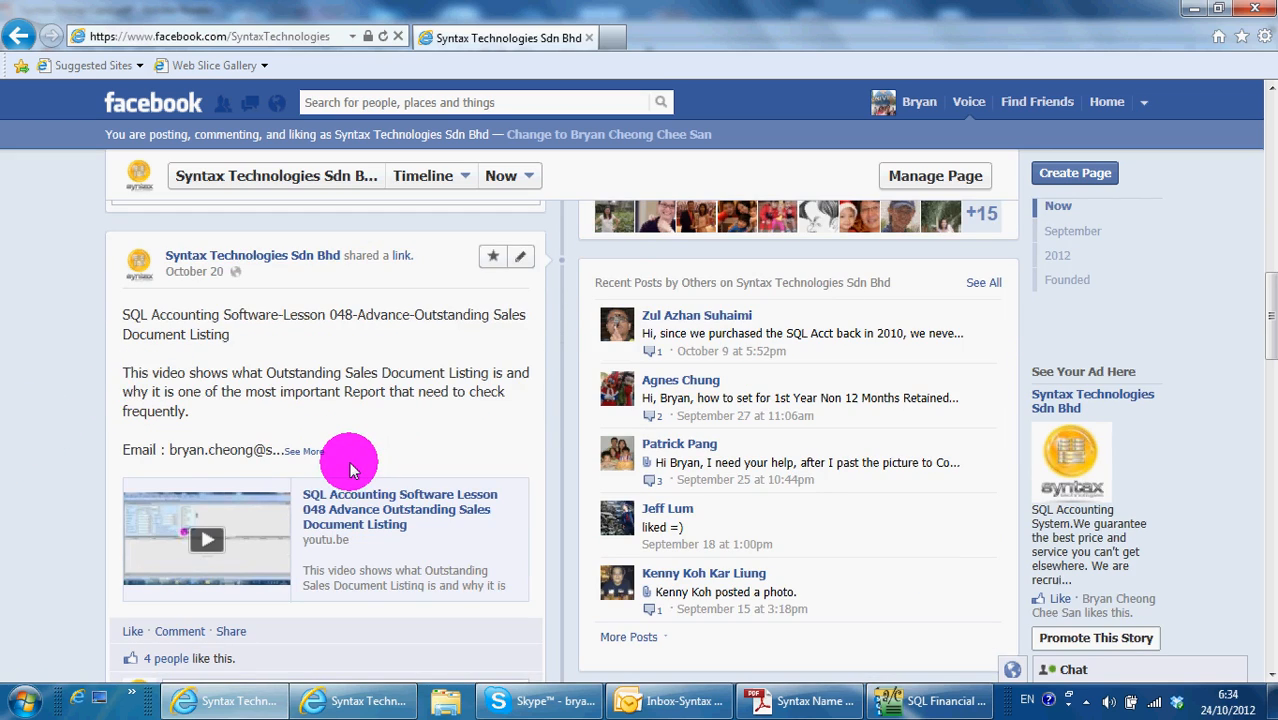
scroll("up", 3)
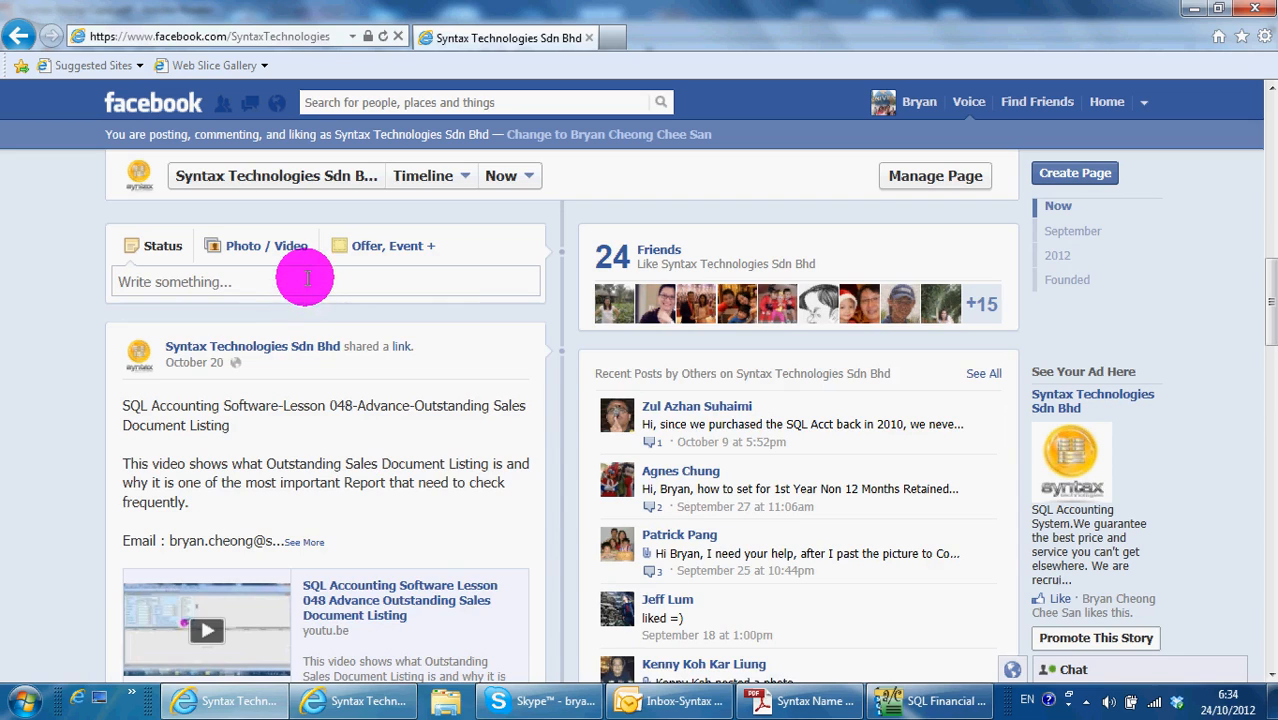
left_click(300, 281)
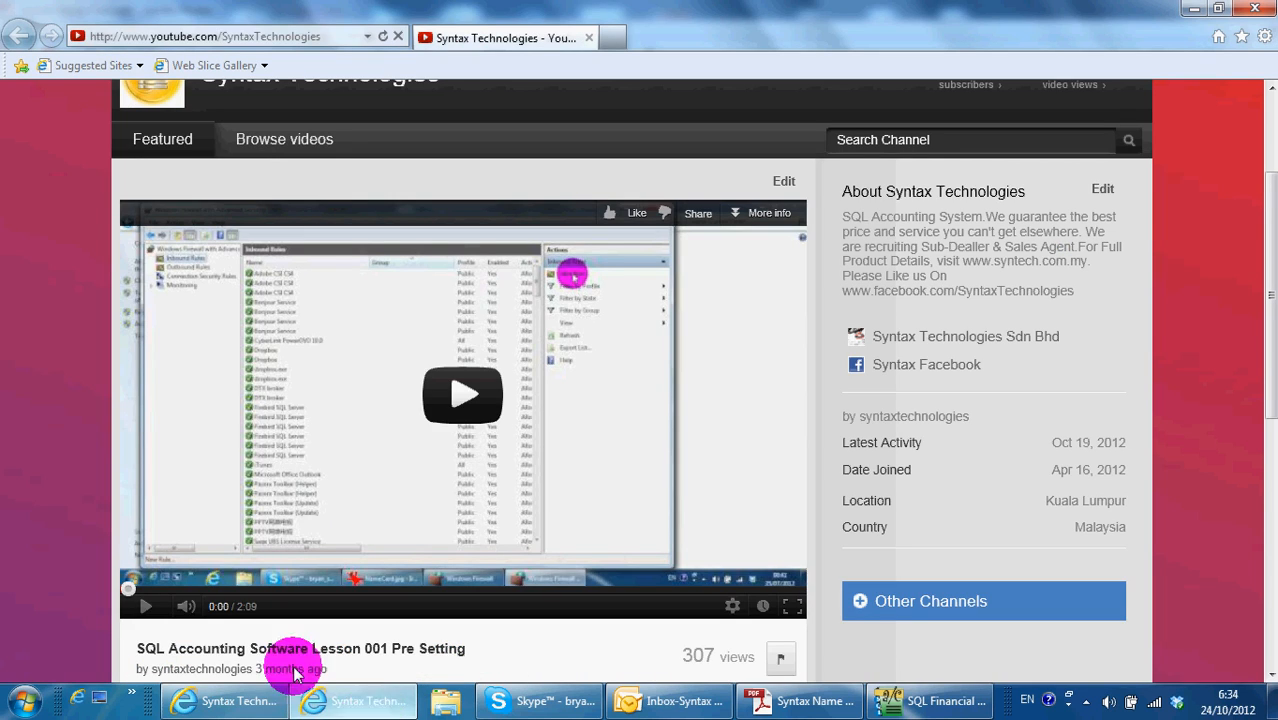
mouse_move(185, 35)
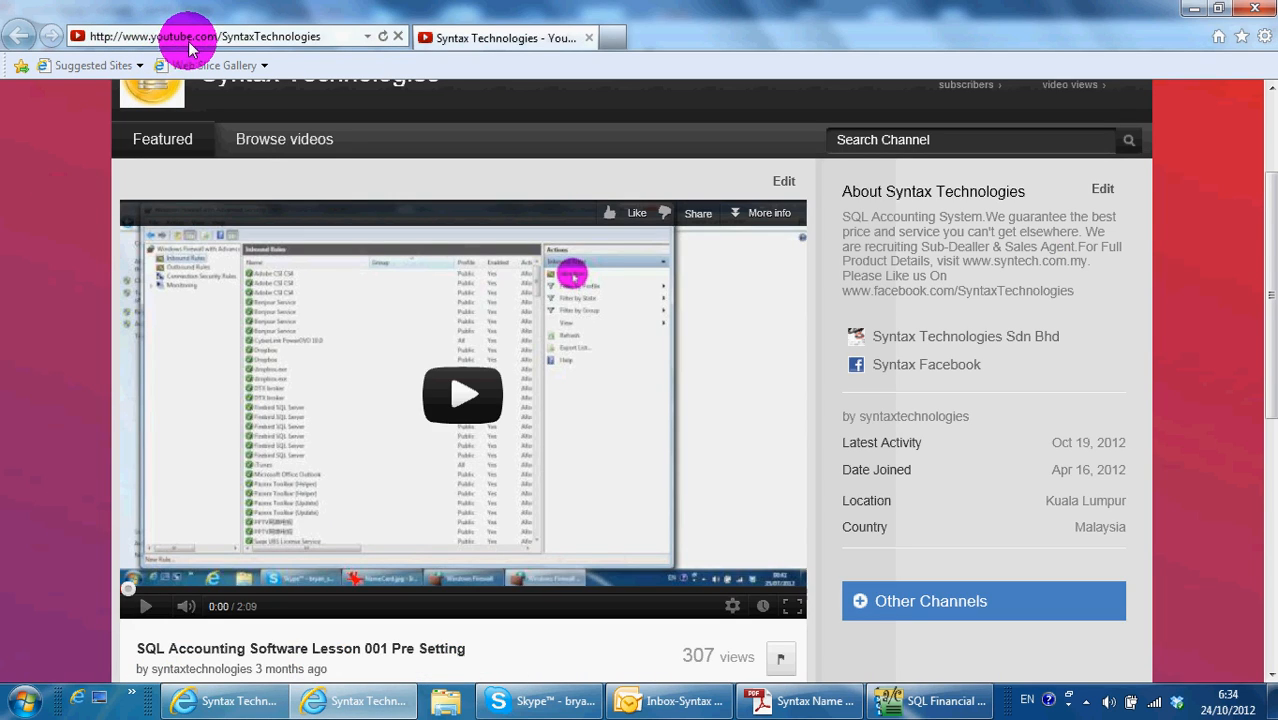
mouse_move(289, 133)
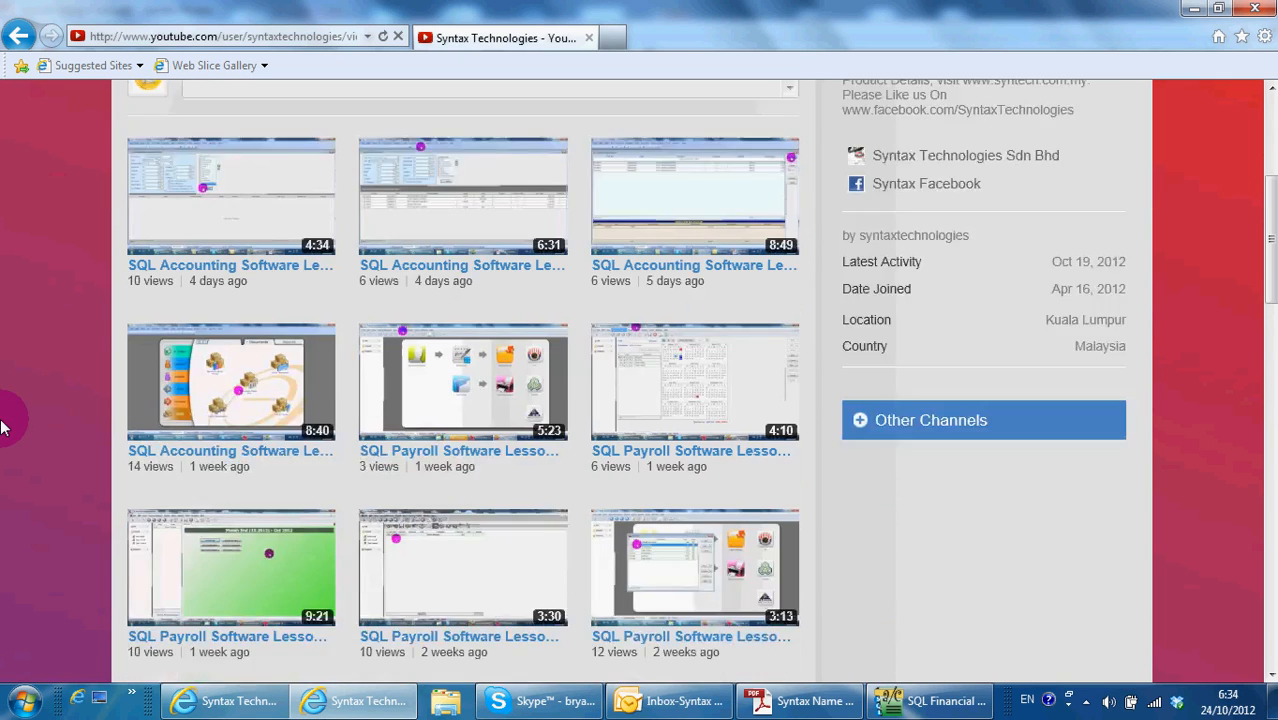
scroll("down", 3)
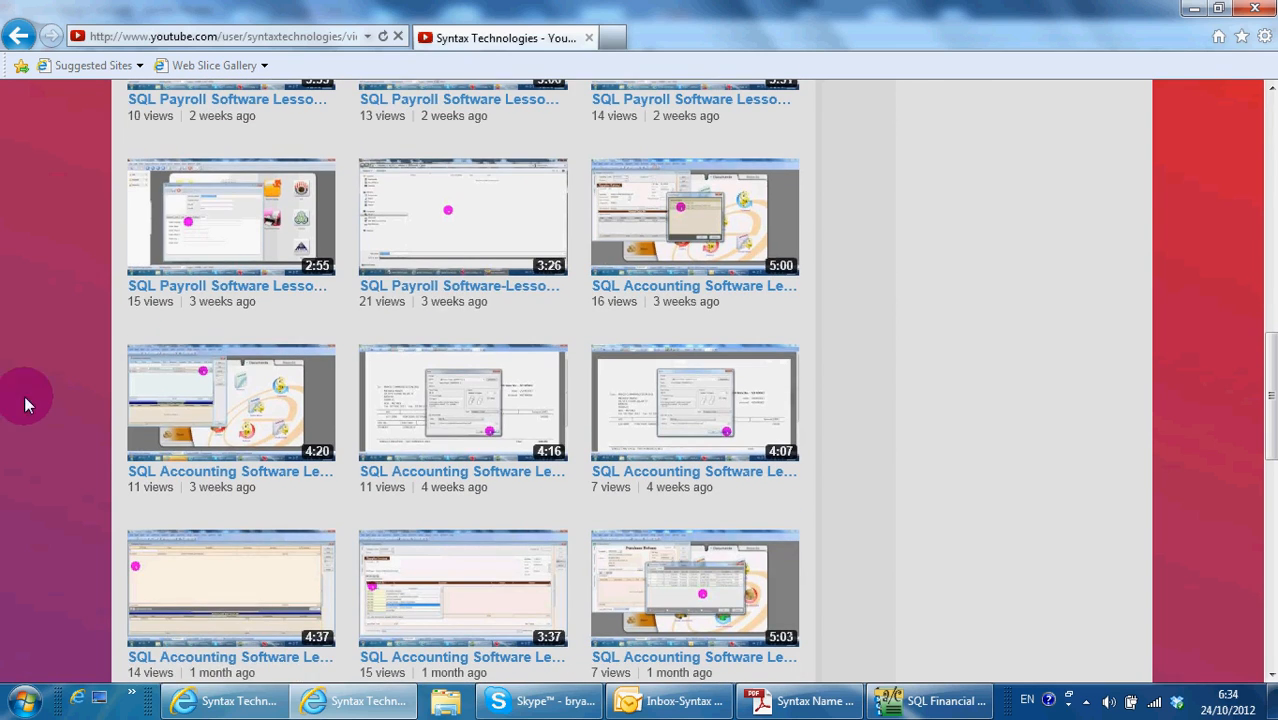
mouse_move(458, 285)
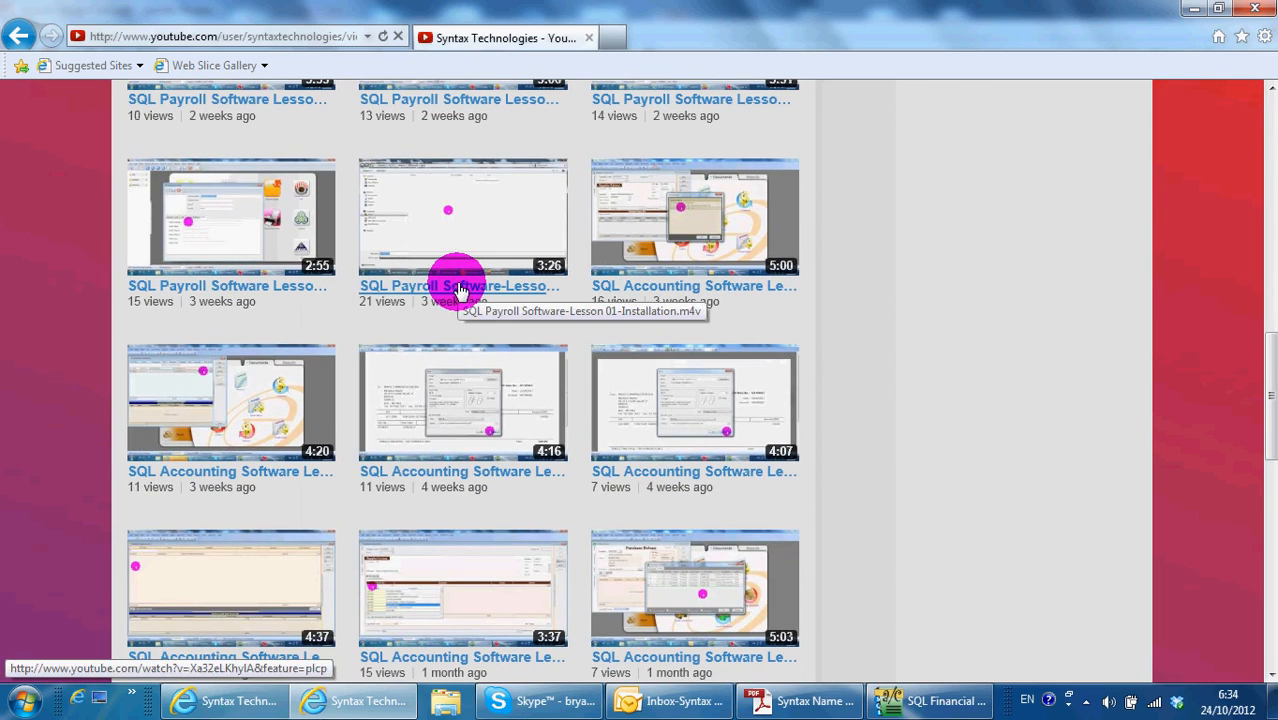
mouse_move(433, 472)
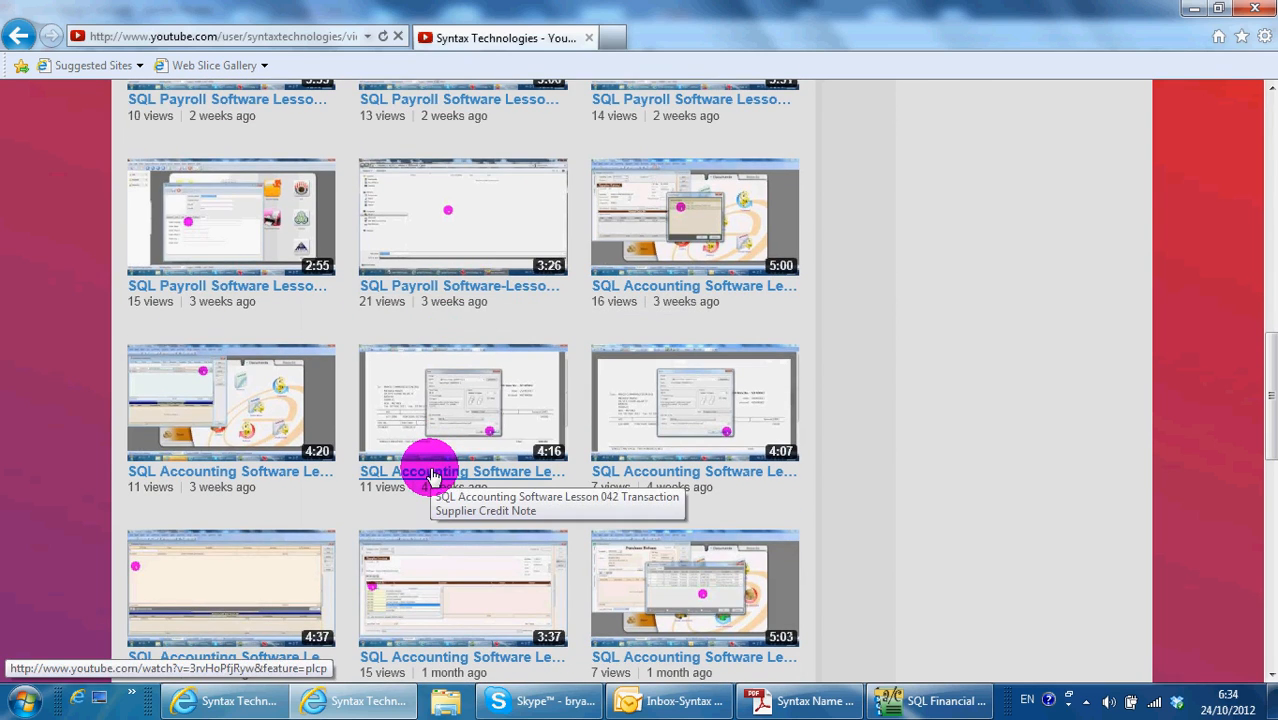
mouse_move(851, 594)
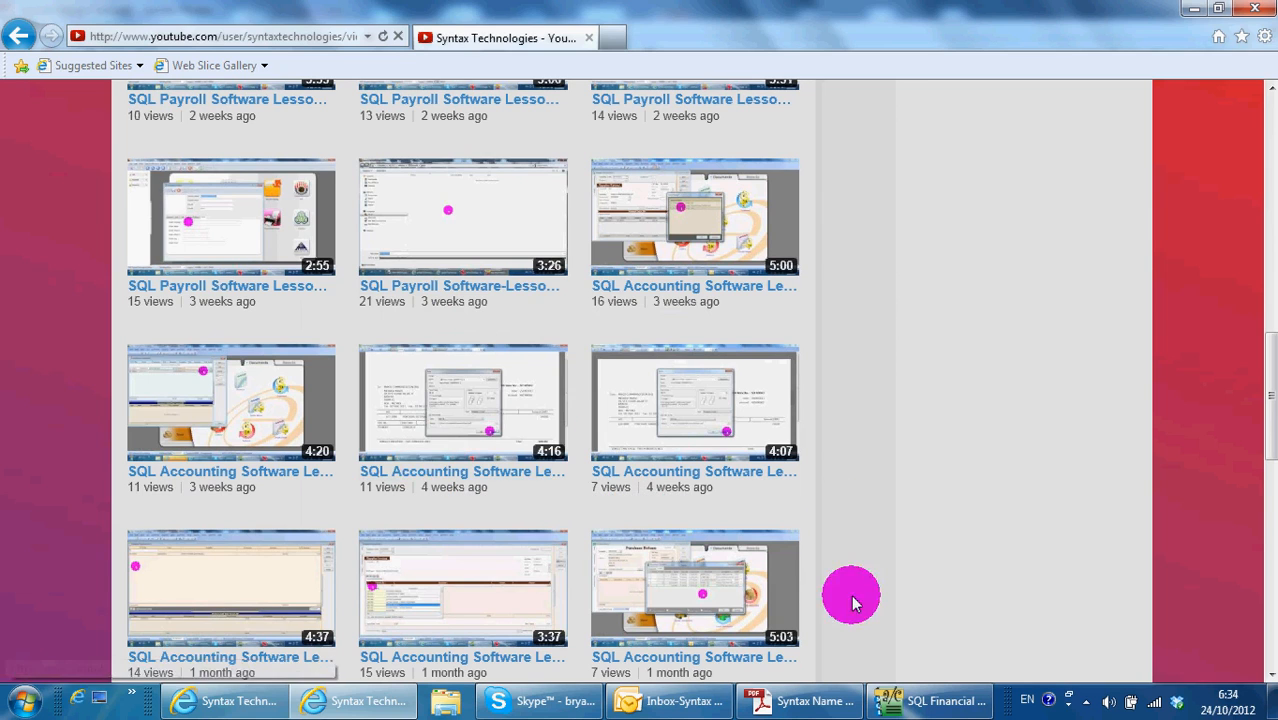
Step: Generate the Sales Picking List from 01/10/2004 to 31/10/2012, showing 21 invoice lines by stock group
left_click(937, 700)
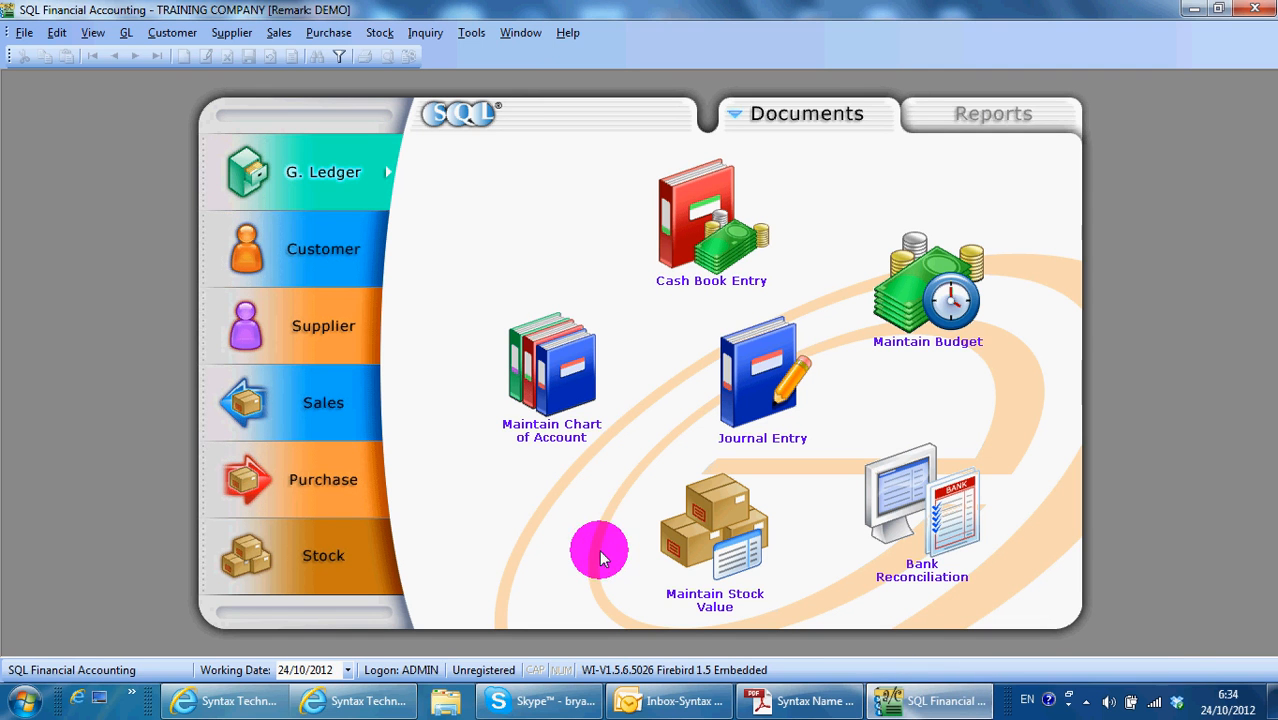
mouse_move(340, 105)
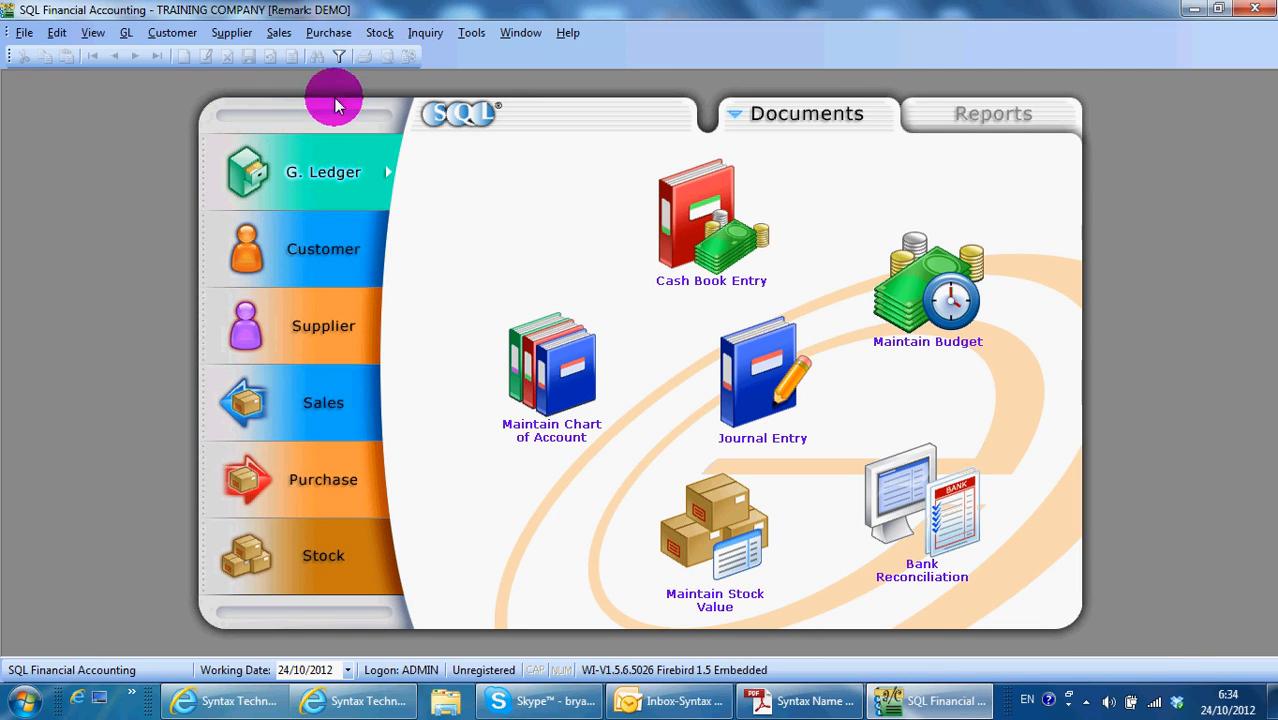
left_click(278, 33)
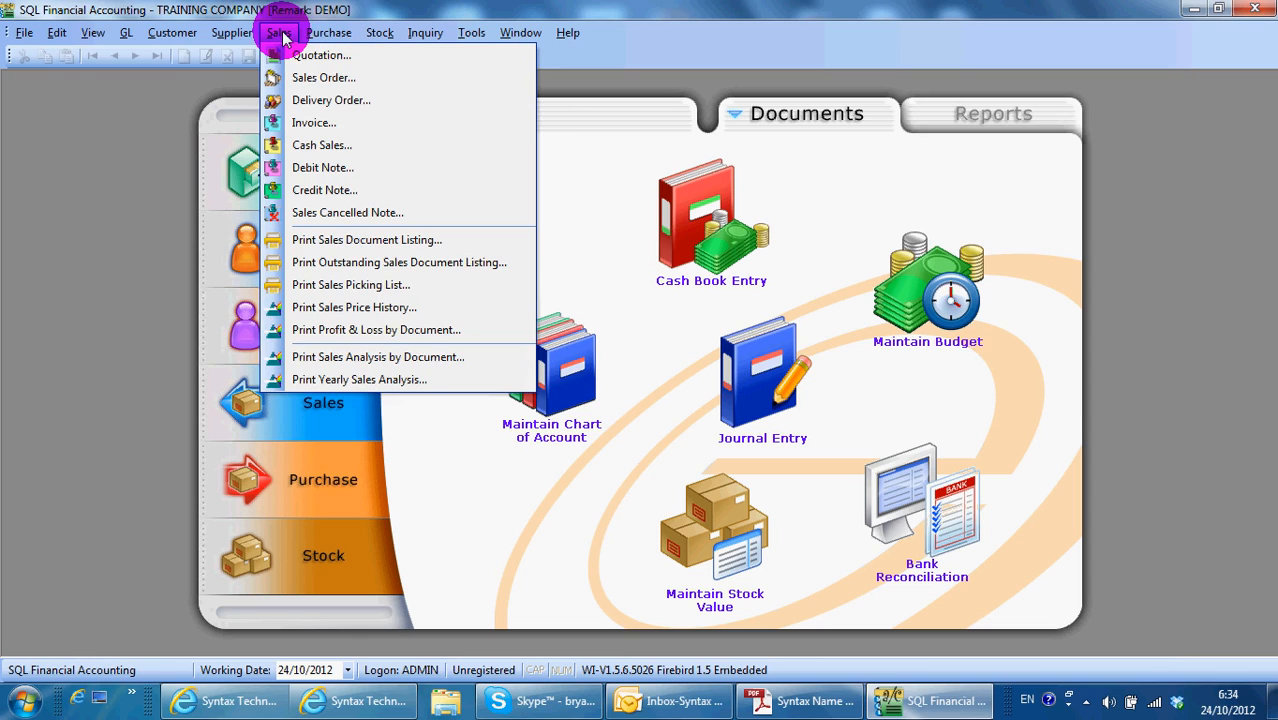
mouse_move(375, 262)
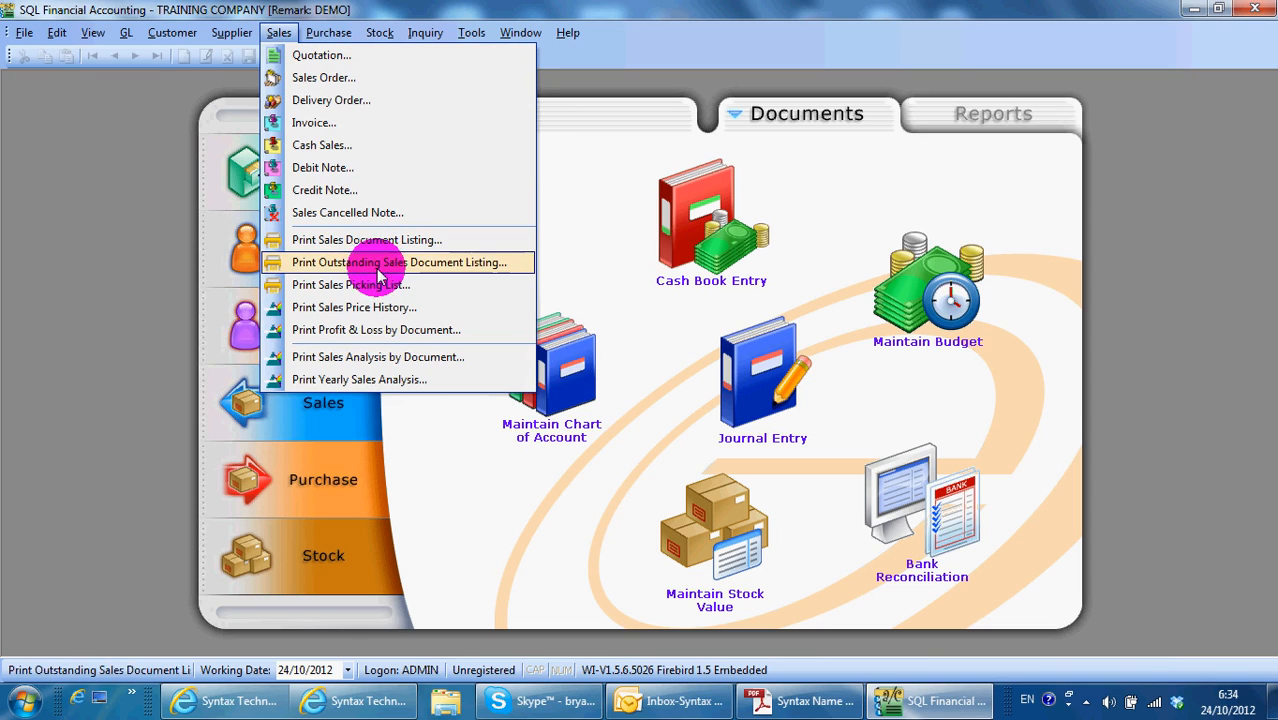
mouse_move(390, 291)
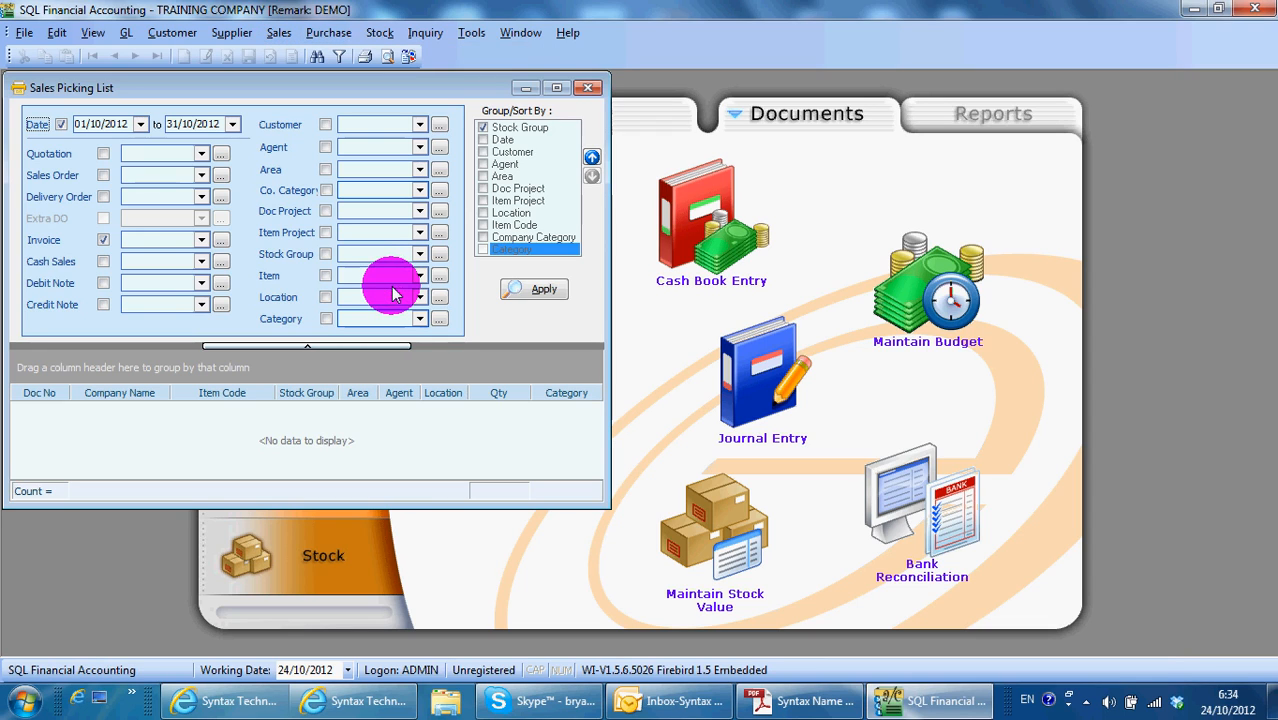
mouse_move(375, 272)
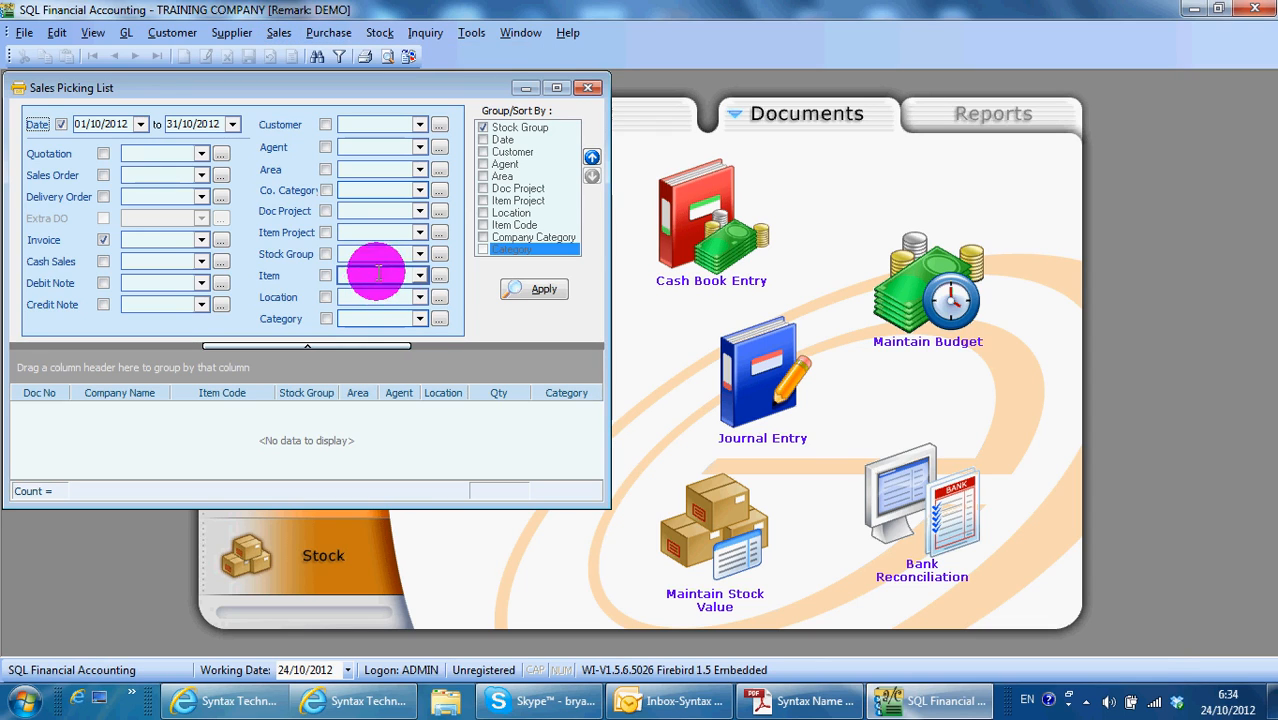
mouse_move(454, 293)
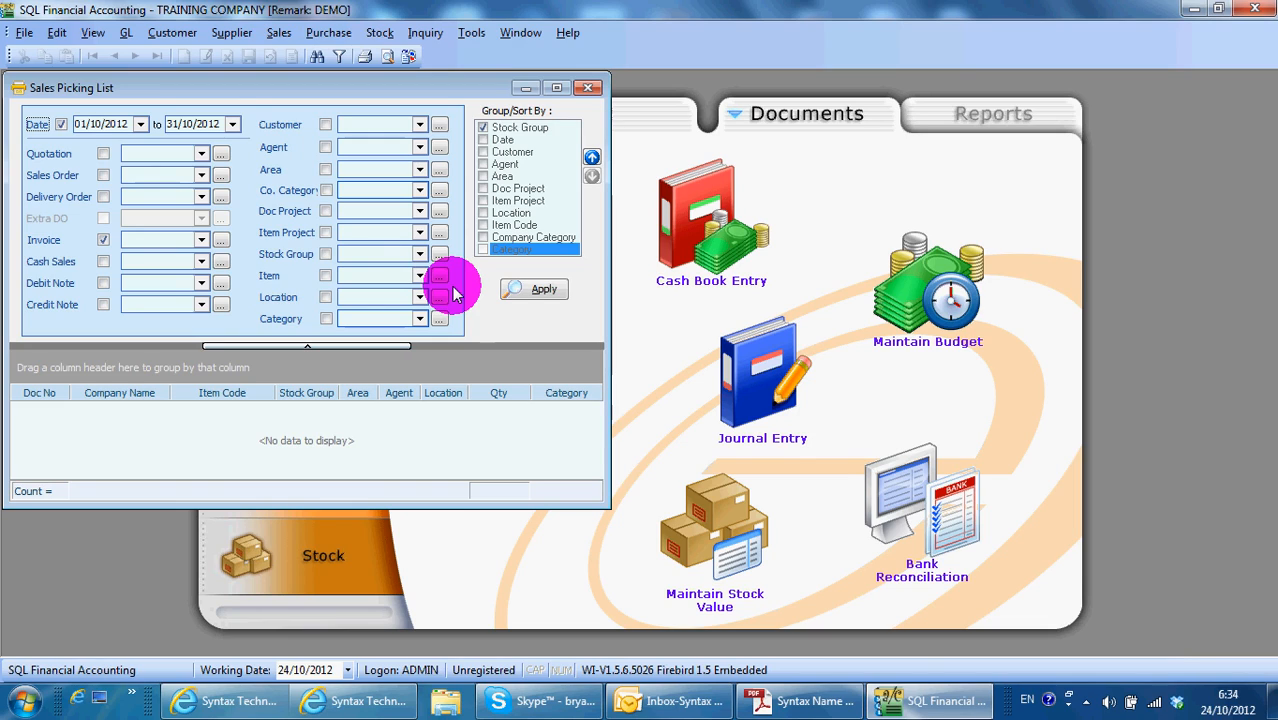
mouse_move(524, 291)
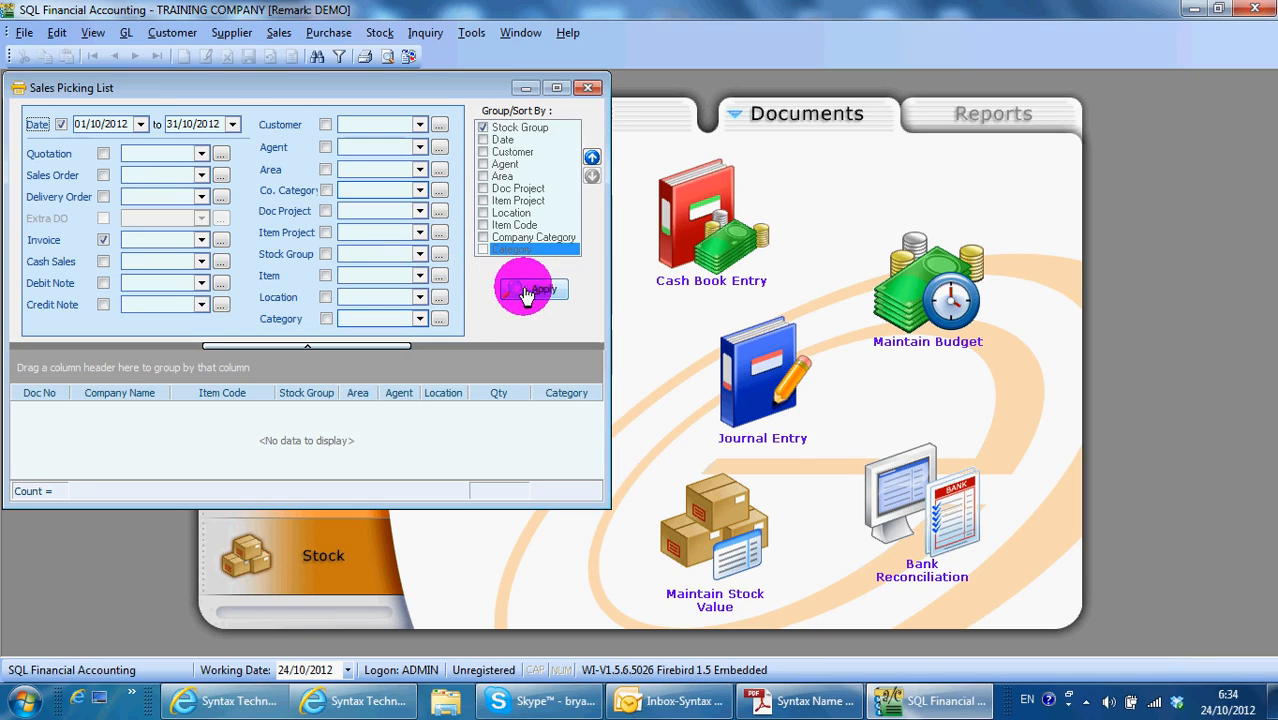
left_click(533, 289)
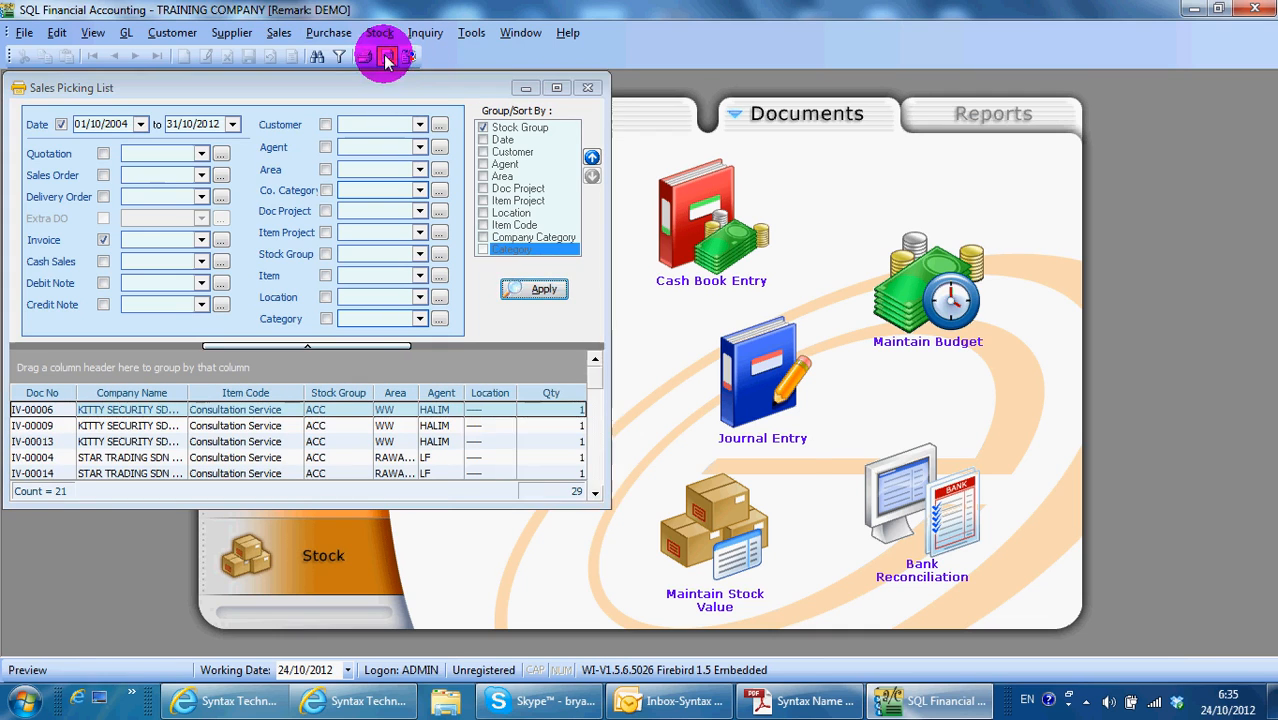
Step: Preview the Sales Picking List down to its summary totalling 6 items
left_click(533, 289)
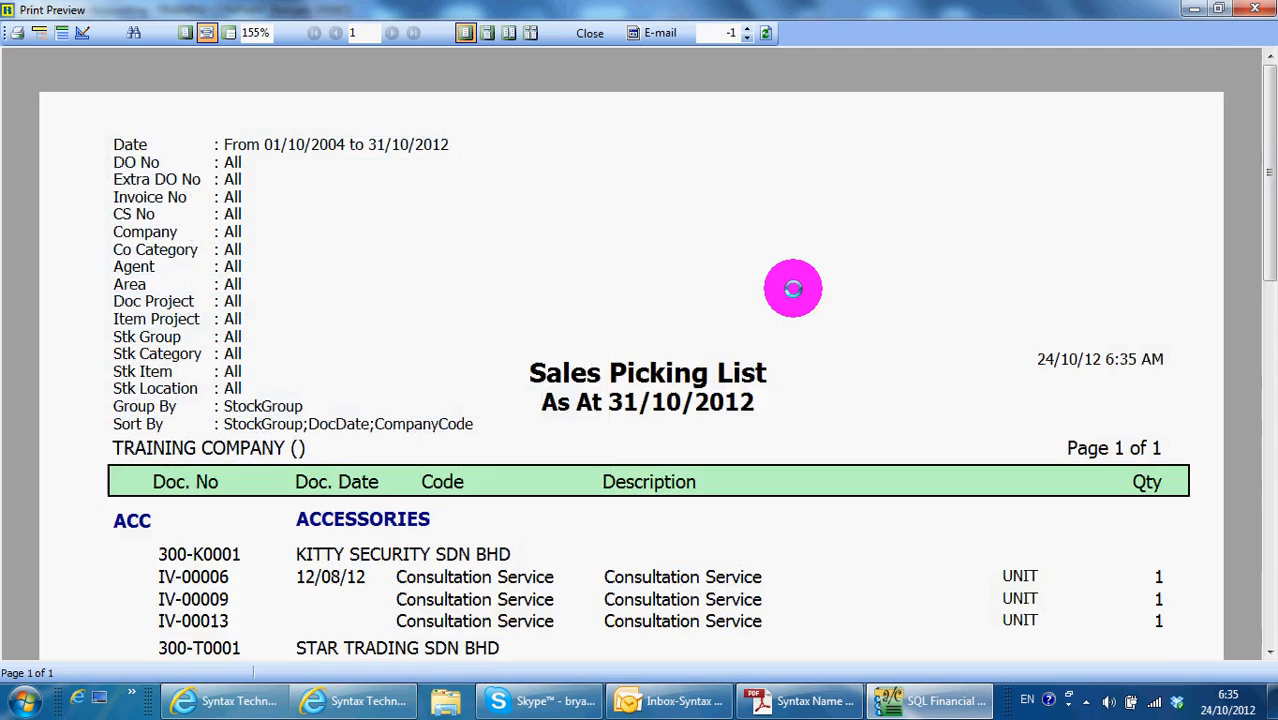
scroll("down", 3)
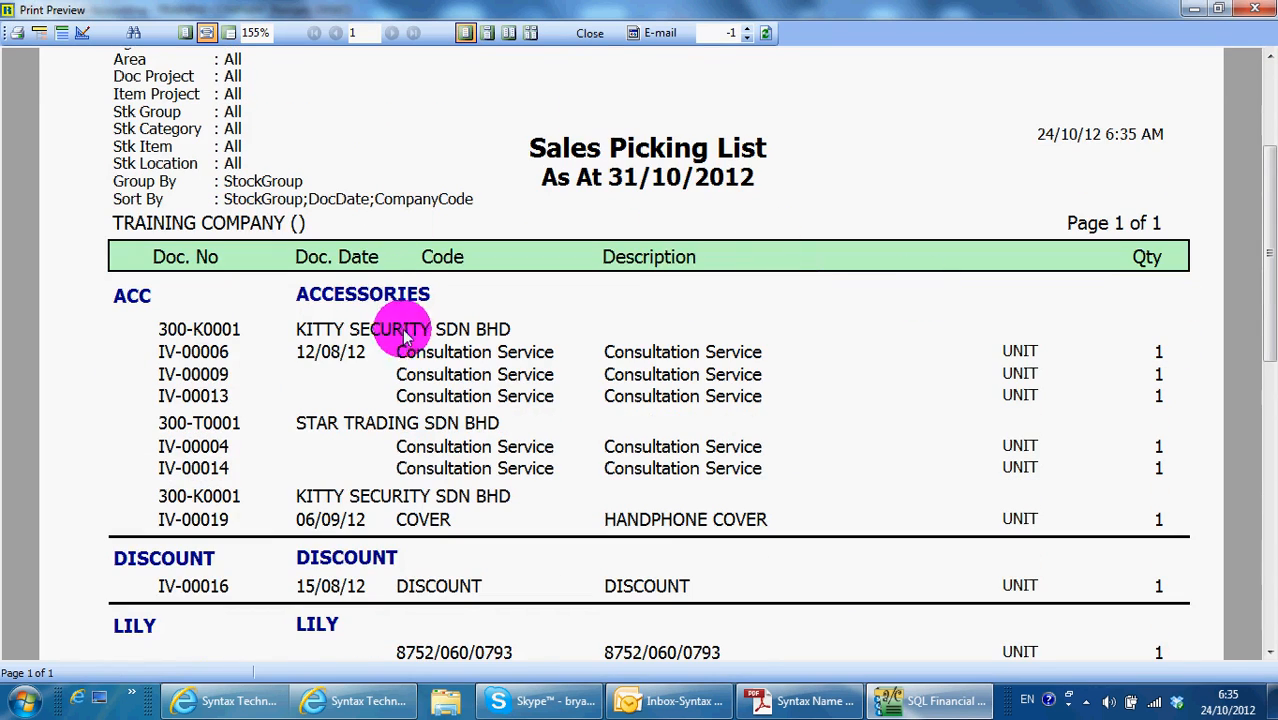
scroll("down", 3)
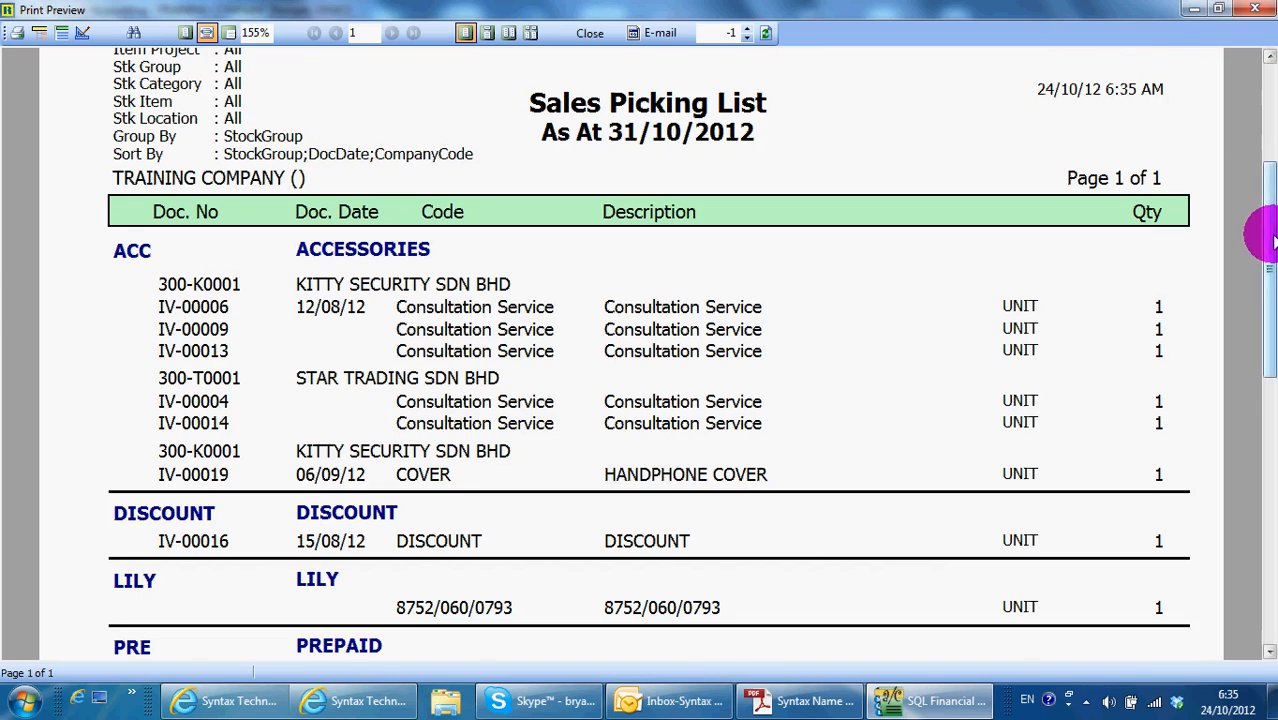
scroll("down", 3)
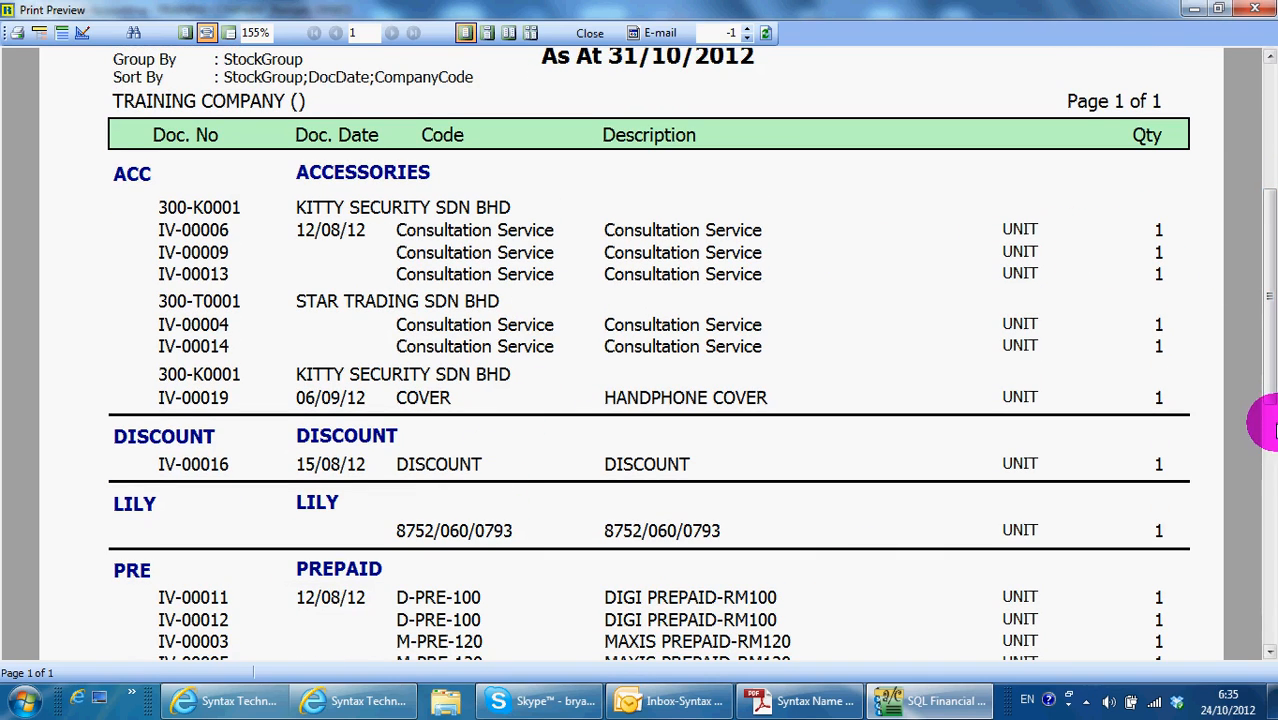
scroll("down", 3)
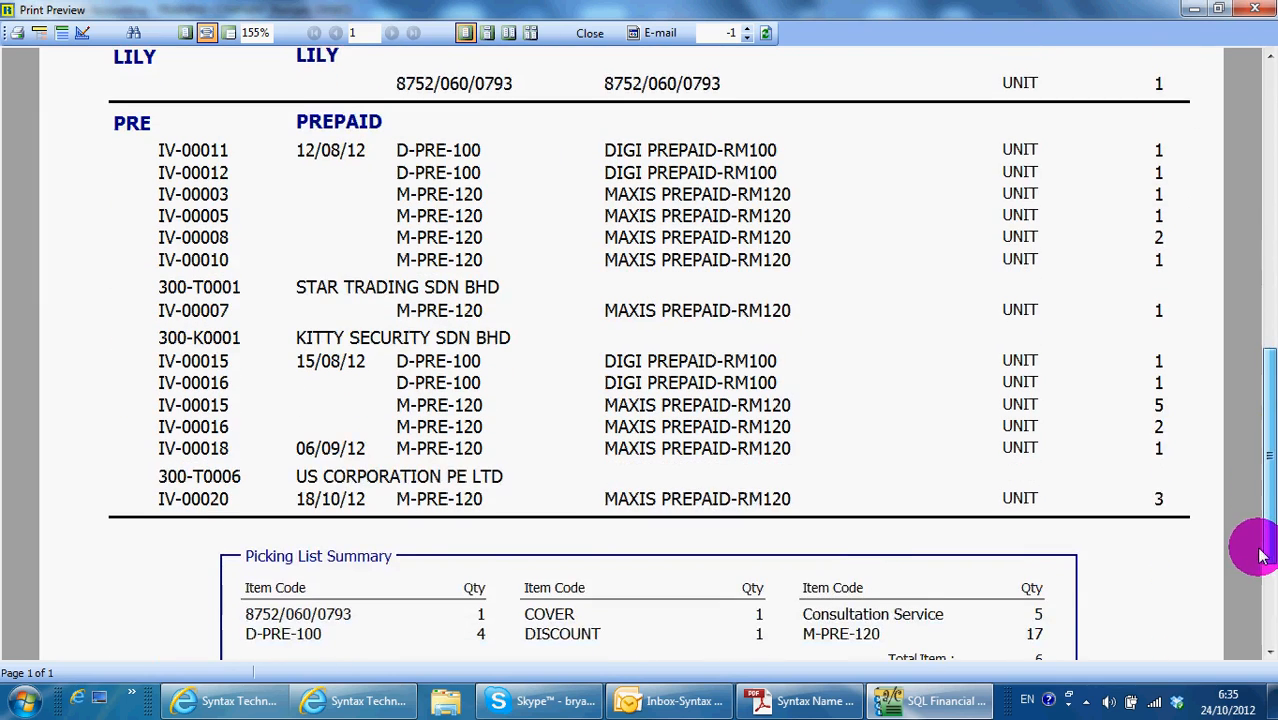
scroll("down", 3)
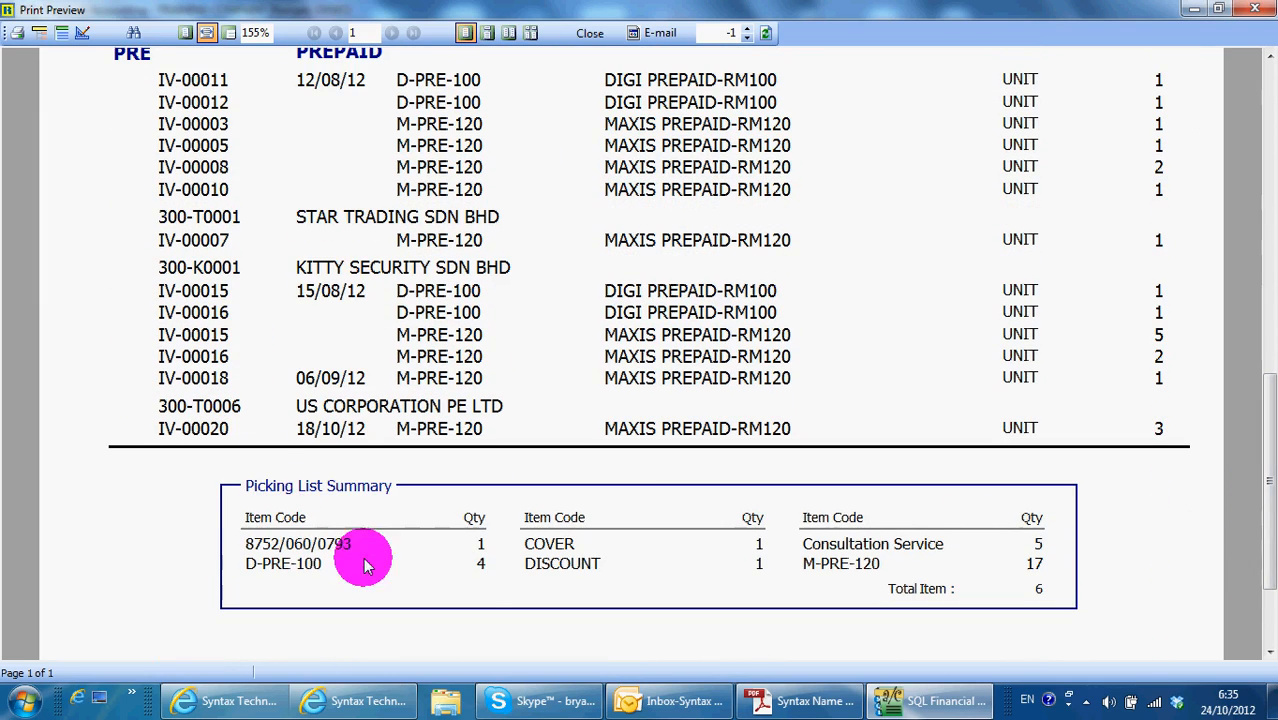
mouse_move(1155, 213)
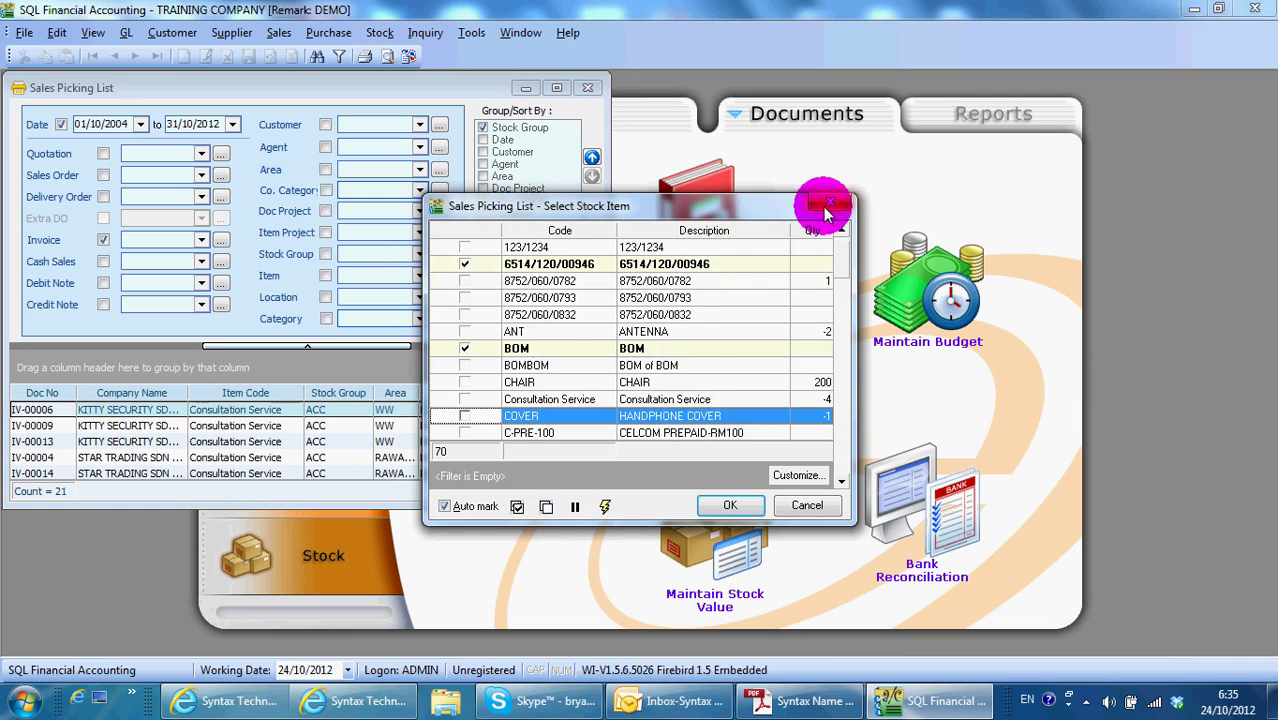
Step: Dismiss the stock item selection list and close the Sales Picking List window
left_click(822, 208)
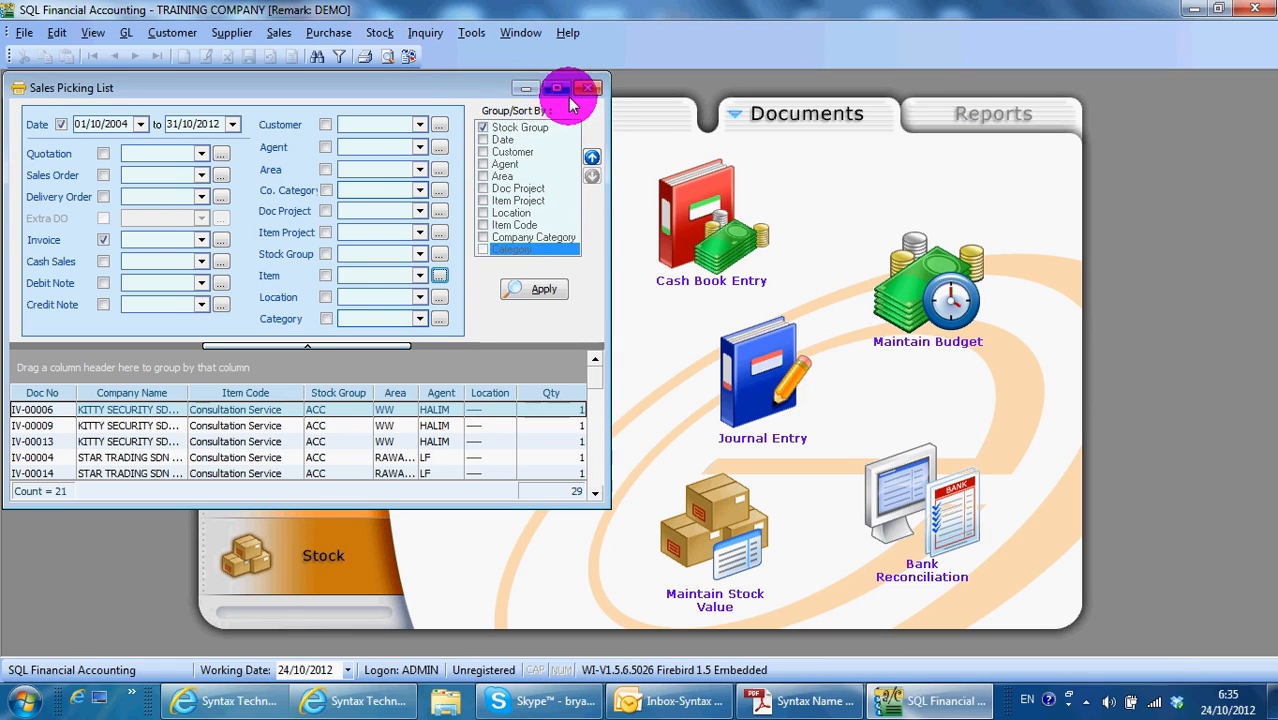
left_click(276, 32)
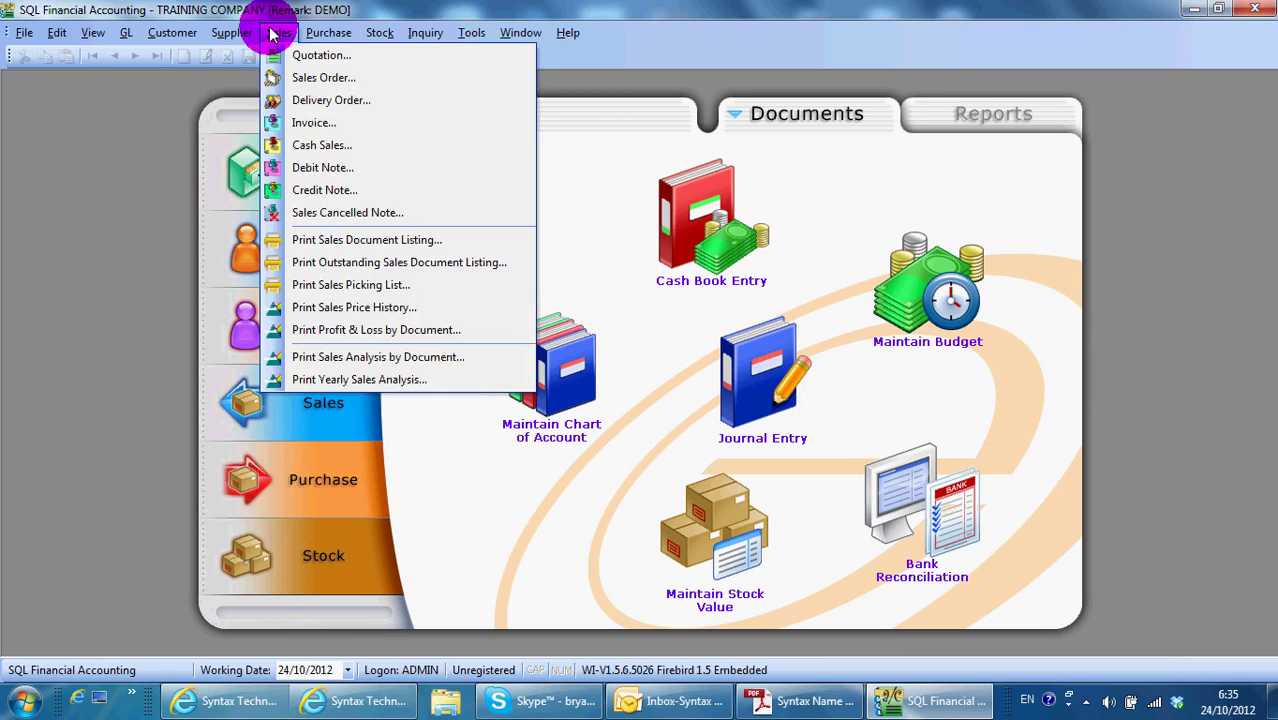
mouse_move(373, 285)
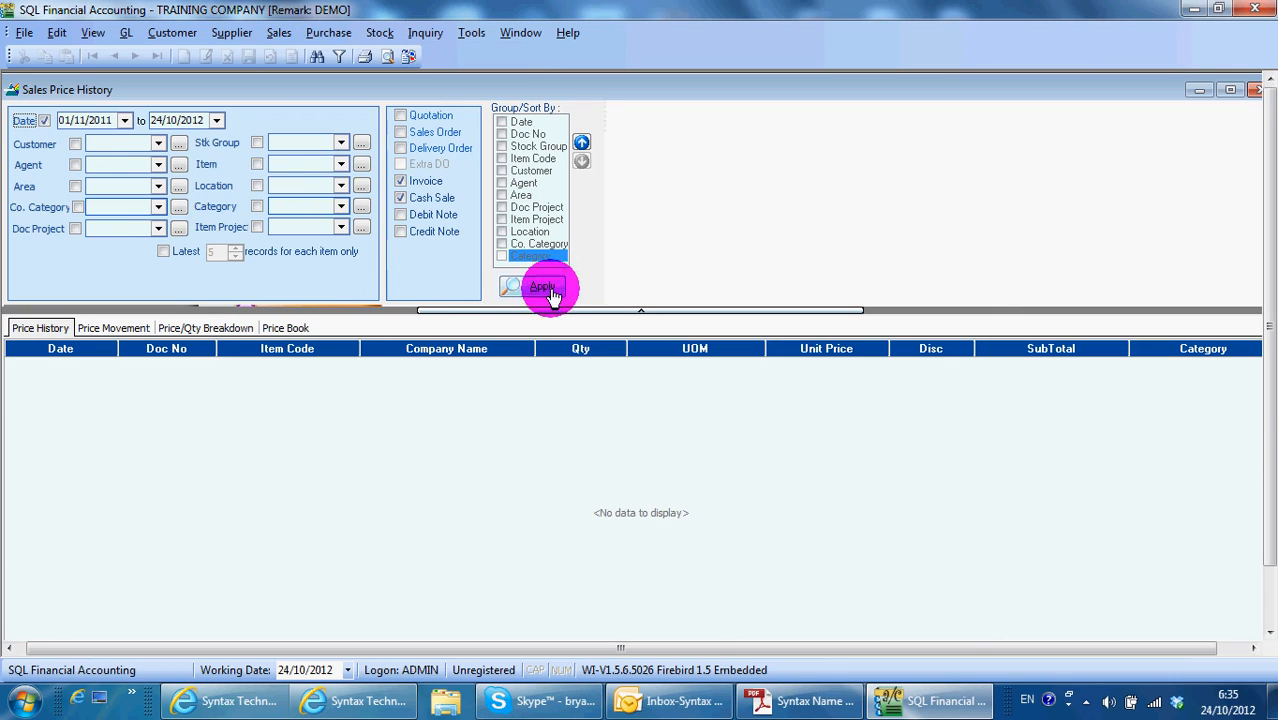
Step: Load invoice and cash sale price history grouped by item code, then customer
left_click(533, 286)
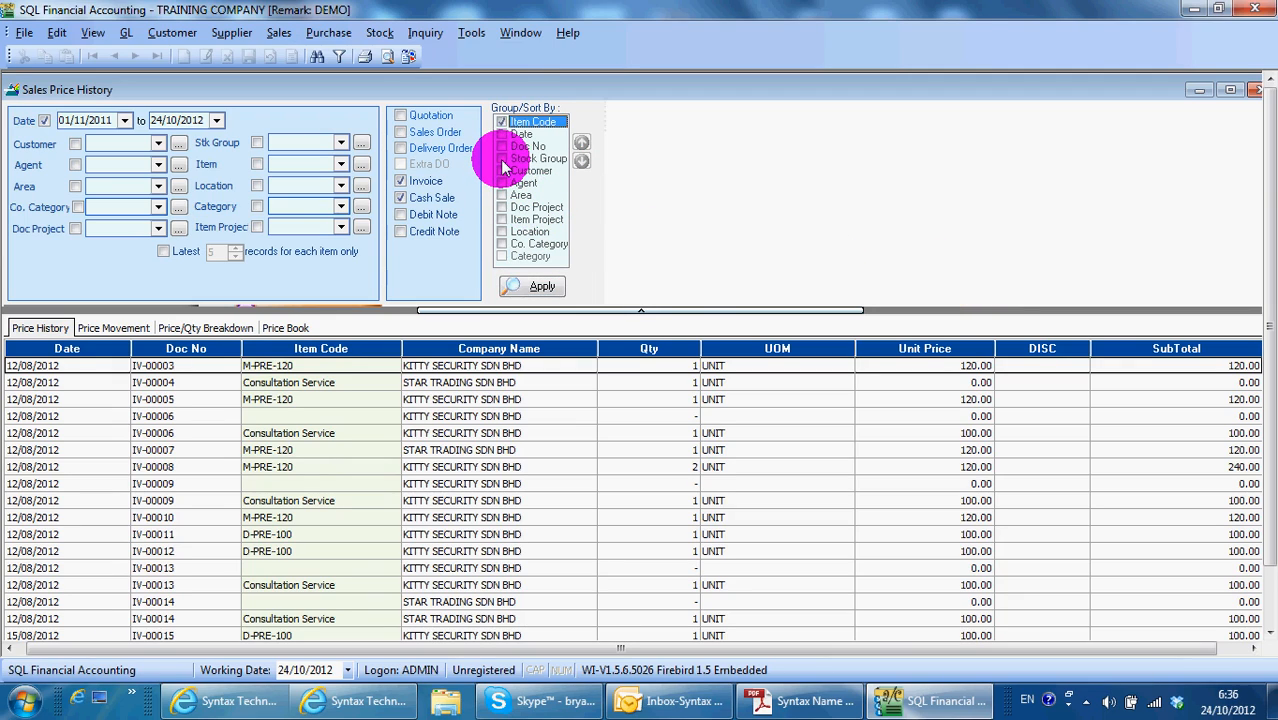
left_click(505, 133)
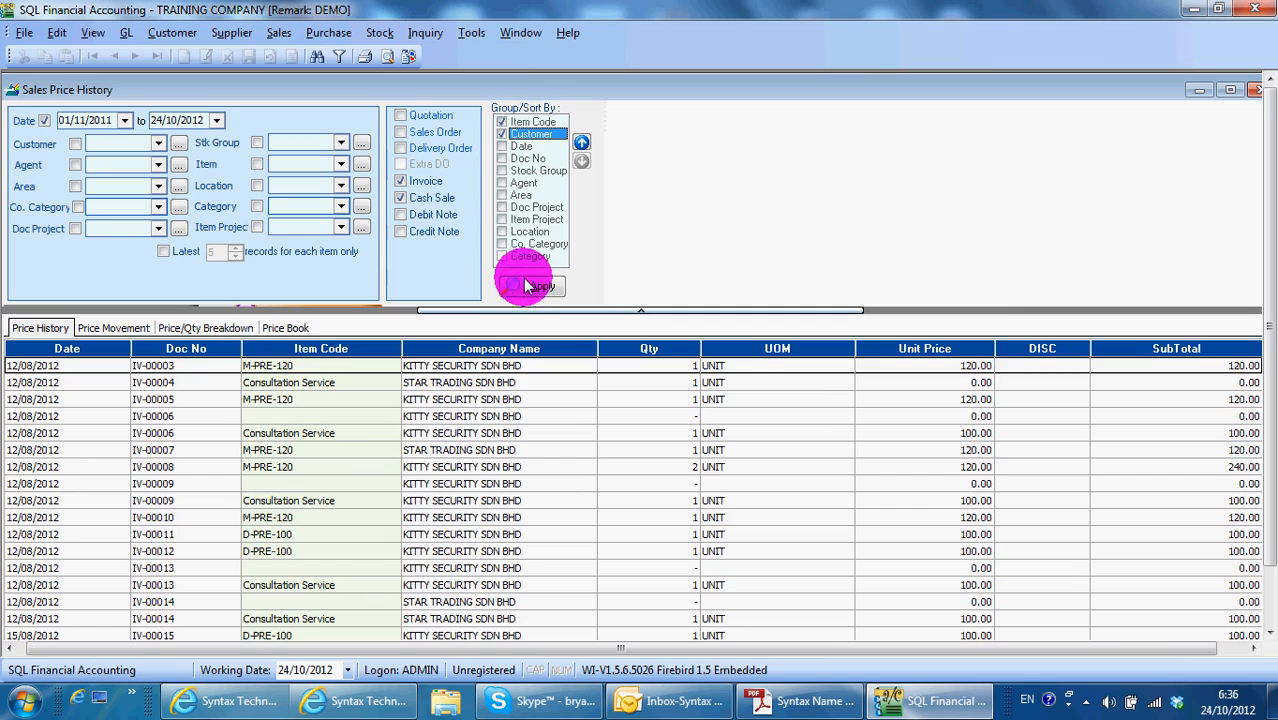
left_click(531, 286)
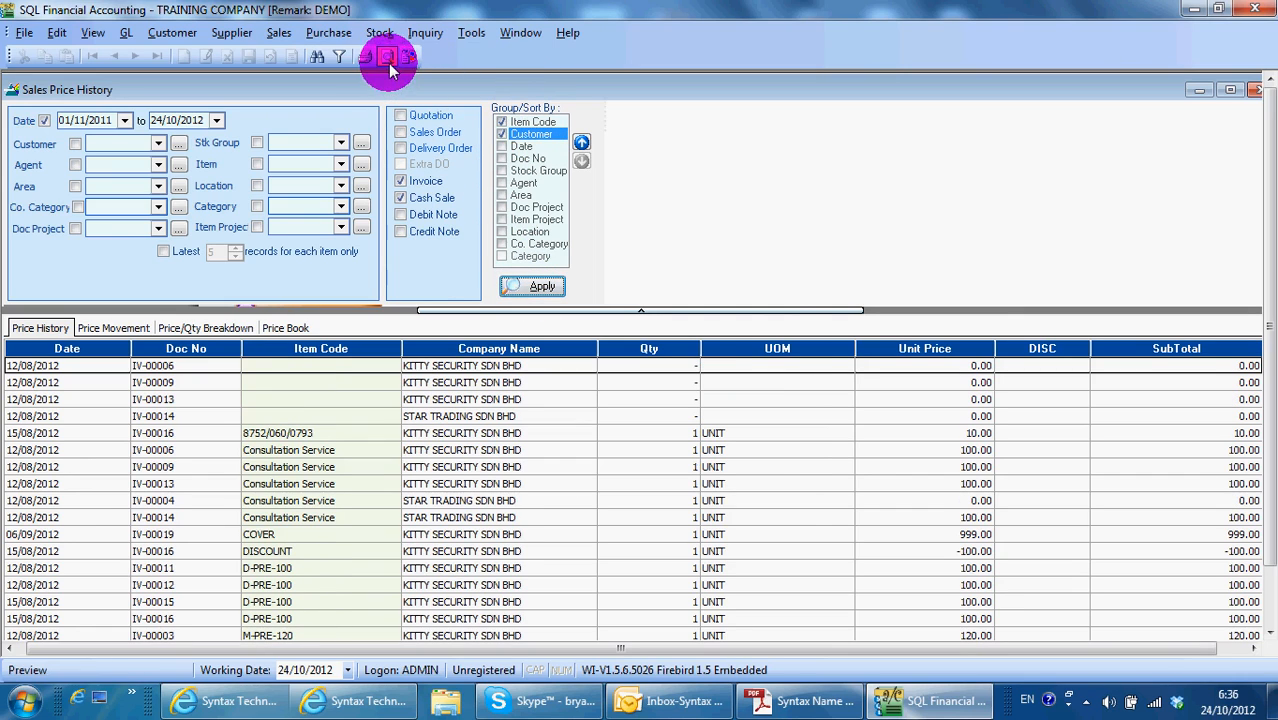
Step: Preview the item-grouped Customer Price History report, scroll through it, and close it
left_click(379, 58)
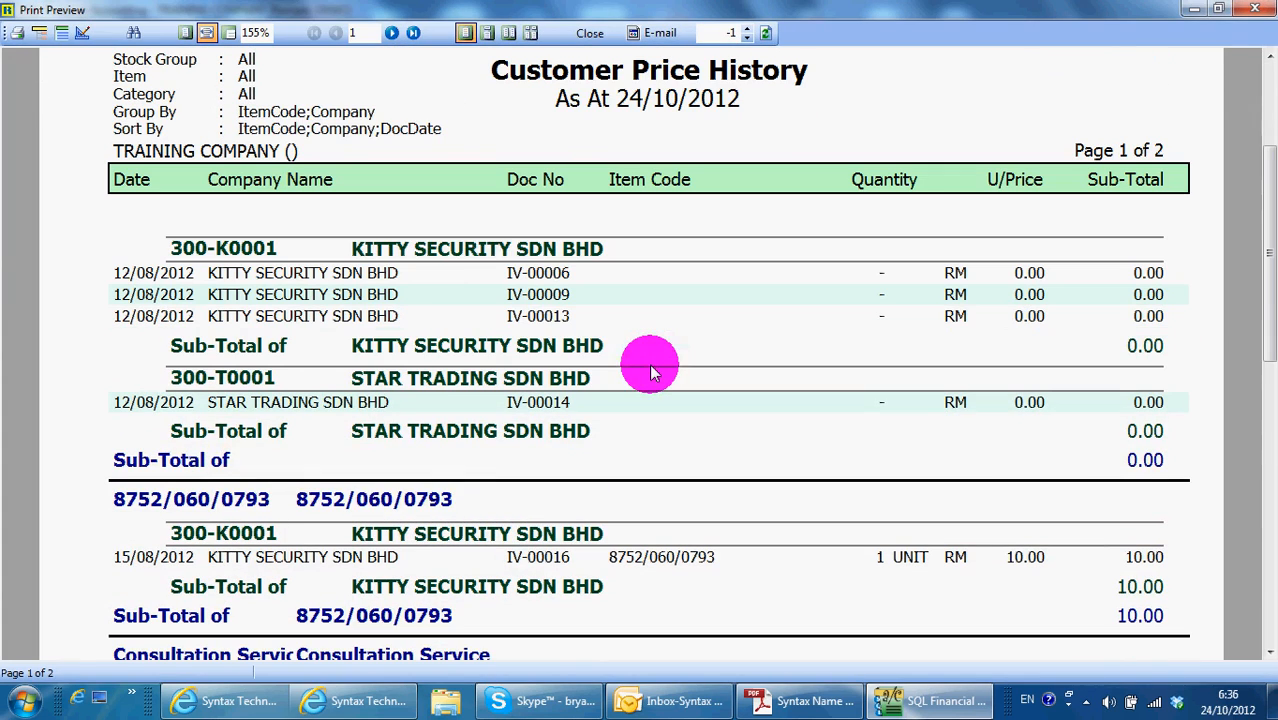
mouse_move(345, 250)
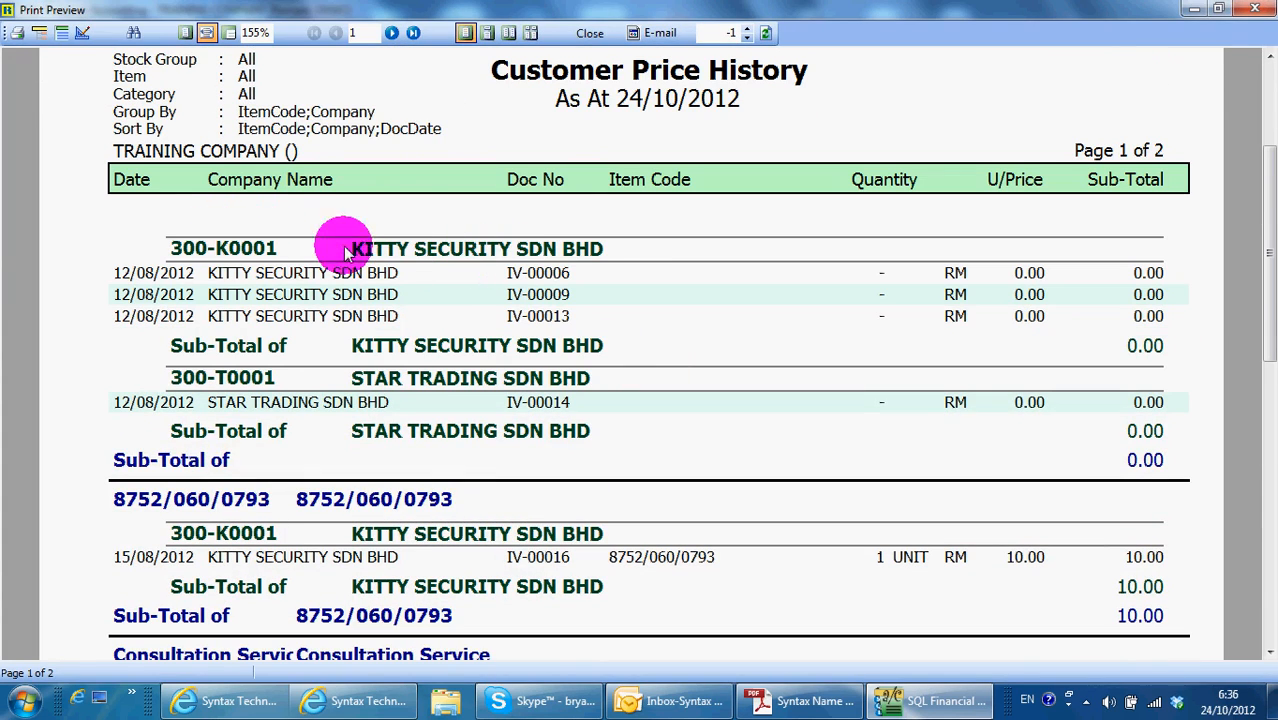
mouse_move(478, 240)
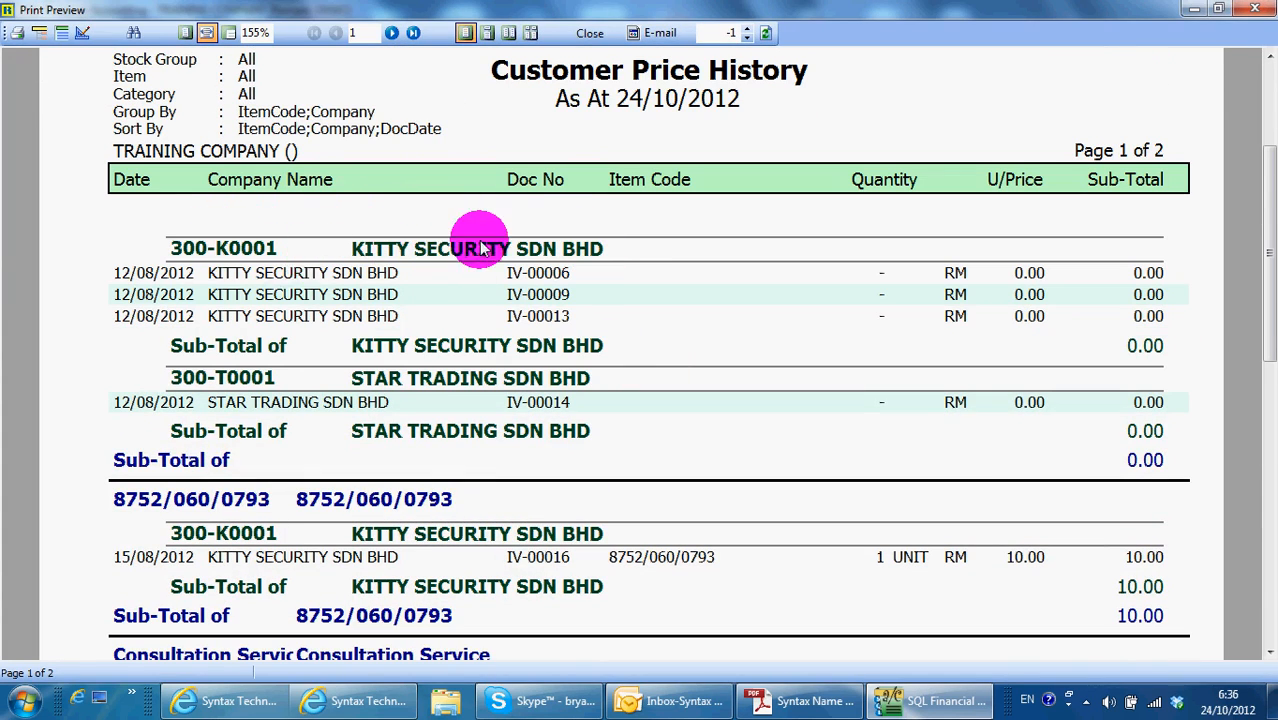
scroll("down", 3)
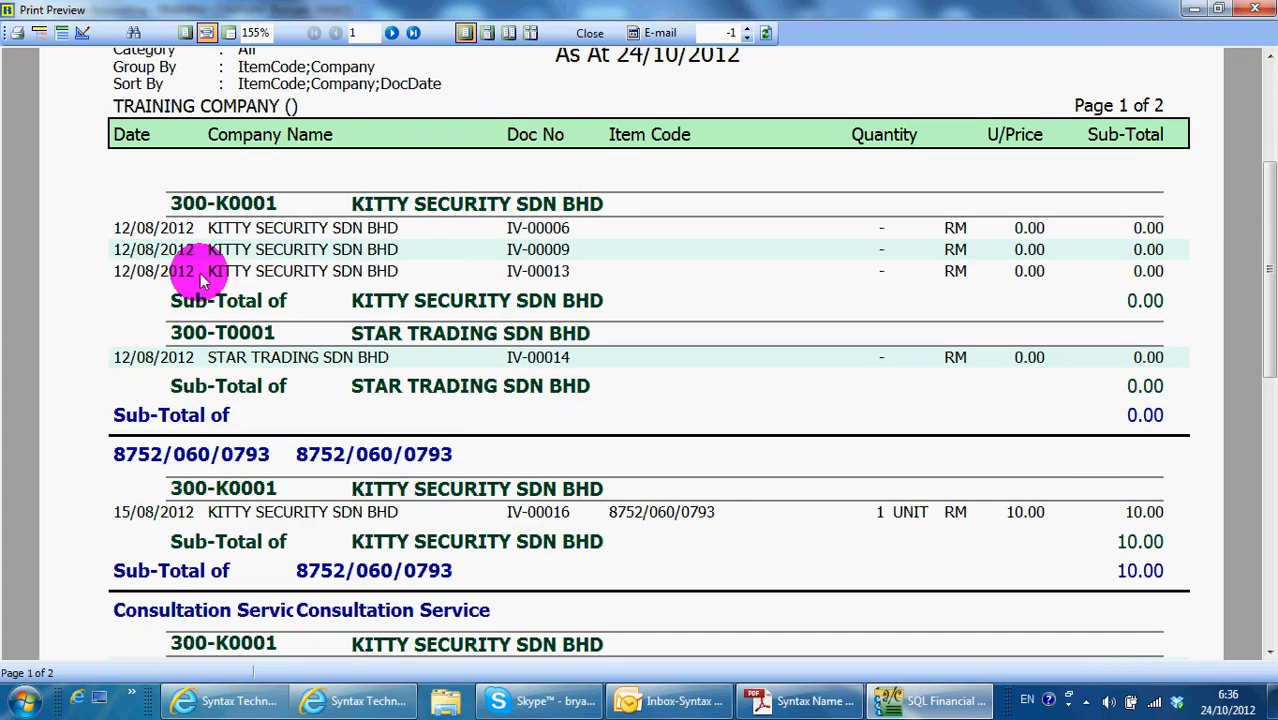
scroll("down", 3)
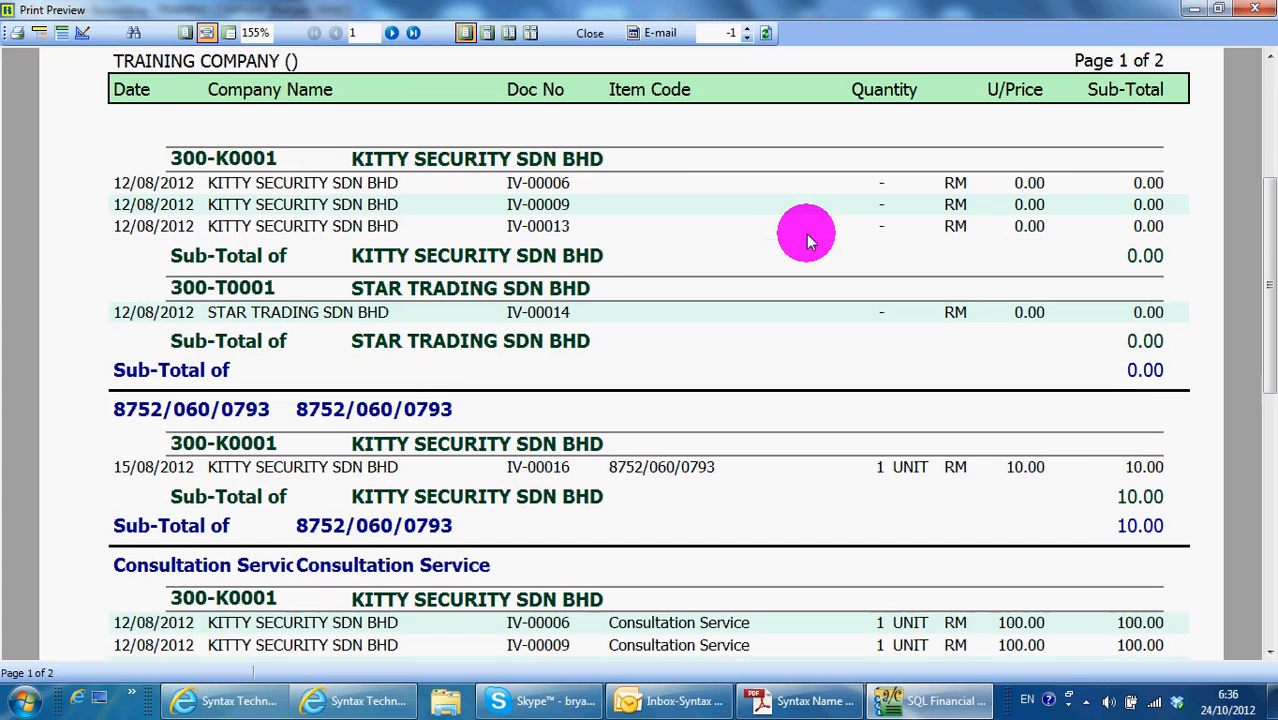
scroll("down", 3)
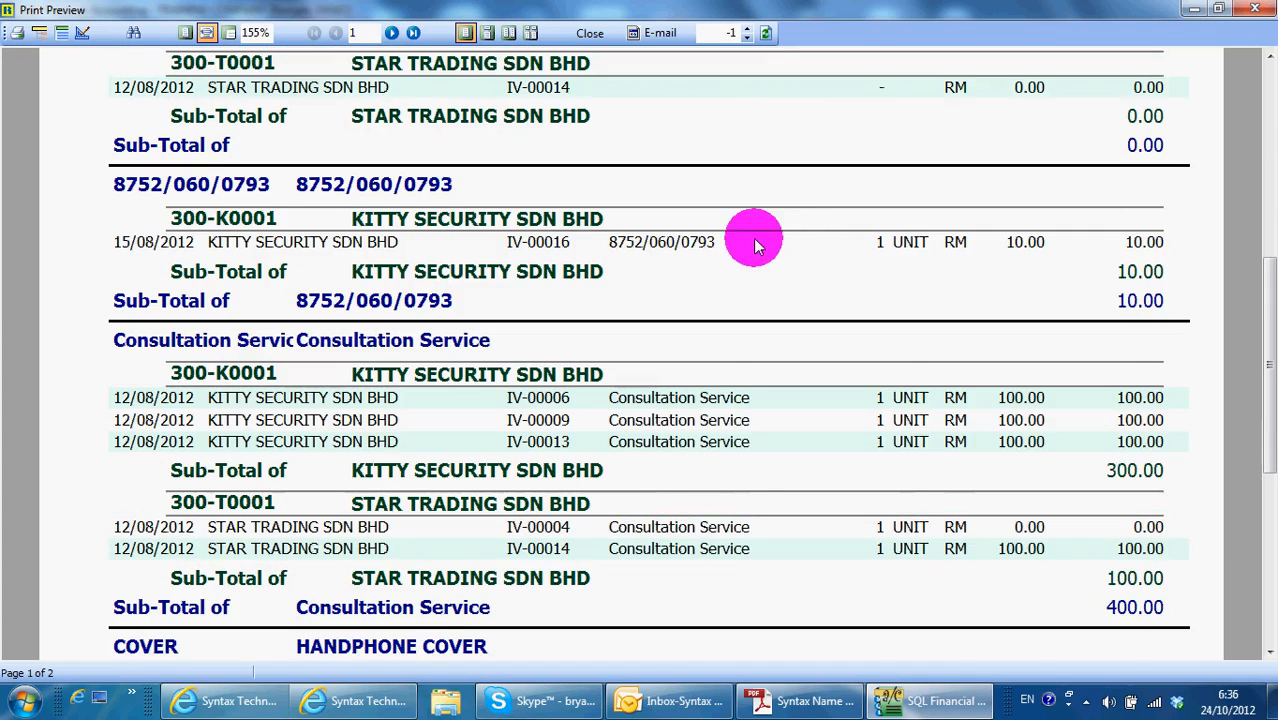
scroll("down", 3)
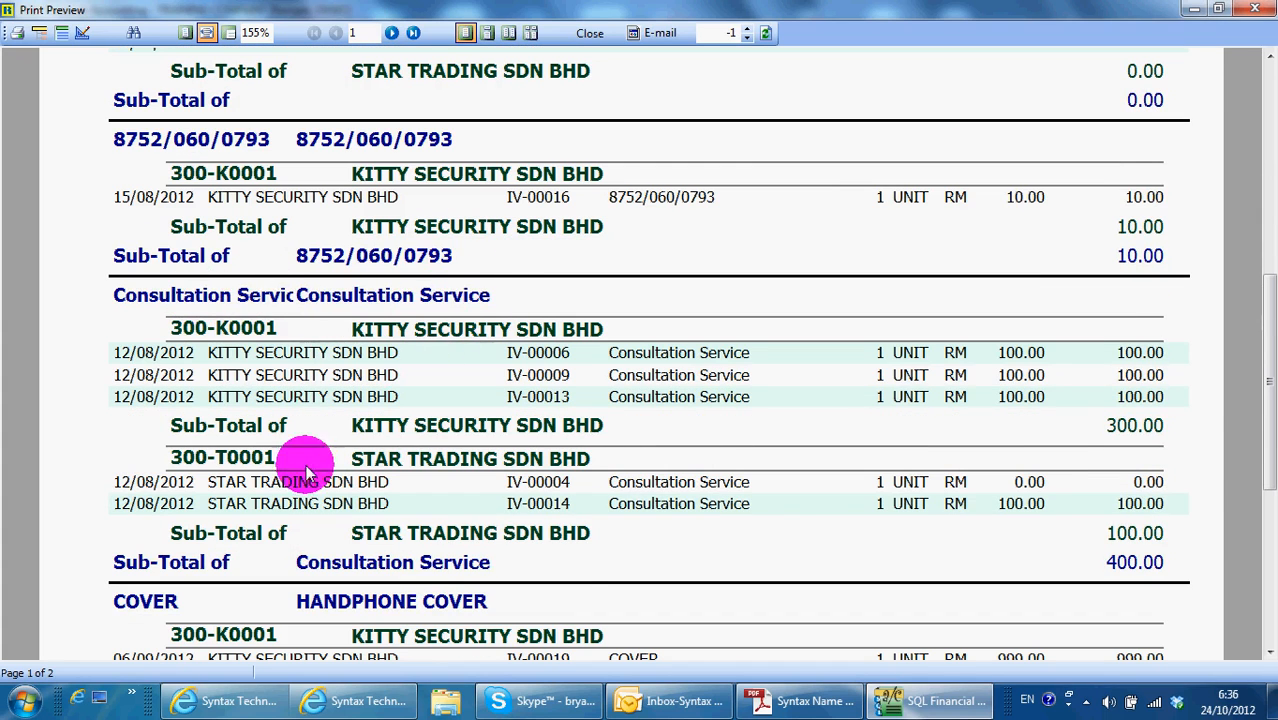
scroll("down", 3)
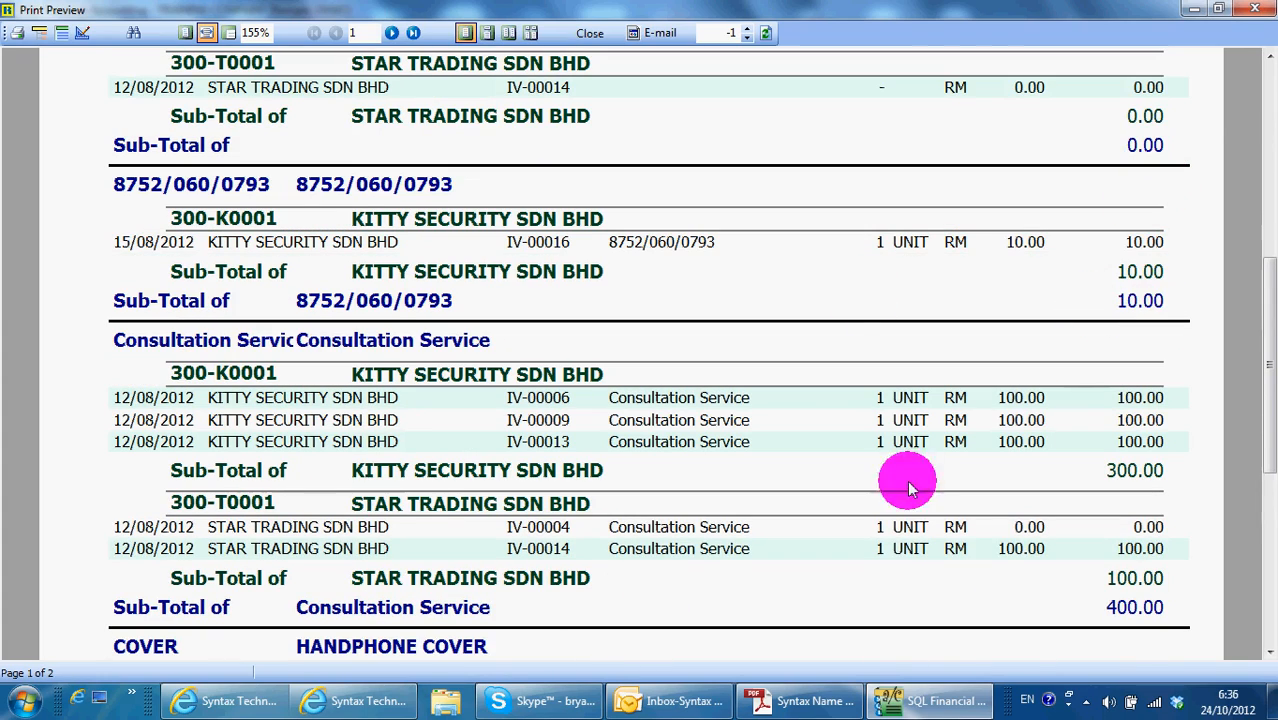
left_click(584, 22)
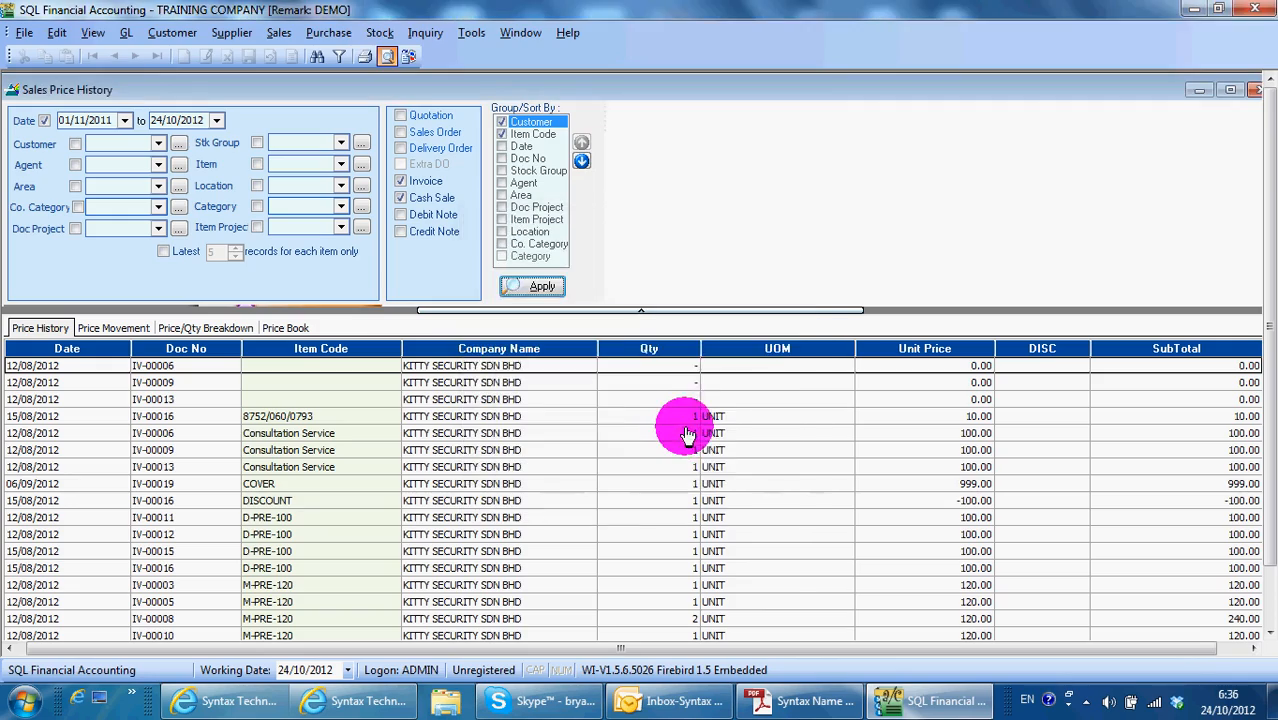
Step: Preview the customer-then-item report down to KITTY SECURITY SDN BHD's 3,169.00 subtotal
left_click(530, 286)
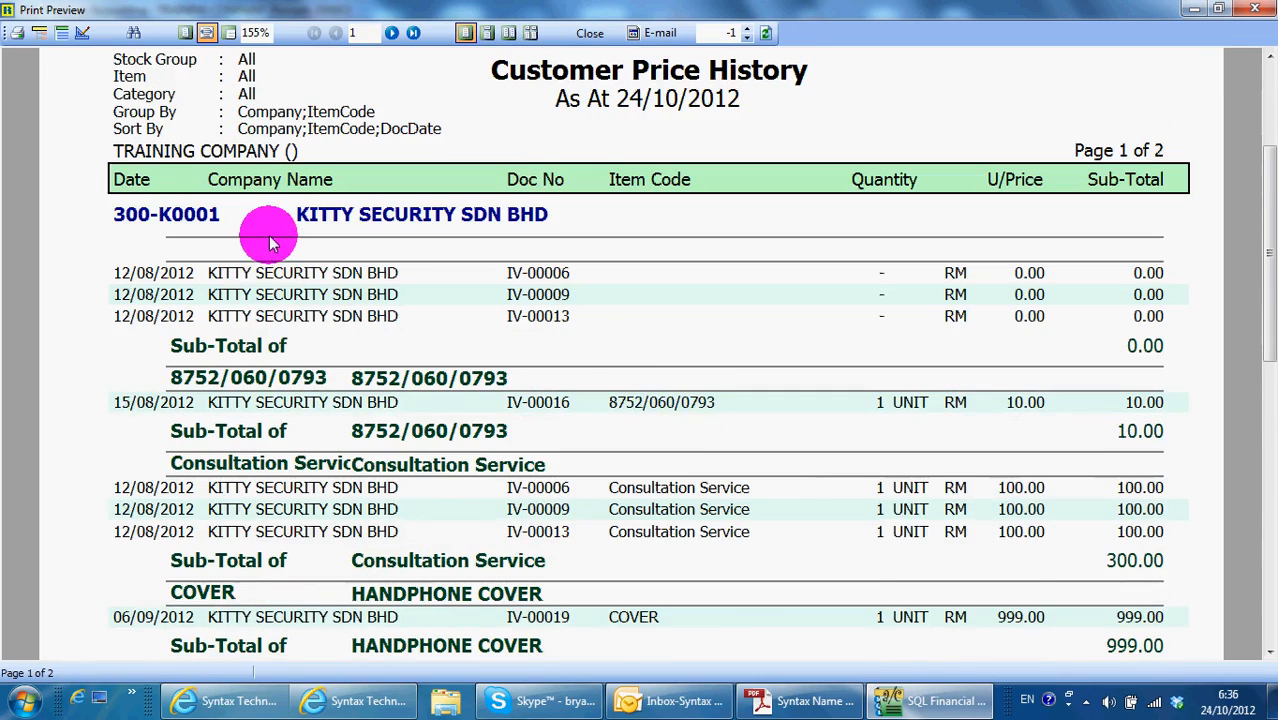
scroll("down", 3)
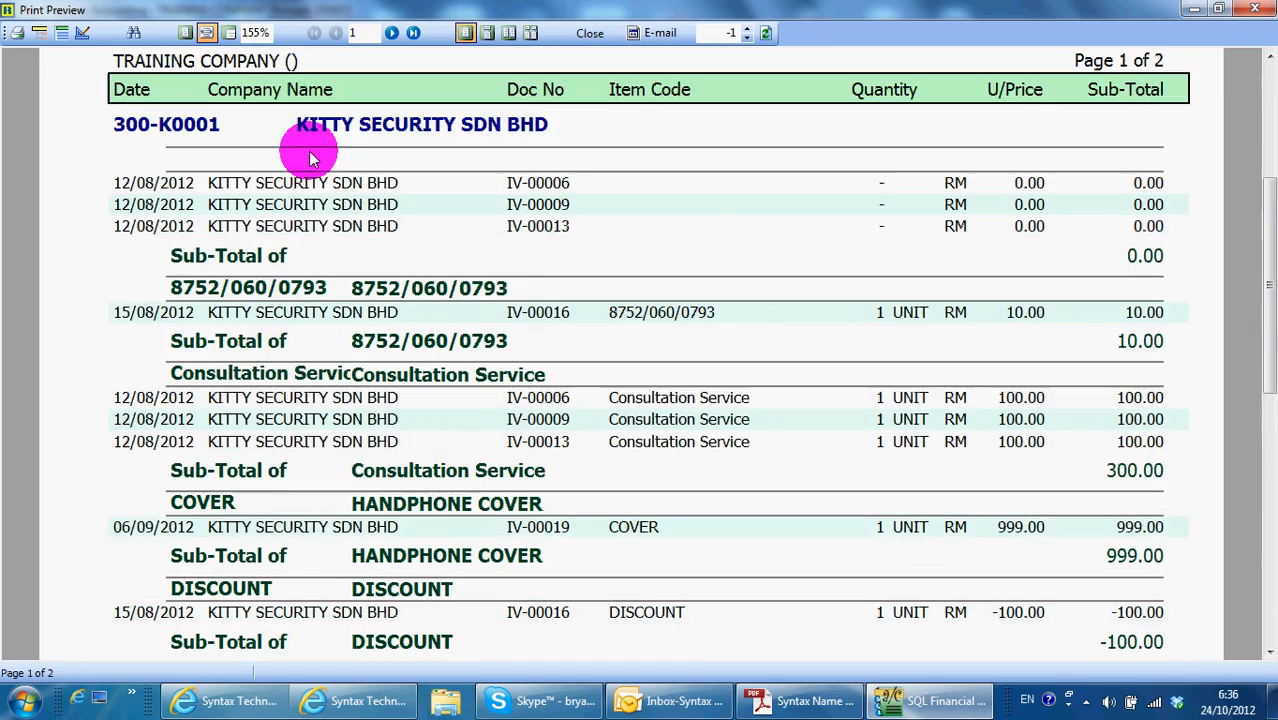
scroll("down", 3)
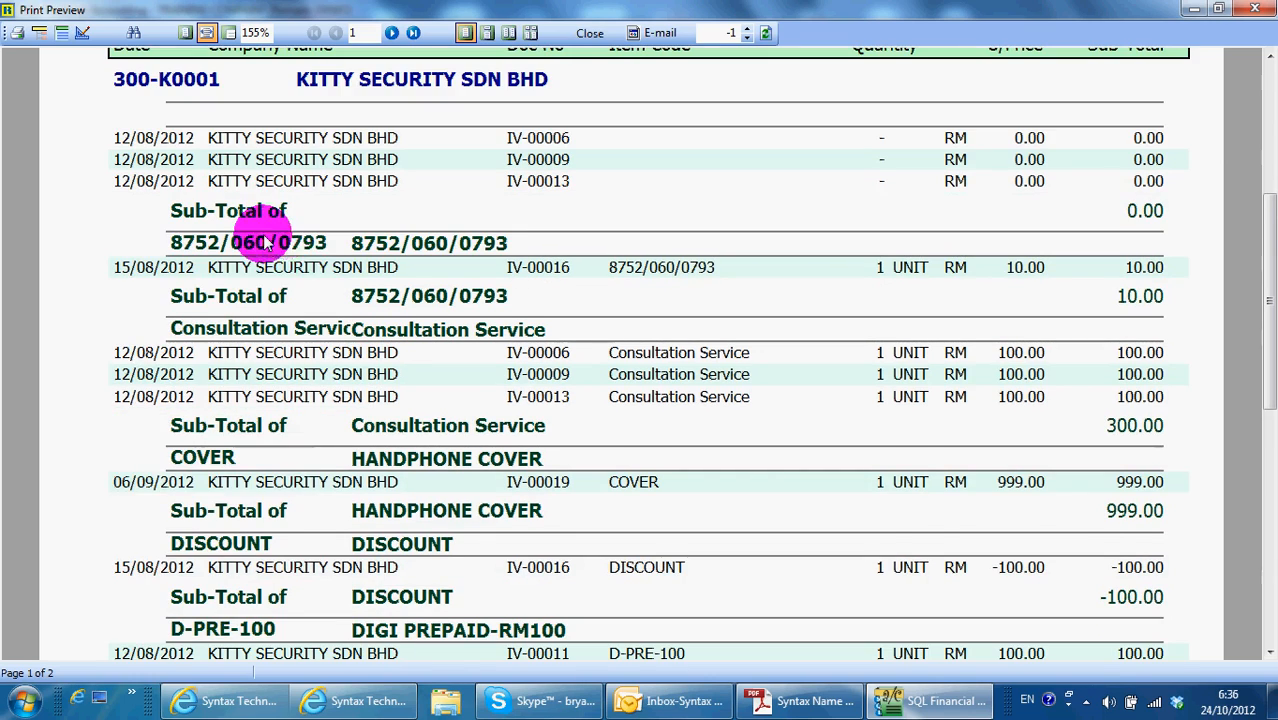
scroll("down", 3)
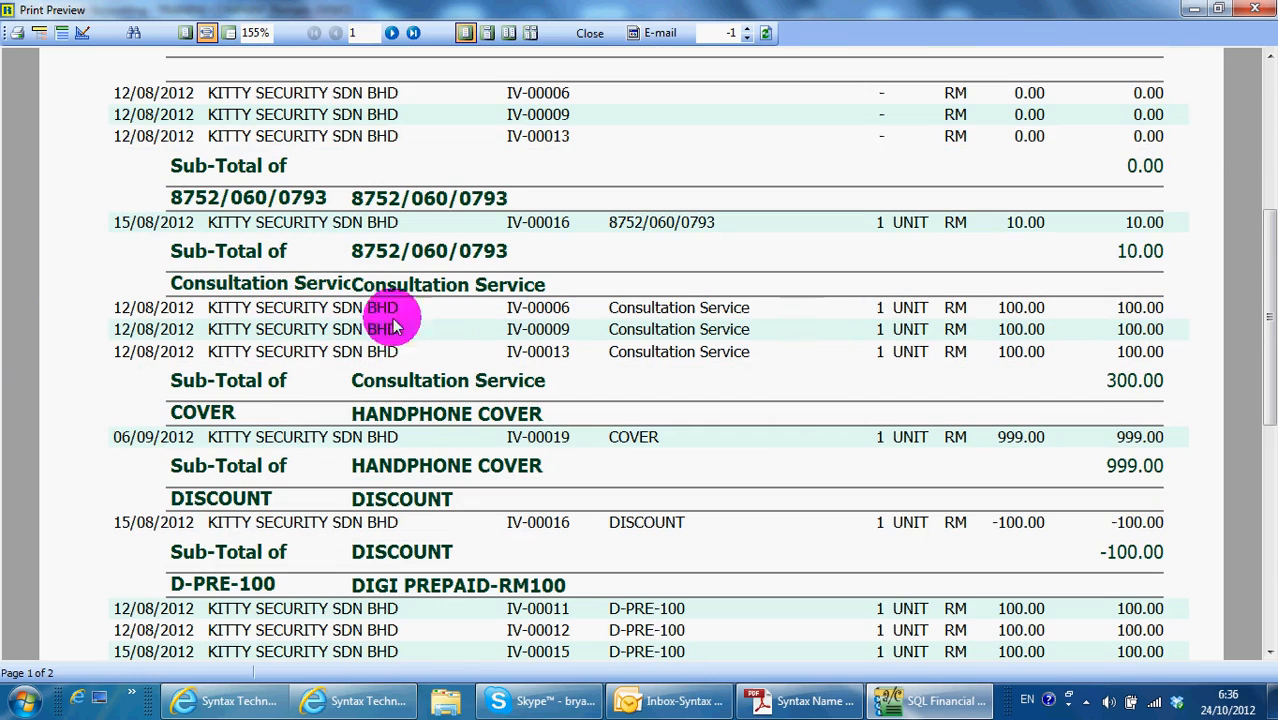
scroll("down", 3)
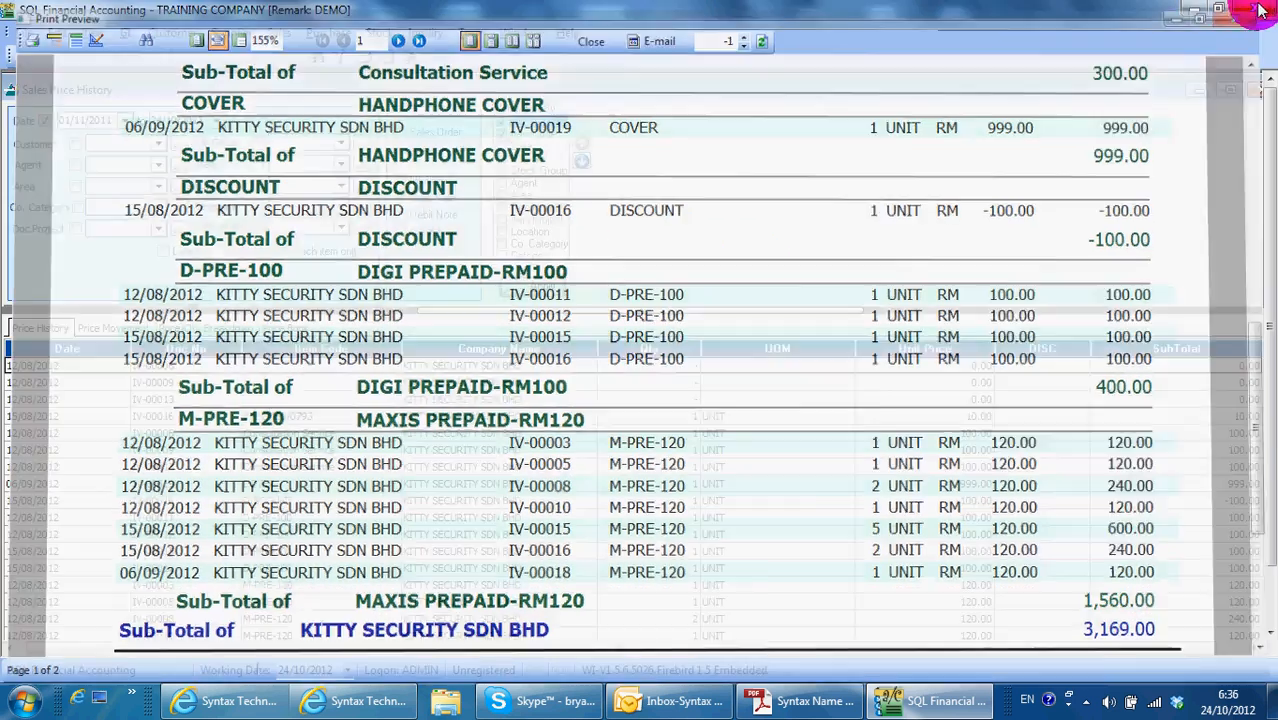
Step: Close the price history preview and window, returning to the sales documents home screen
left_click(588, 41)
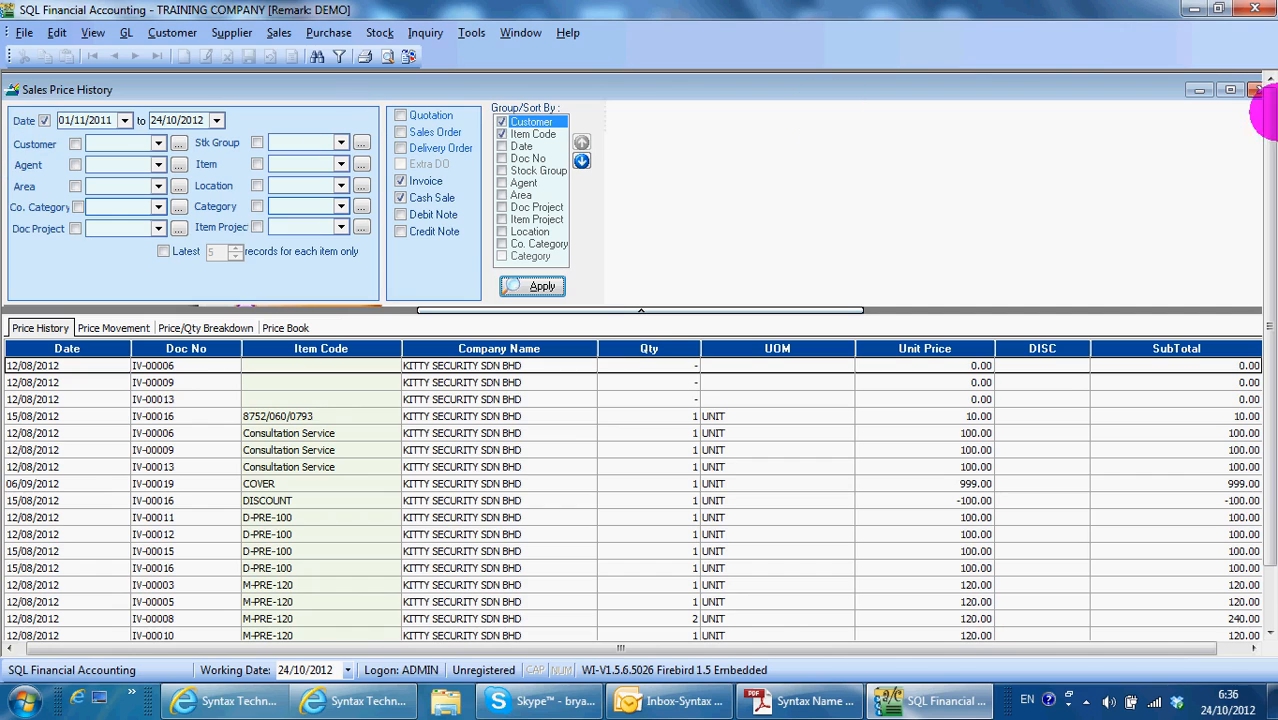
left_click(1231, 94)
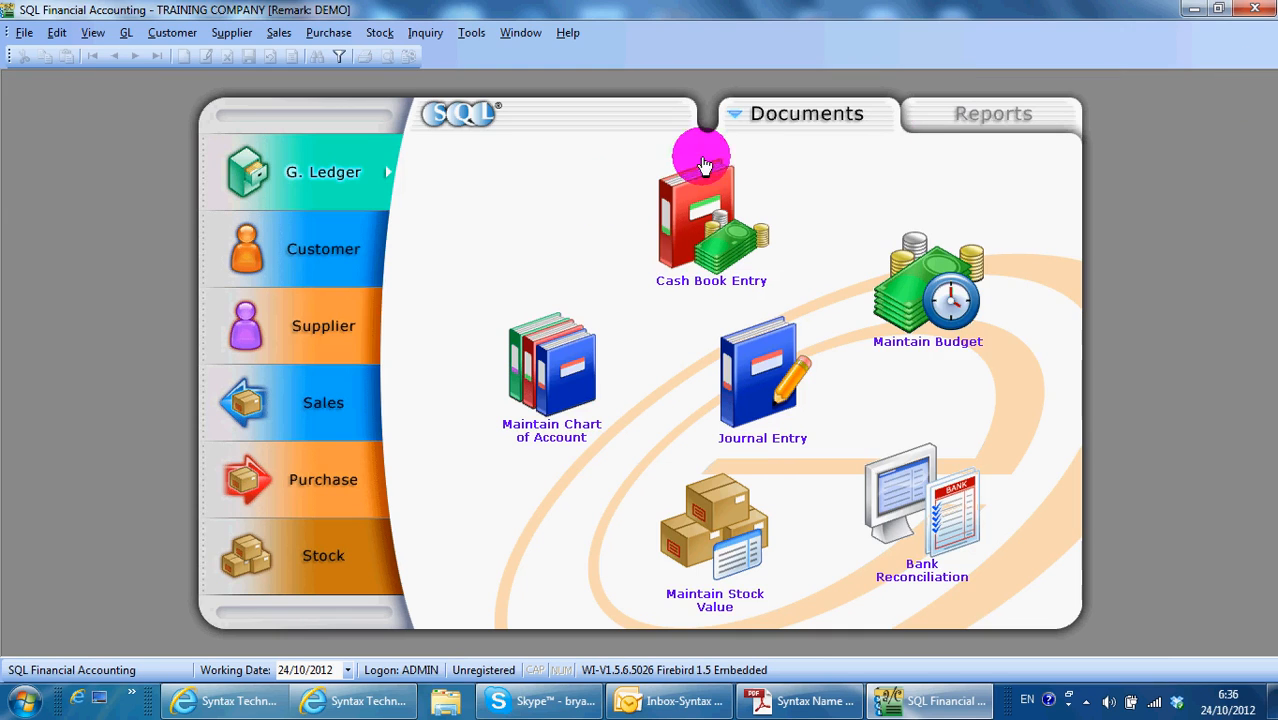
left_click(323, 248)
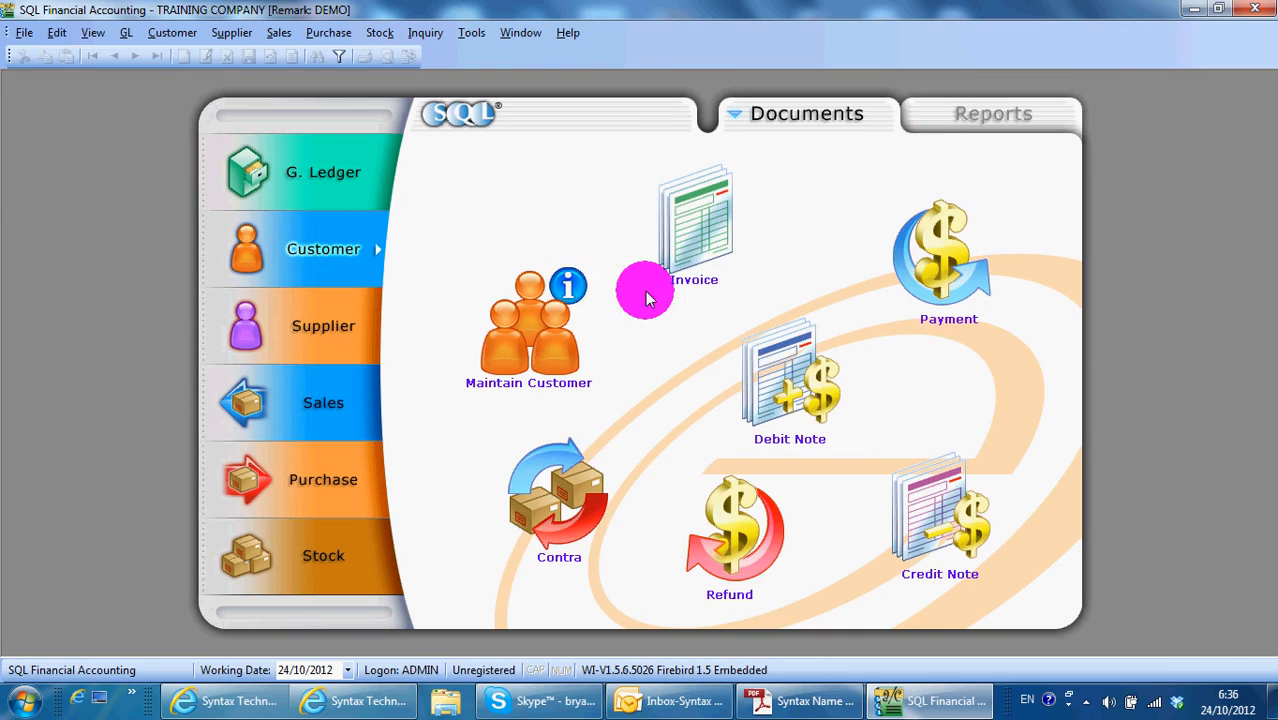
left_click(701, 210)
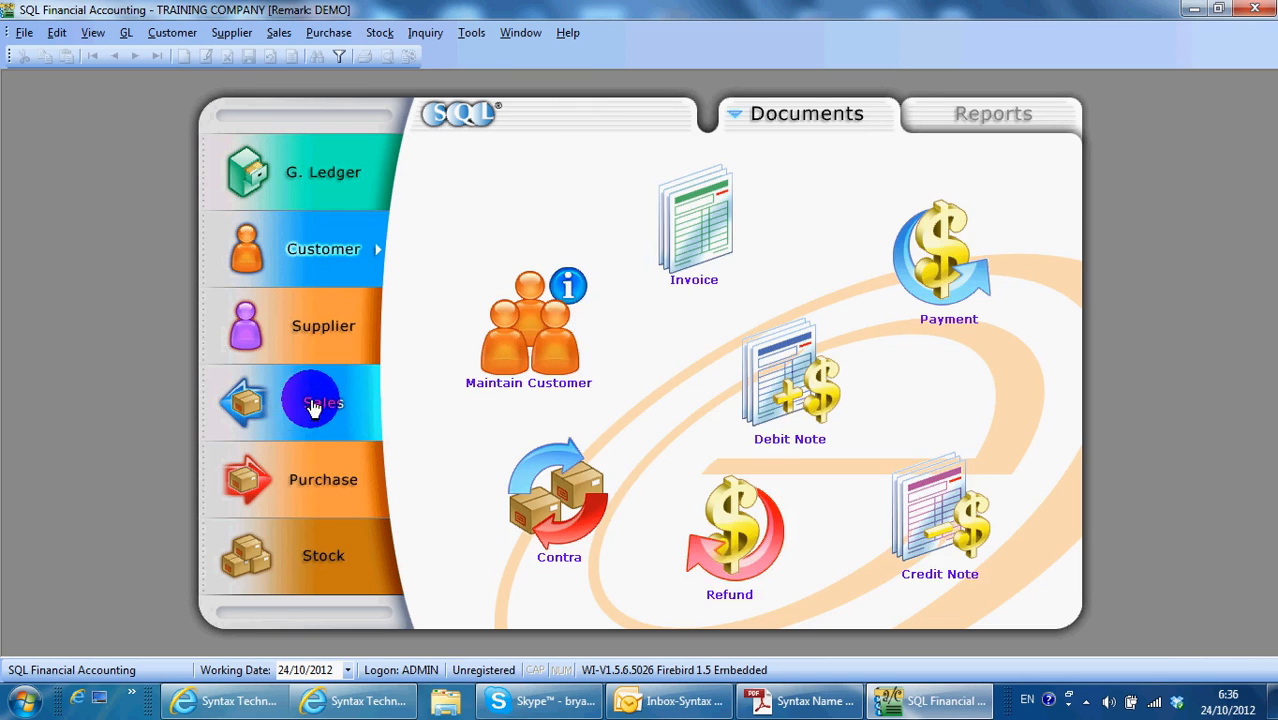
left_click(314, 402)
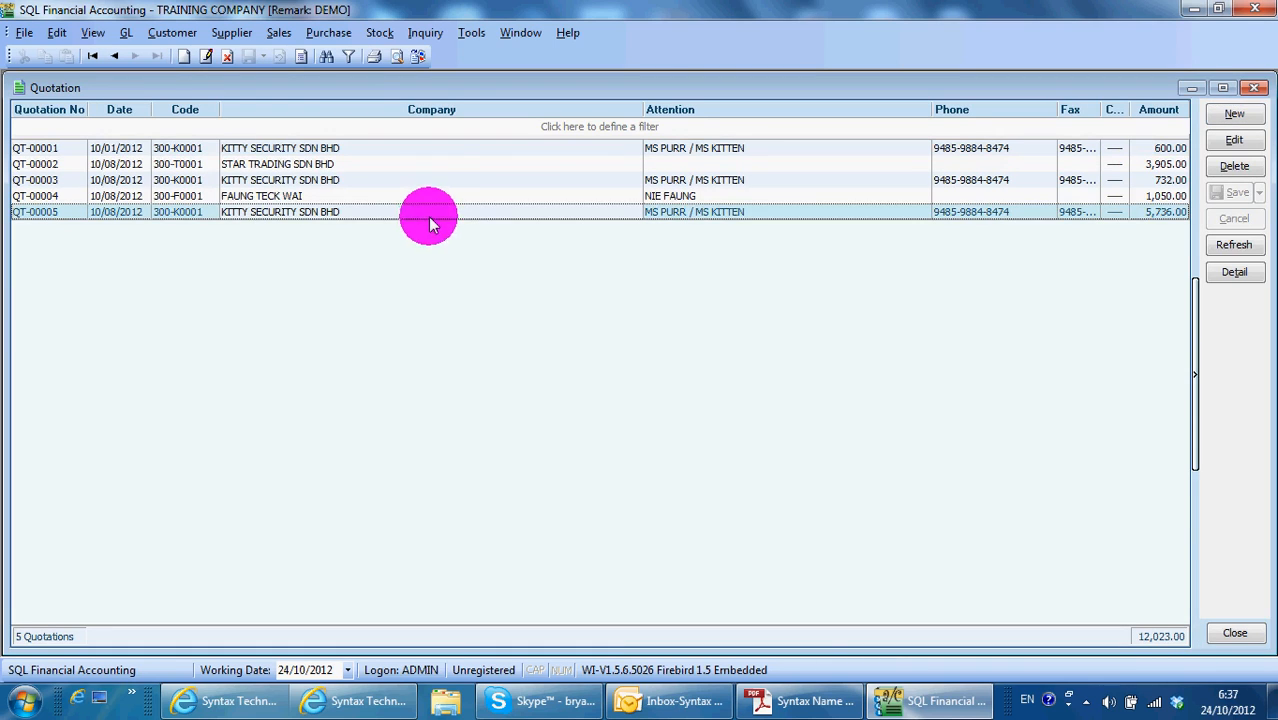
Step: Open quotation QT-00005, review M-PRE-120's sales price history, then close the quotation
double_click(427, 211)
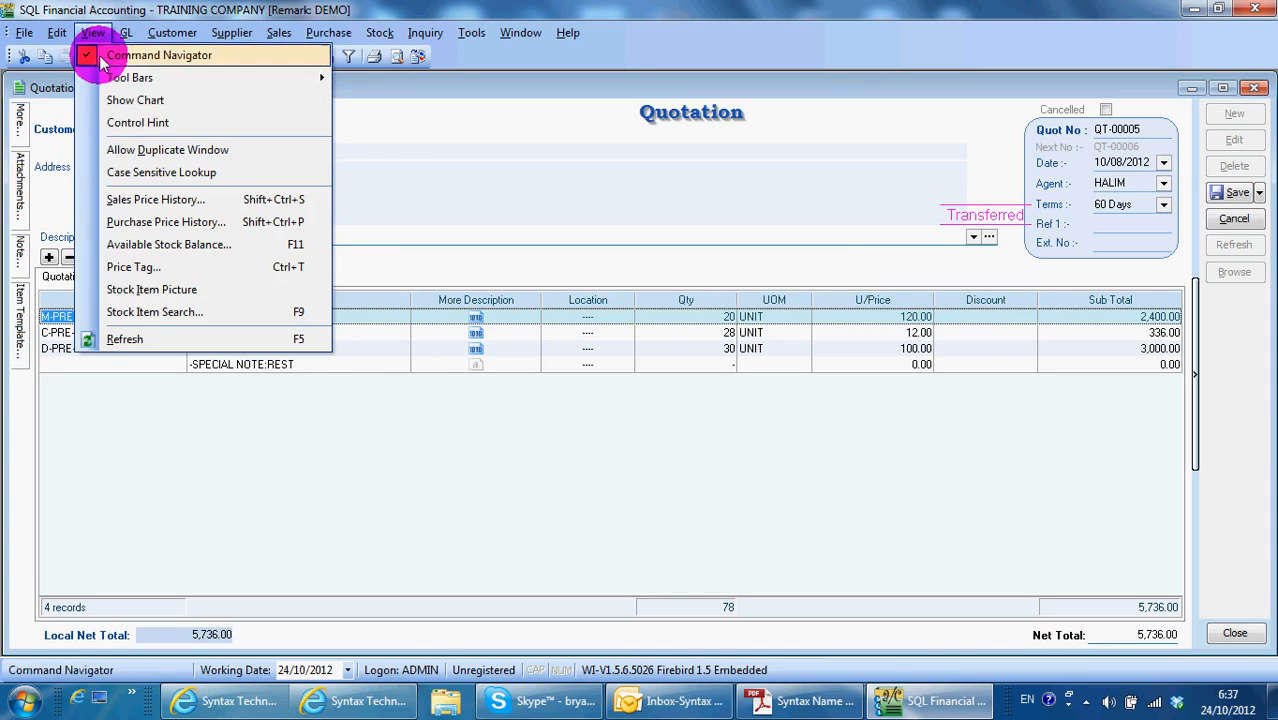
left_click(156, 199)
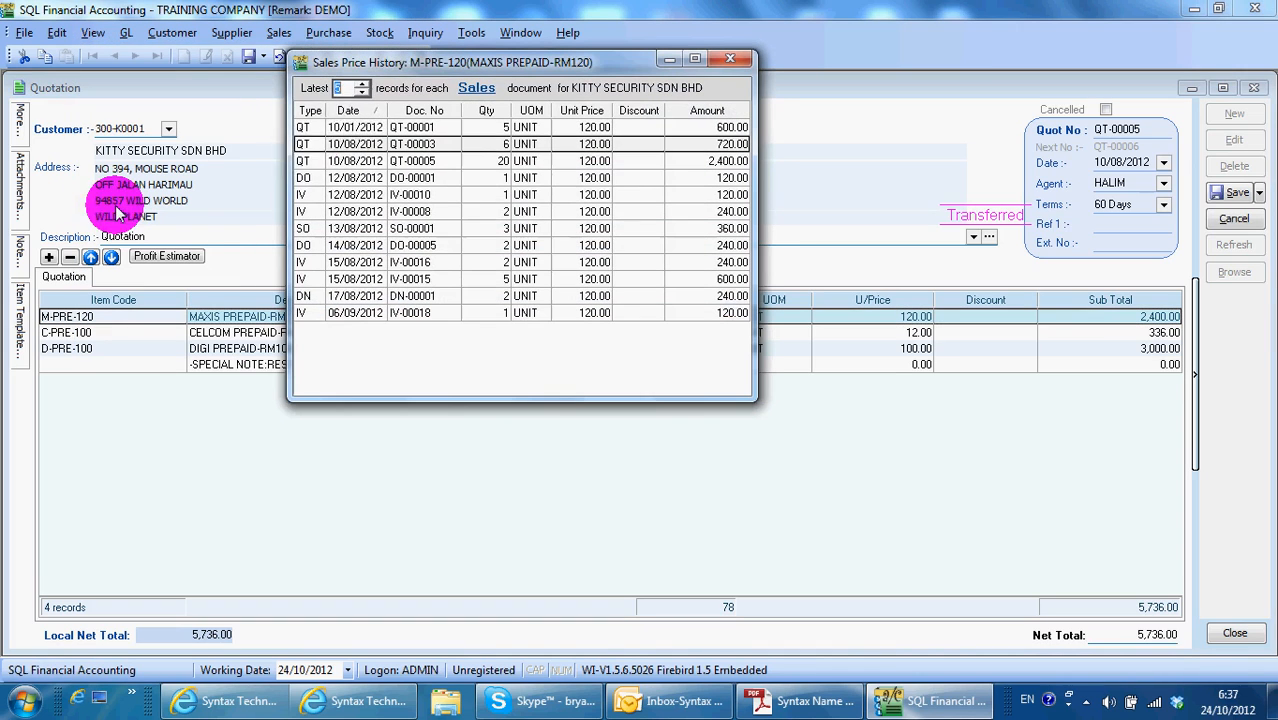
left_click_drag(452, 62, 898, 93)
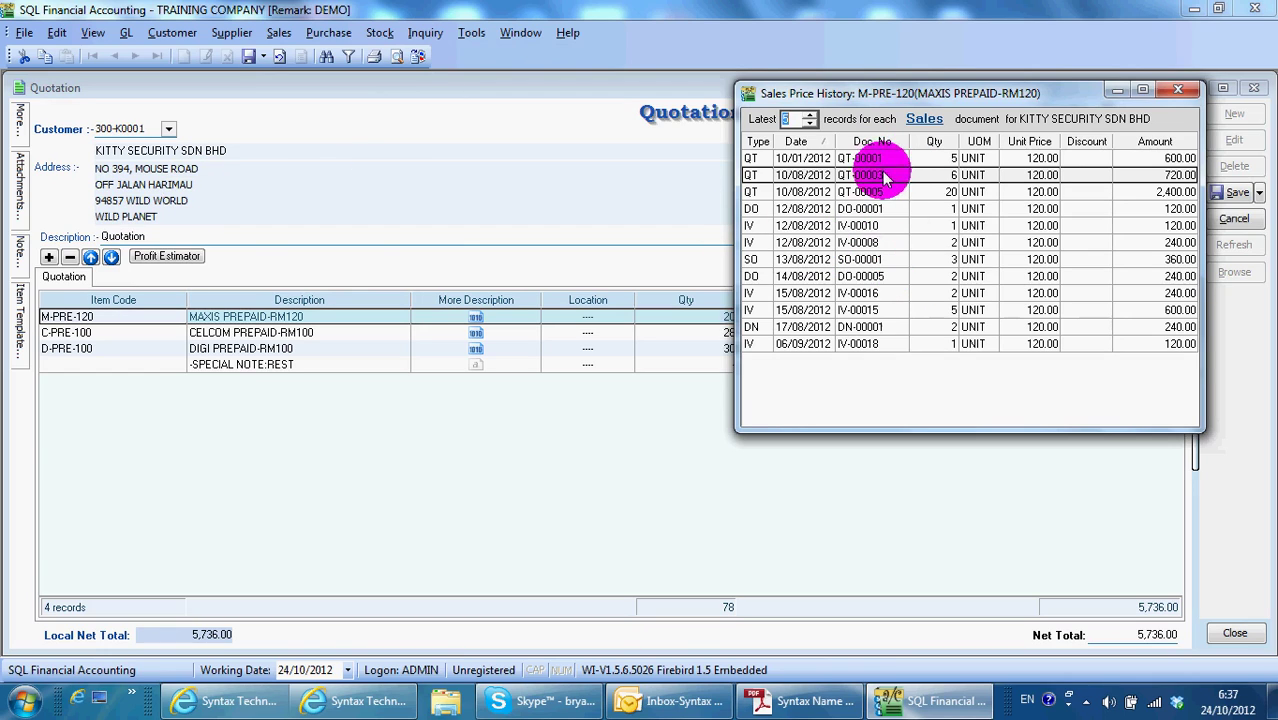
mouse_move(983, 355)
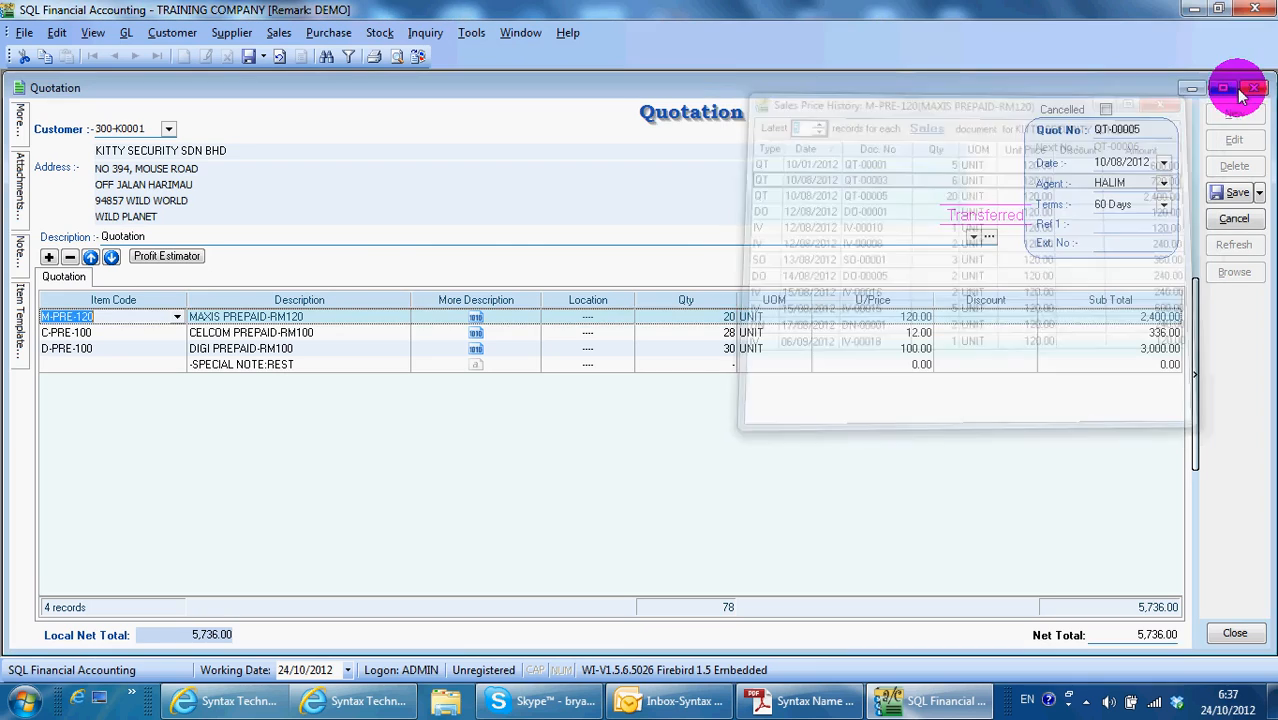
left_click(1244, 92)
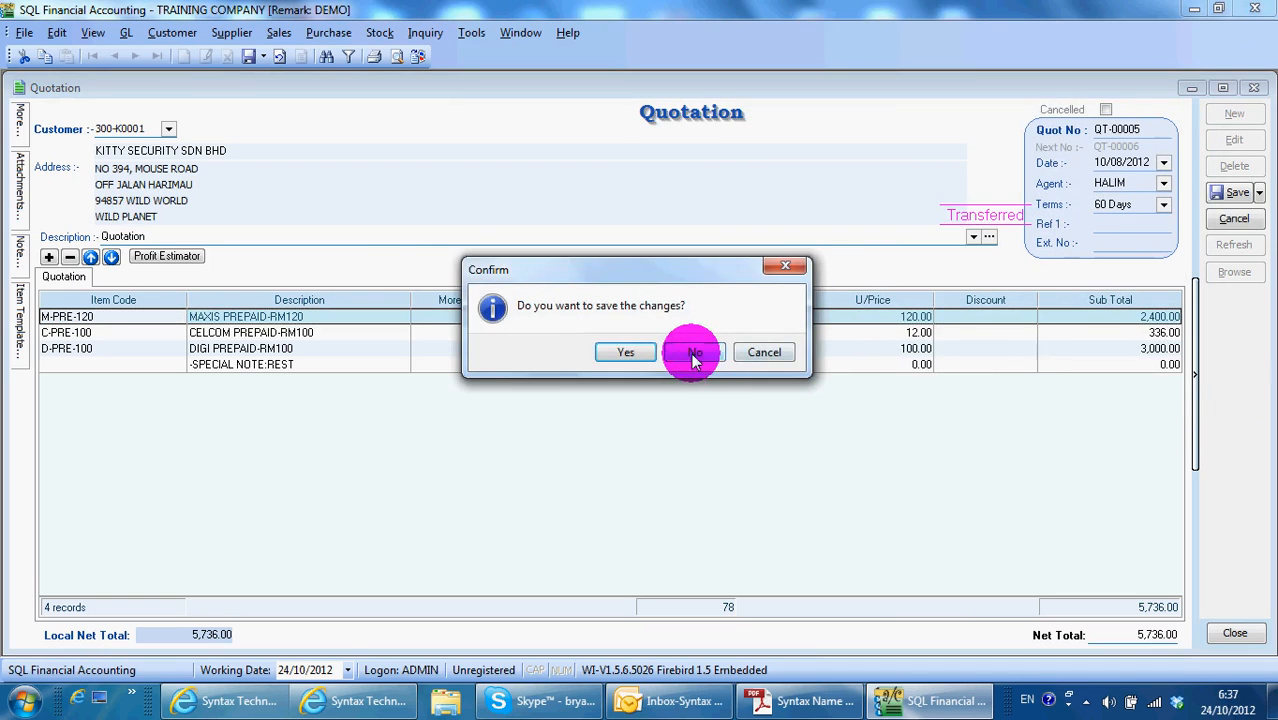
Step: Run Profit & Loss by Document for invoices 01/10/2004 to 31/10/2012, listing 21 lines
left_click(693, 352)
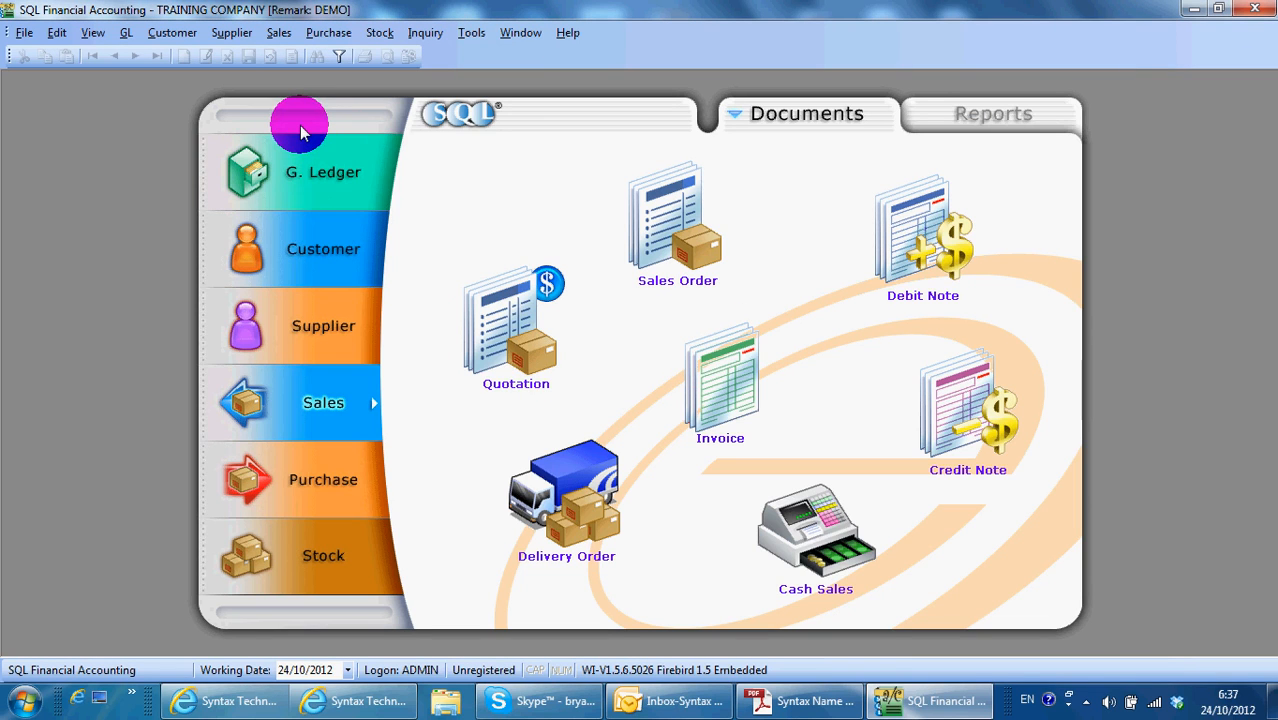
left_click(277, 33)
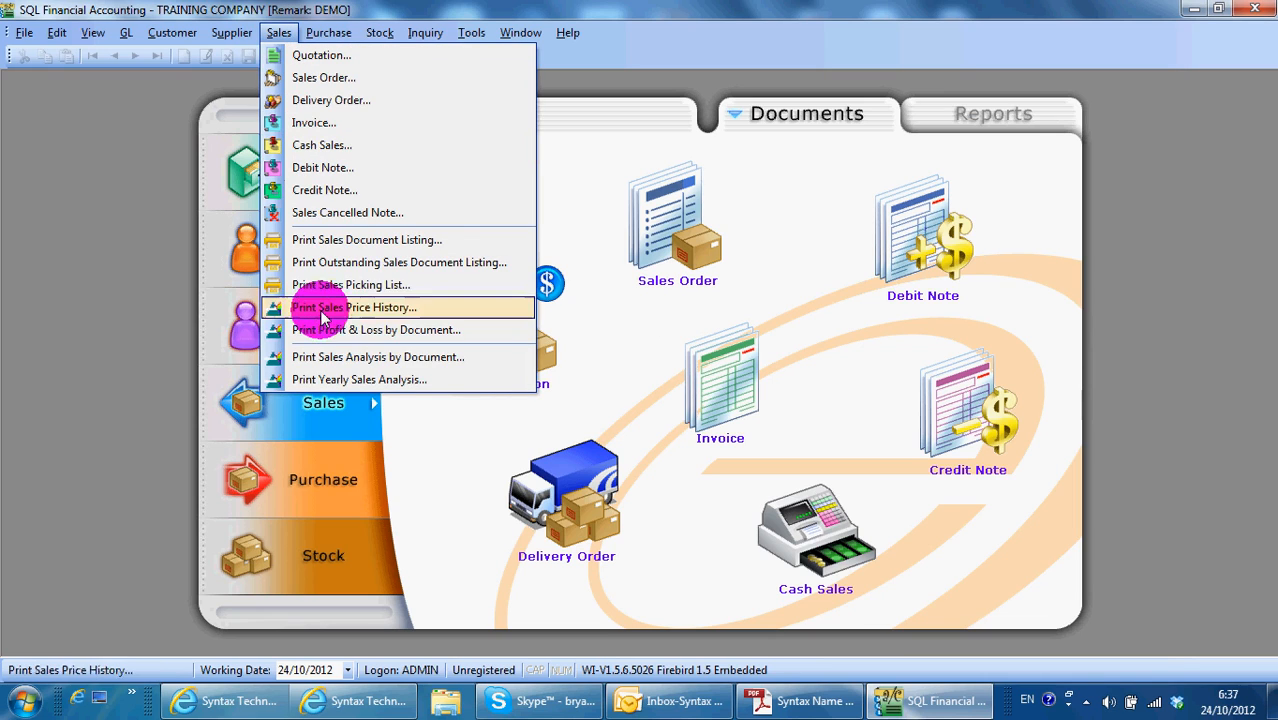
mouse_move(330, 330)
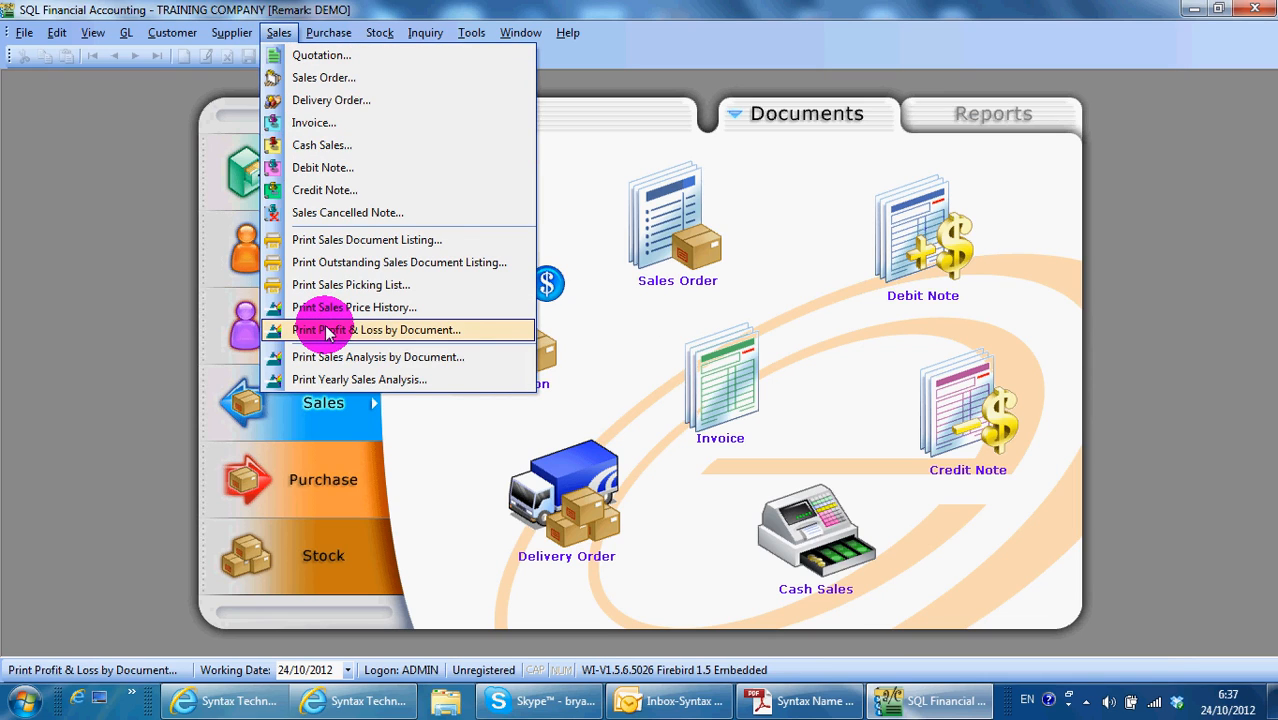
left_click(327, 330)
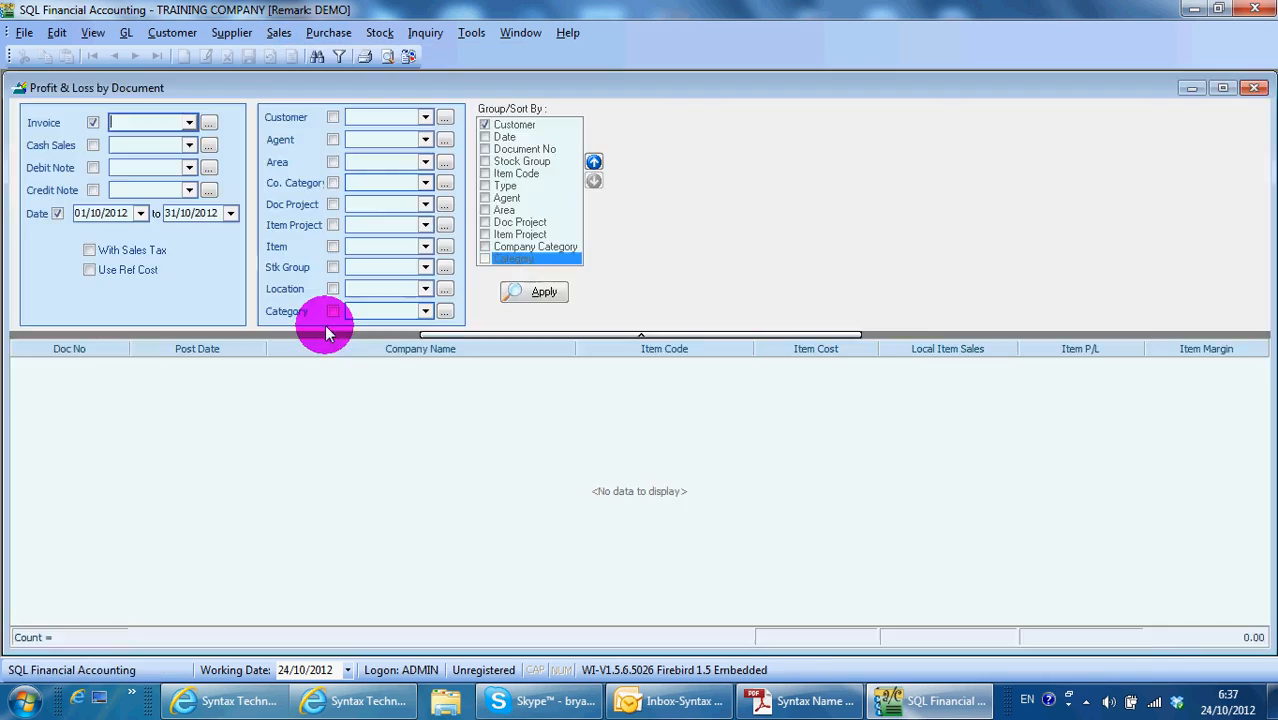
left_click(533, 291)
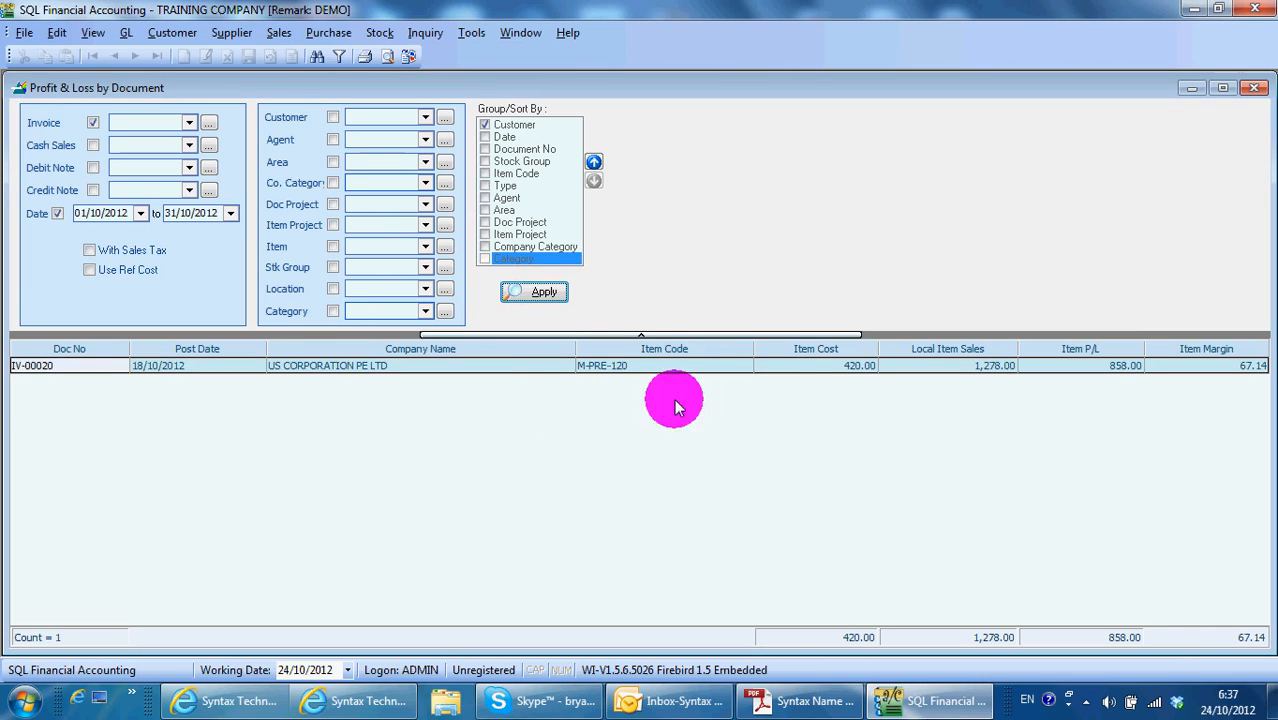
left_click(110, 212)
type("04")
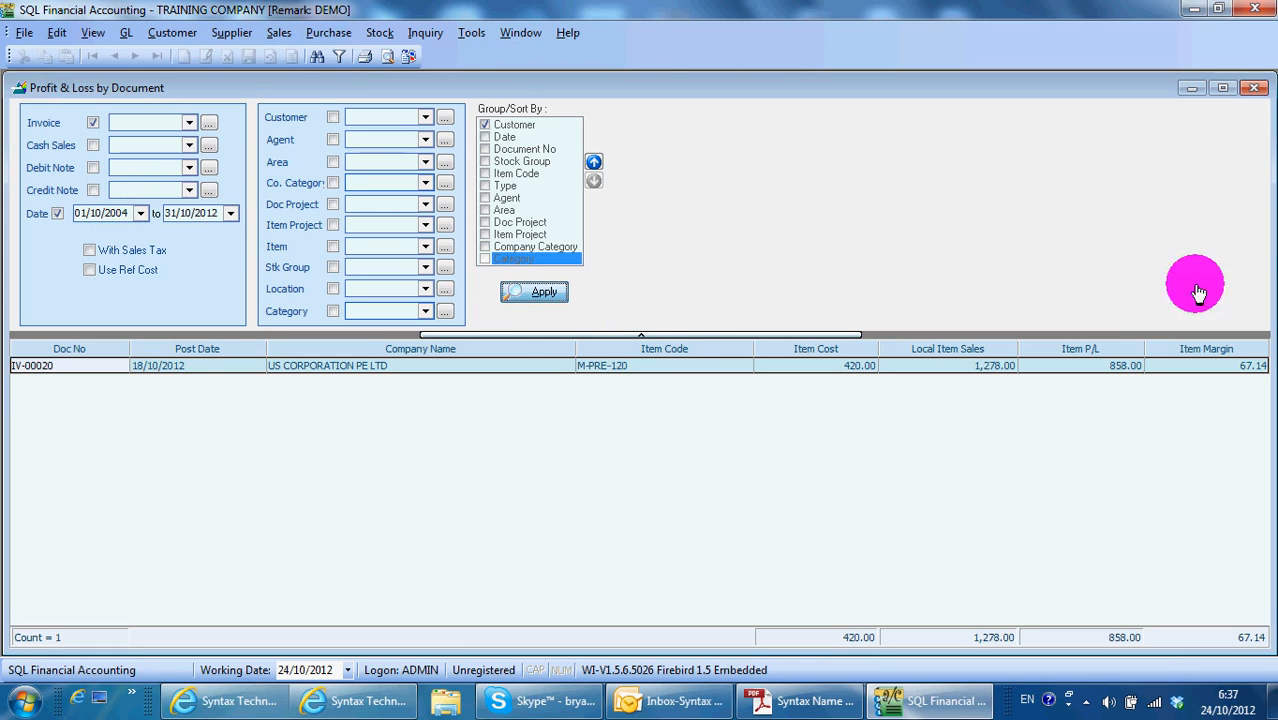
left_click(533, 292)
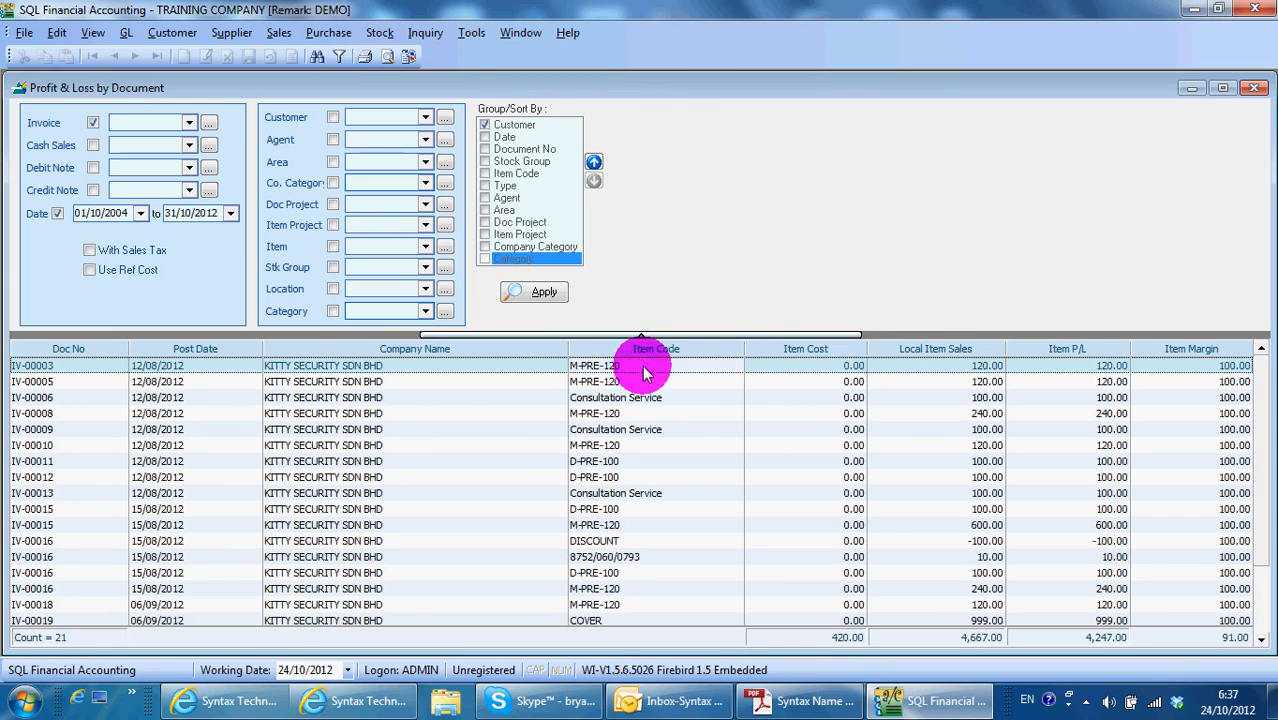
mouse_move(975, 373)
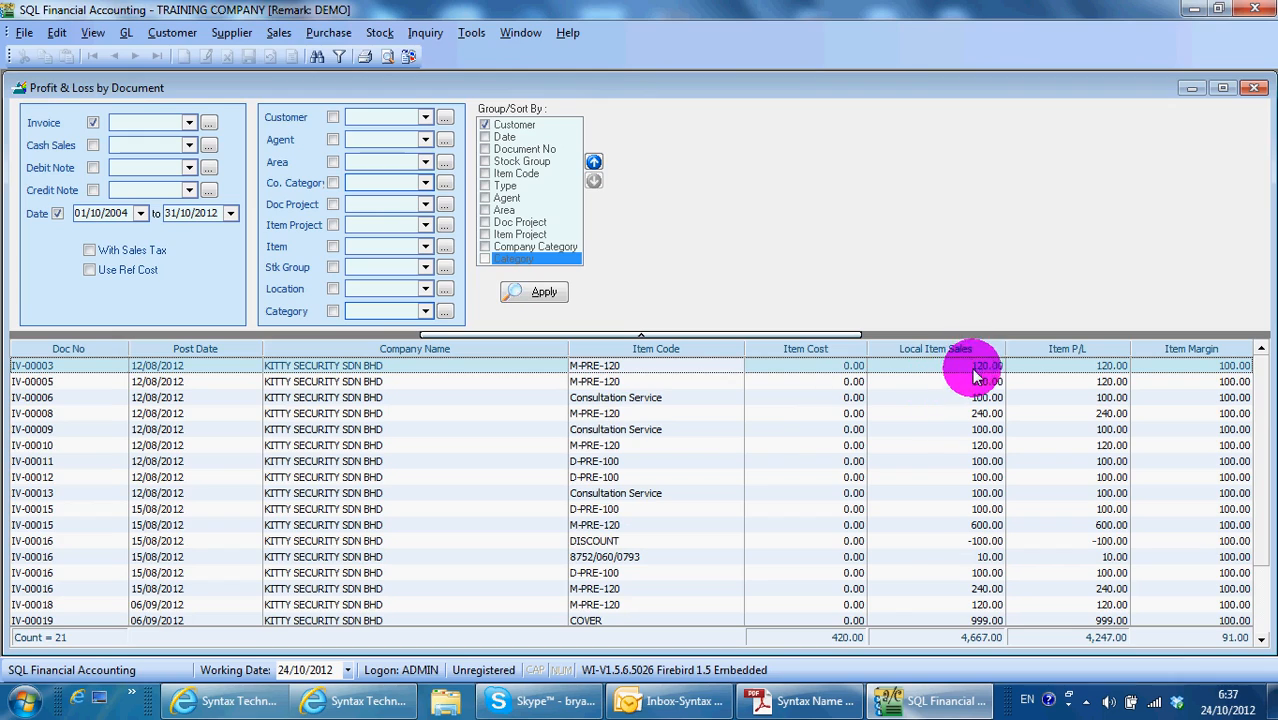
mouse_move(1110, 372)
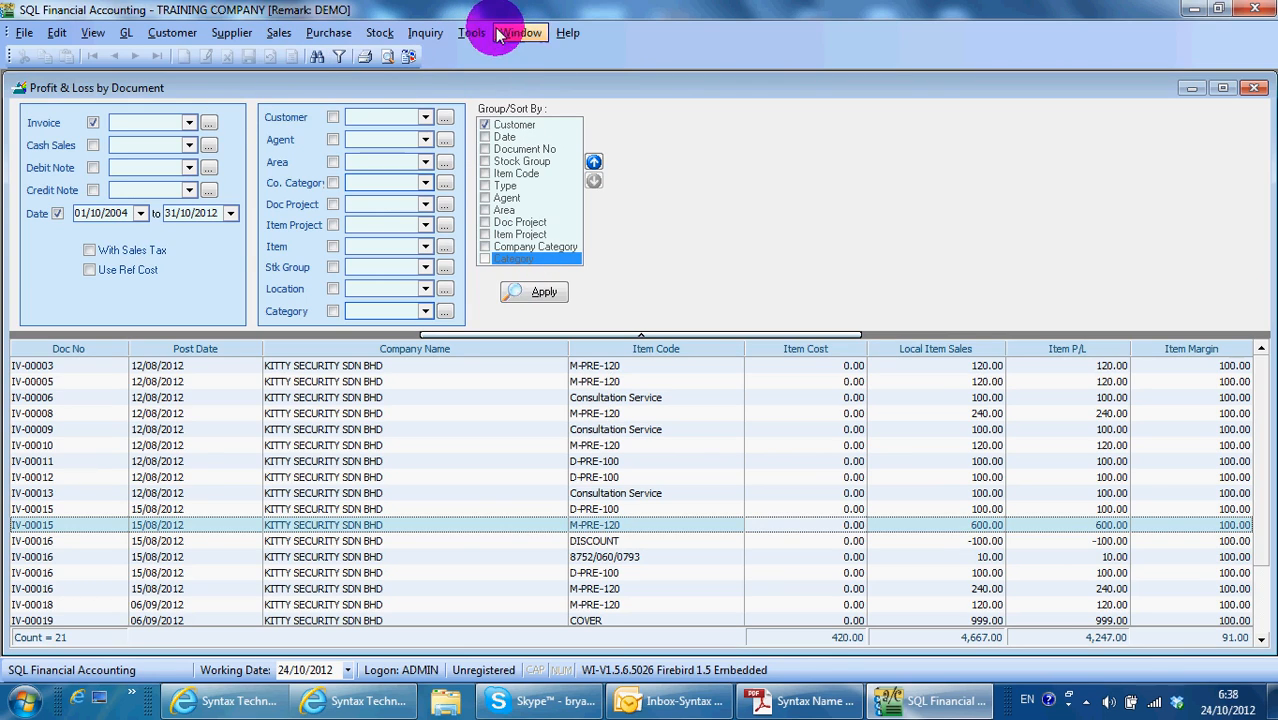
Step: Open Analyse Data Integrity, keep FIFO as the costing method, and close it
left_click(466, 33)
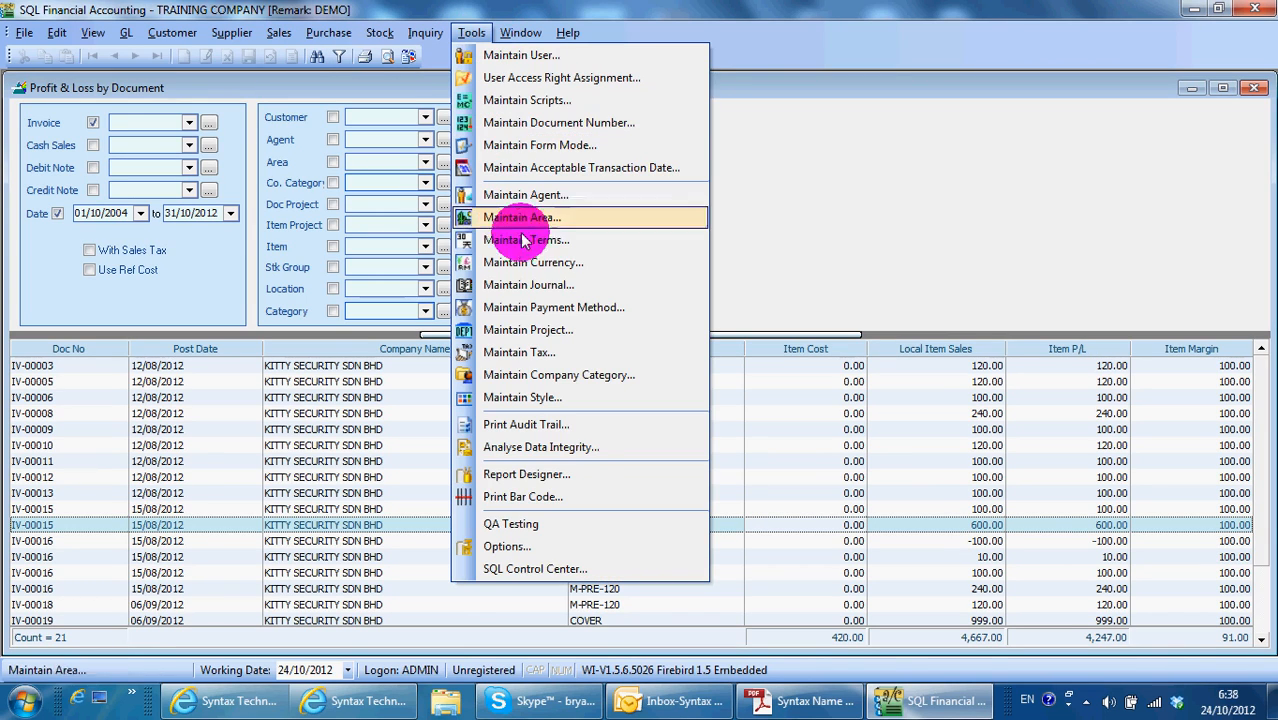
mouse_move(588, 474)
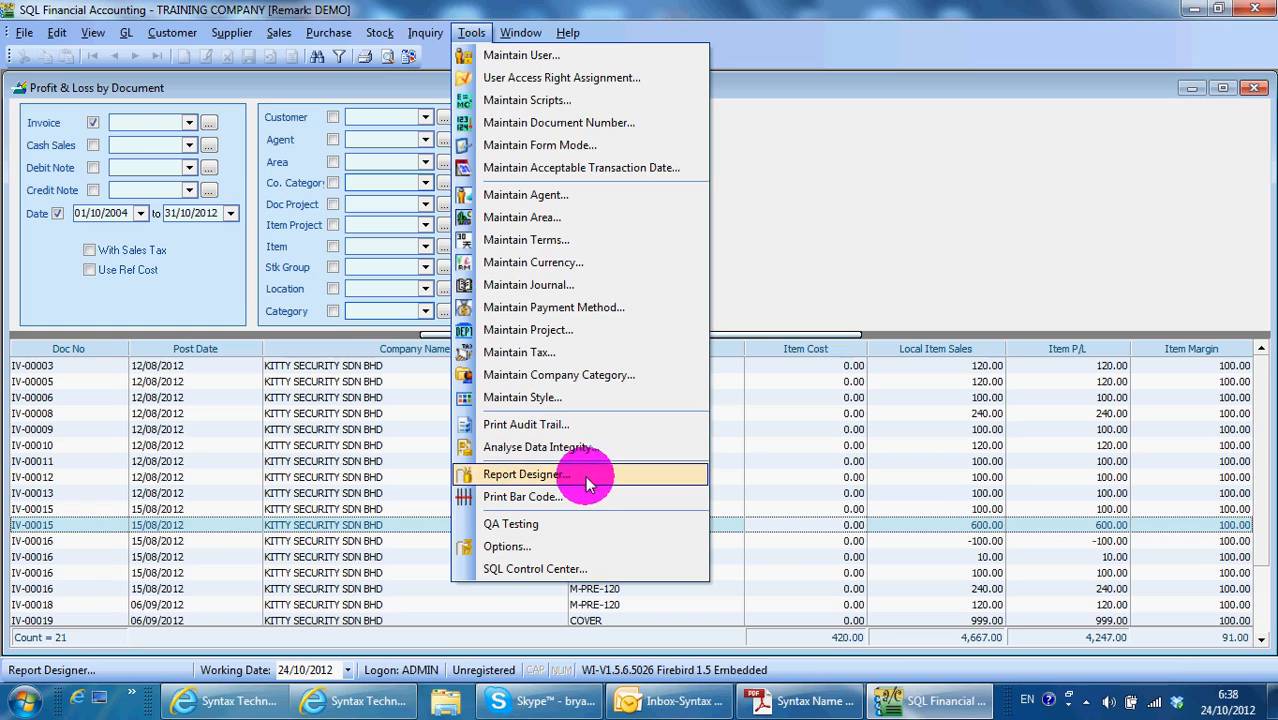
left_click(524, 474)
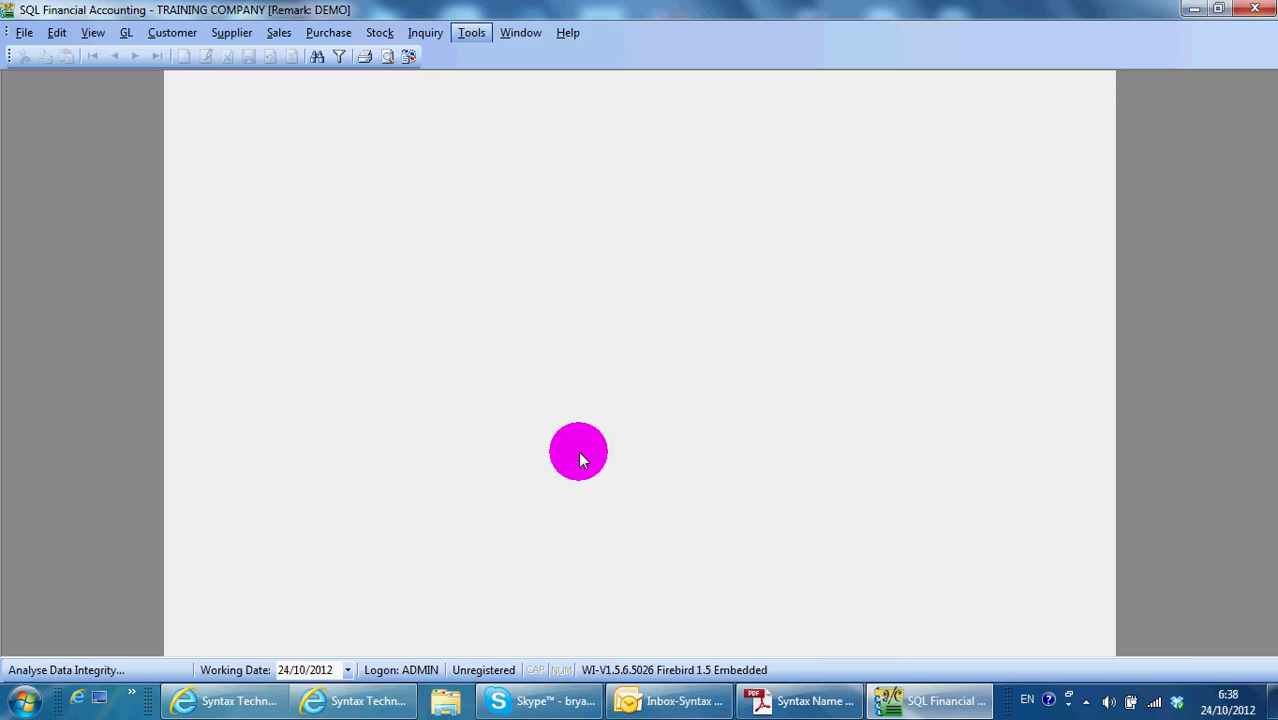
left_click(494, 33)
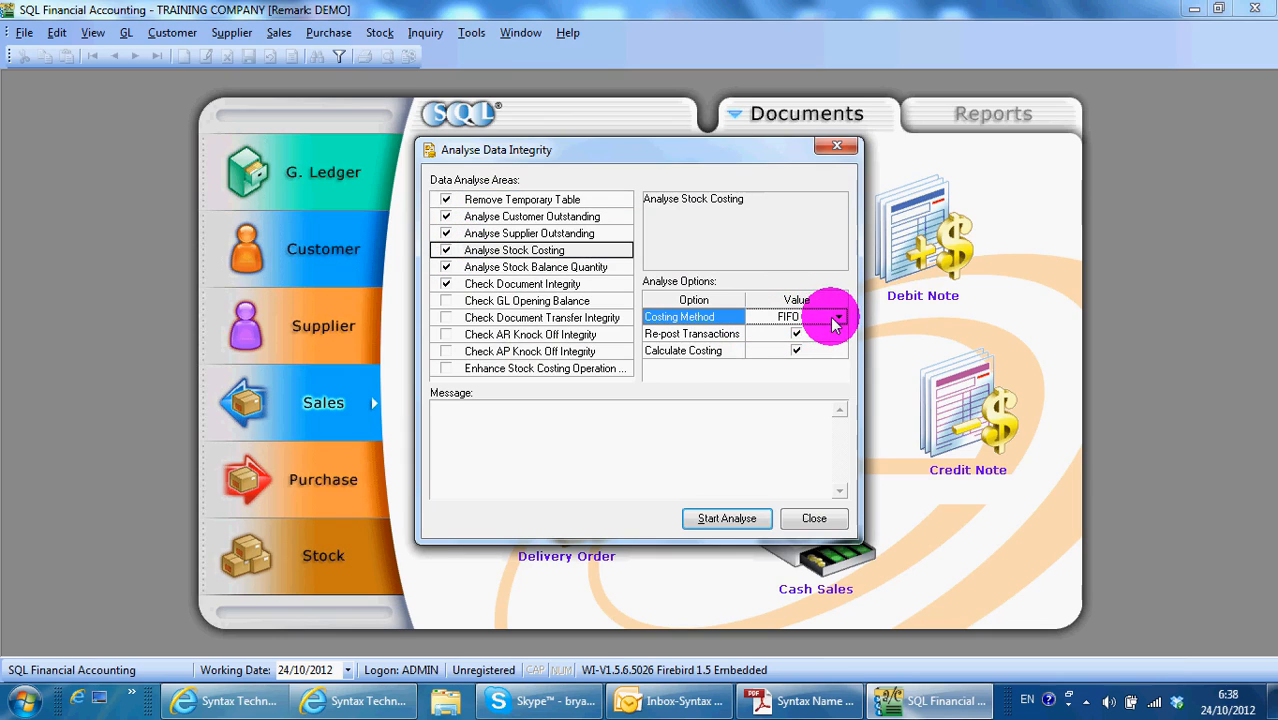
left_click(836, 317)
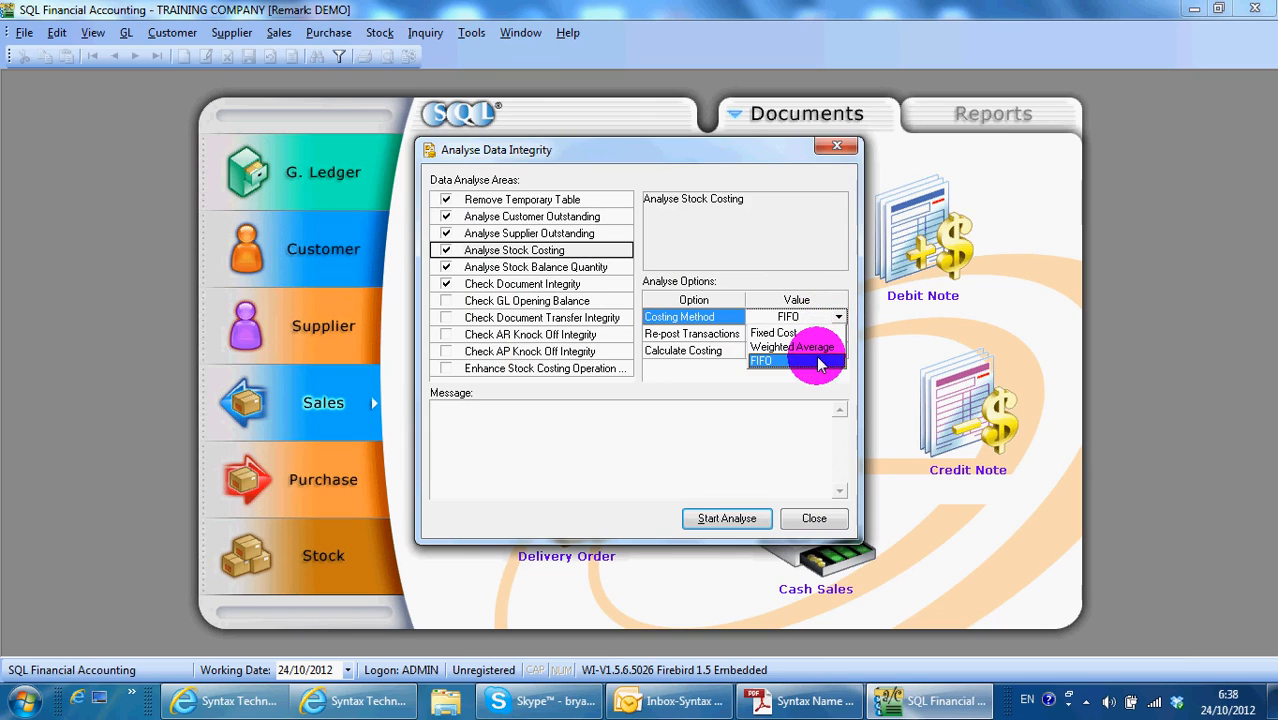
left_click(762, 360)
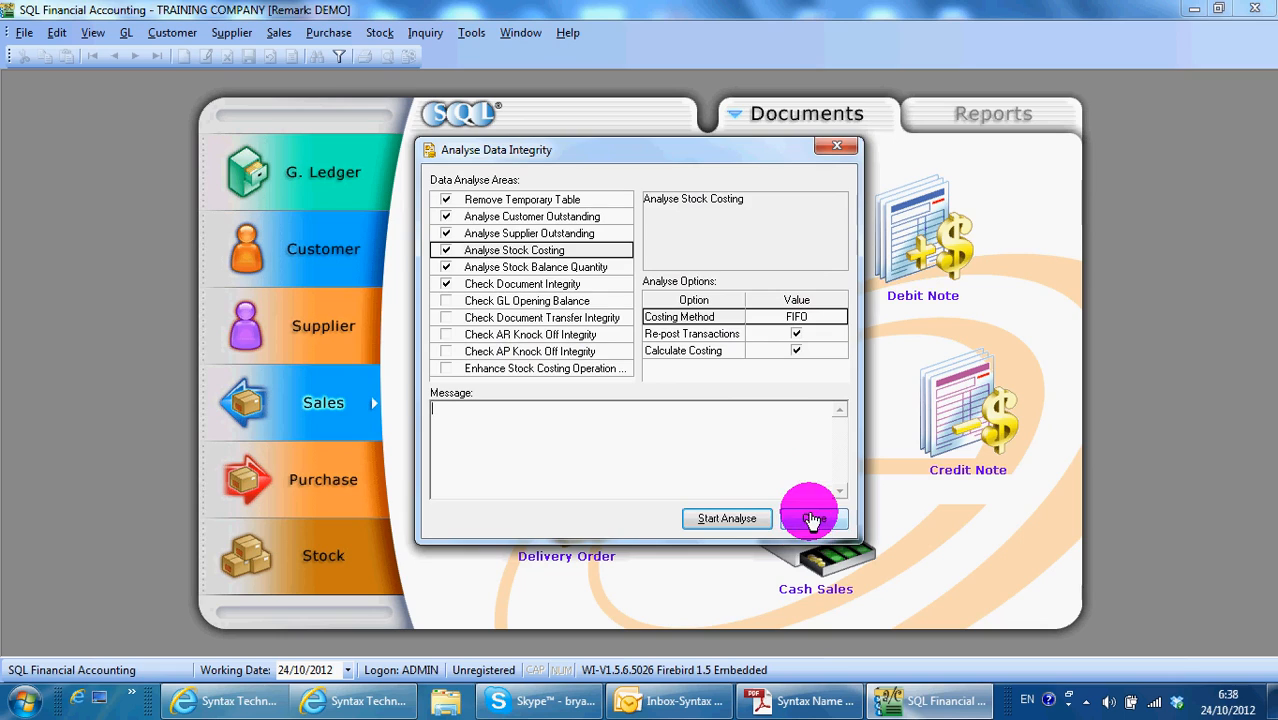
left_click(838, 145)
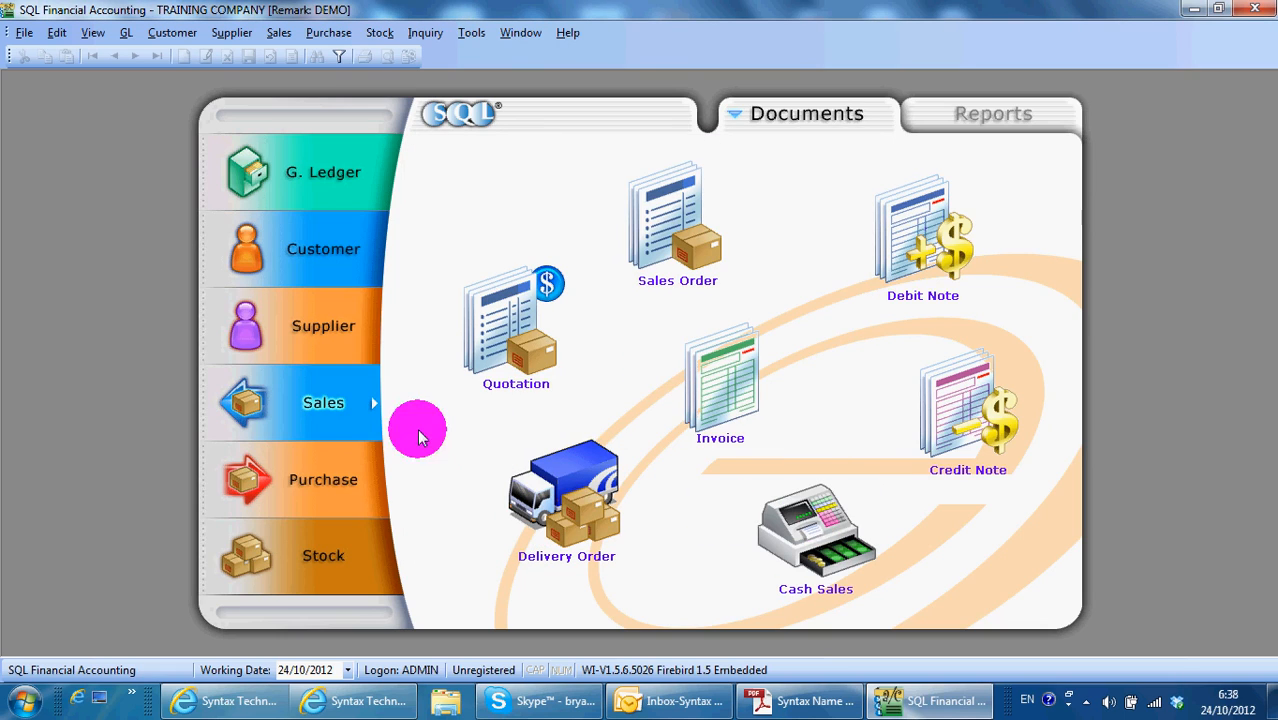
mouse_move(414, 373)
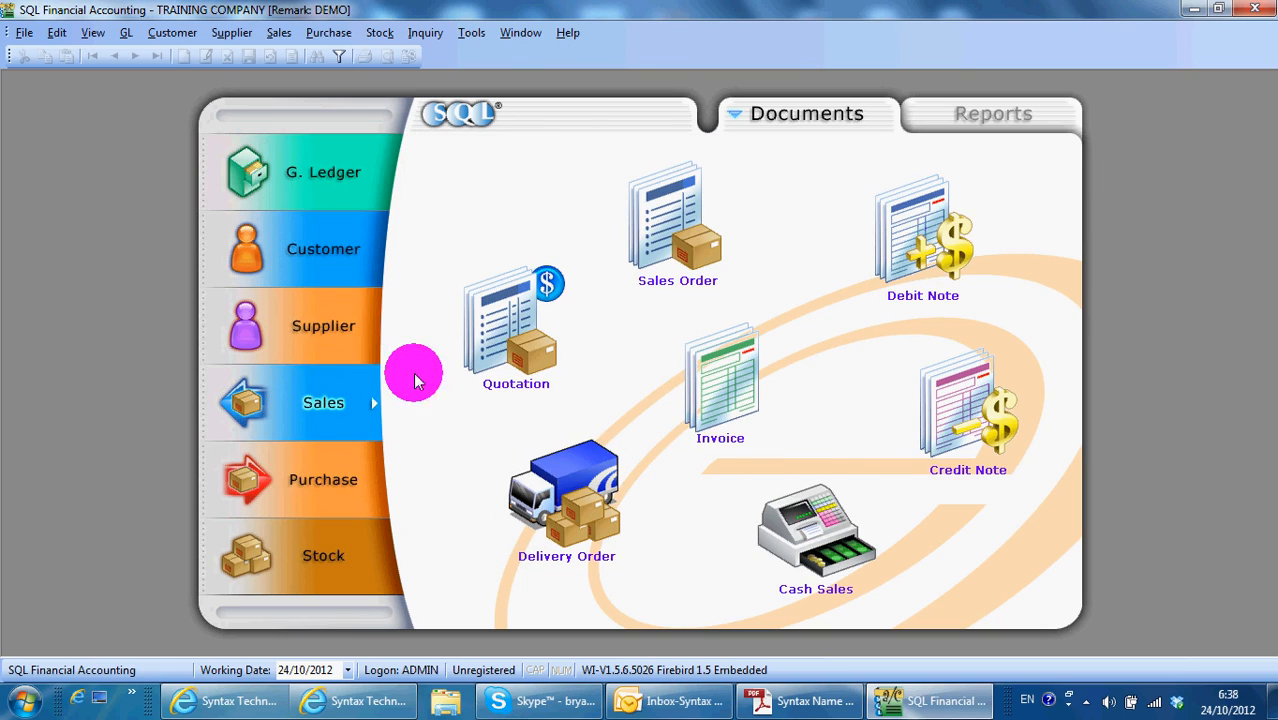
Step: Refresh Profit & Loss by Document for 01/10/2004–31/10/2012, listing 21 invoice lines
left_click(278, 32)
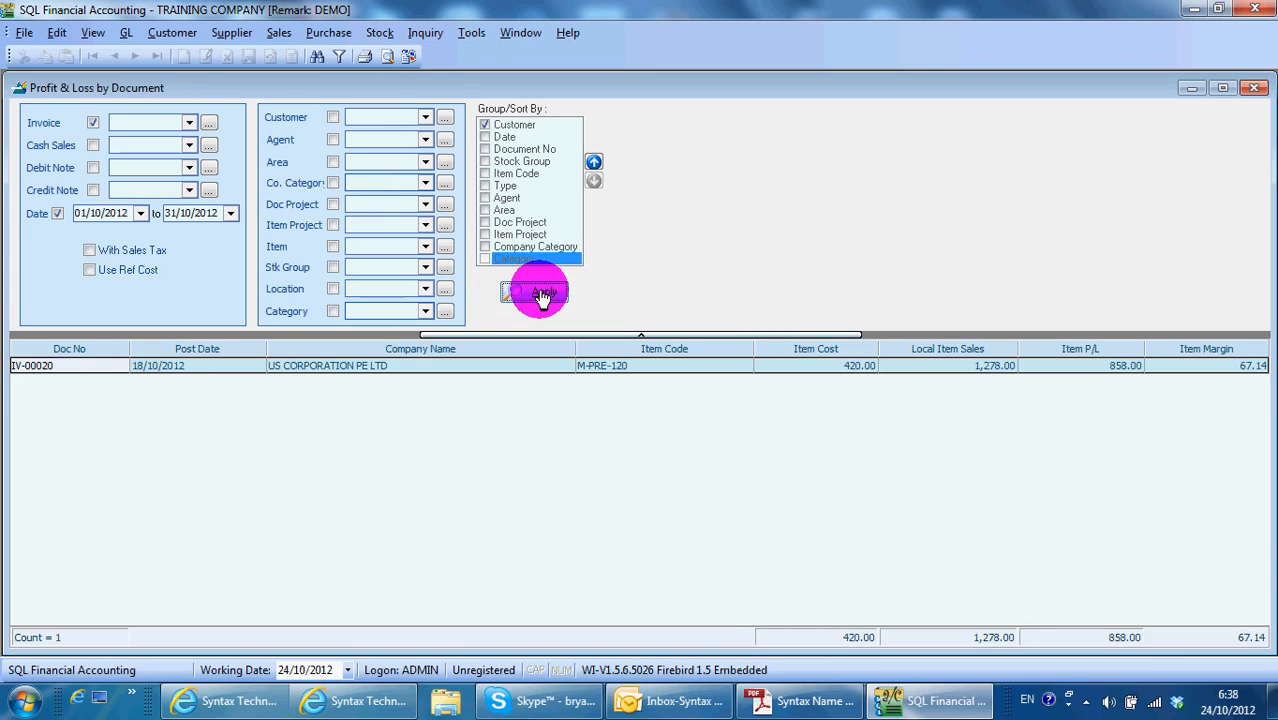
mouse_move(128, 213)
type("04")
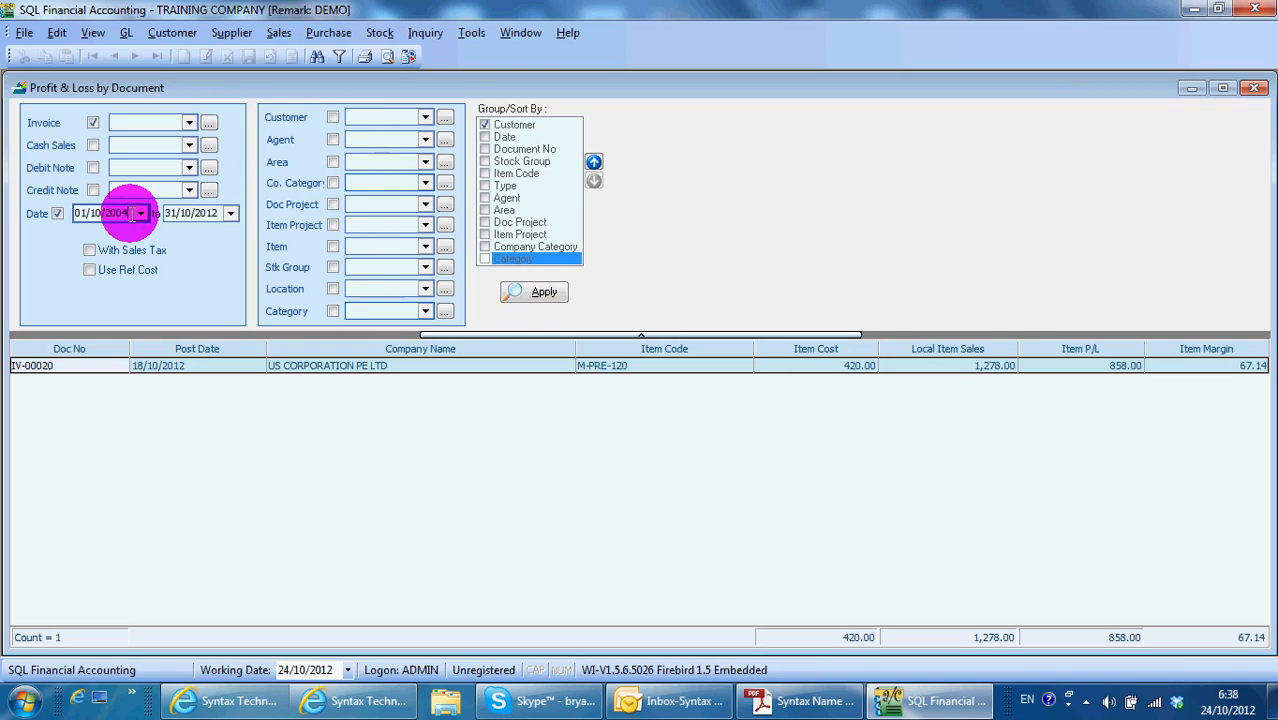
left_click(531, 291)
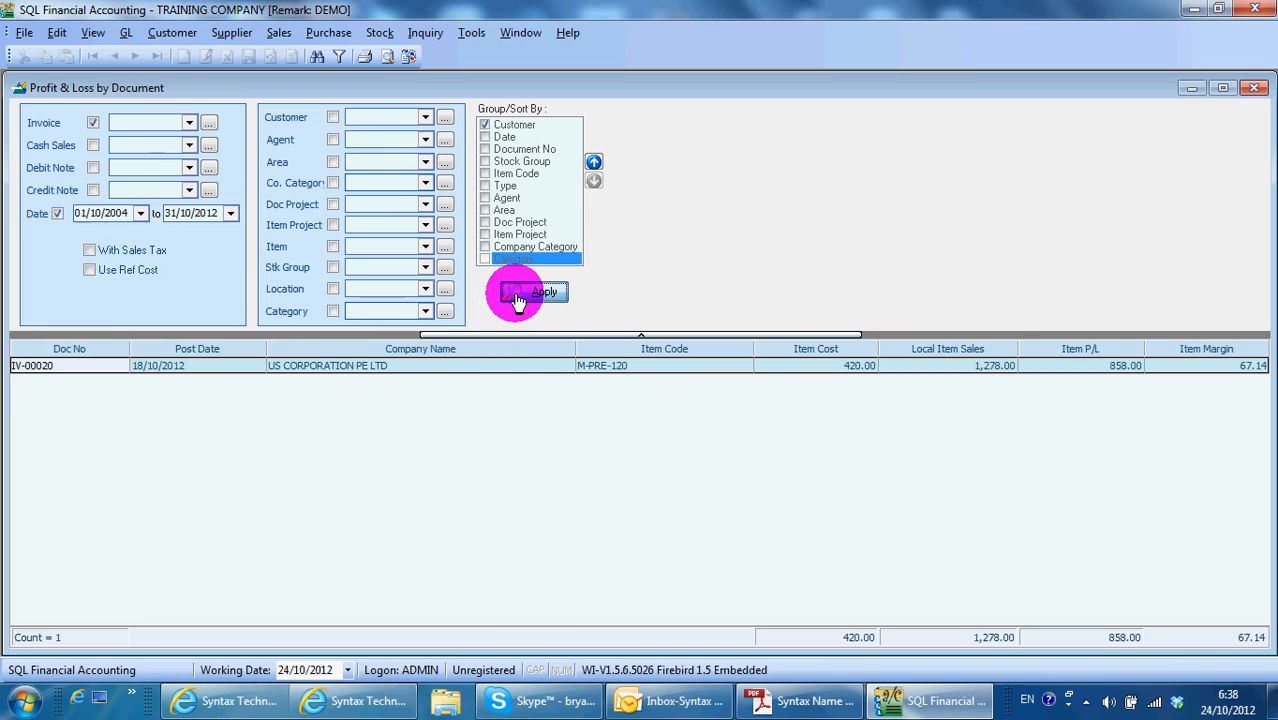
left_click(534, 291)
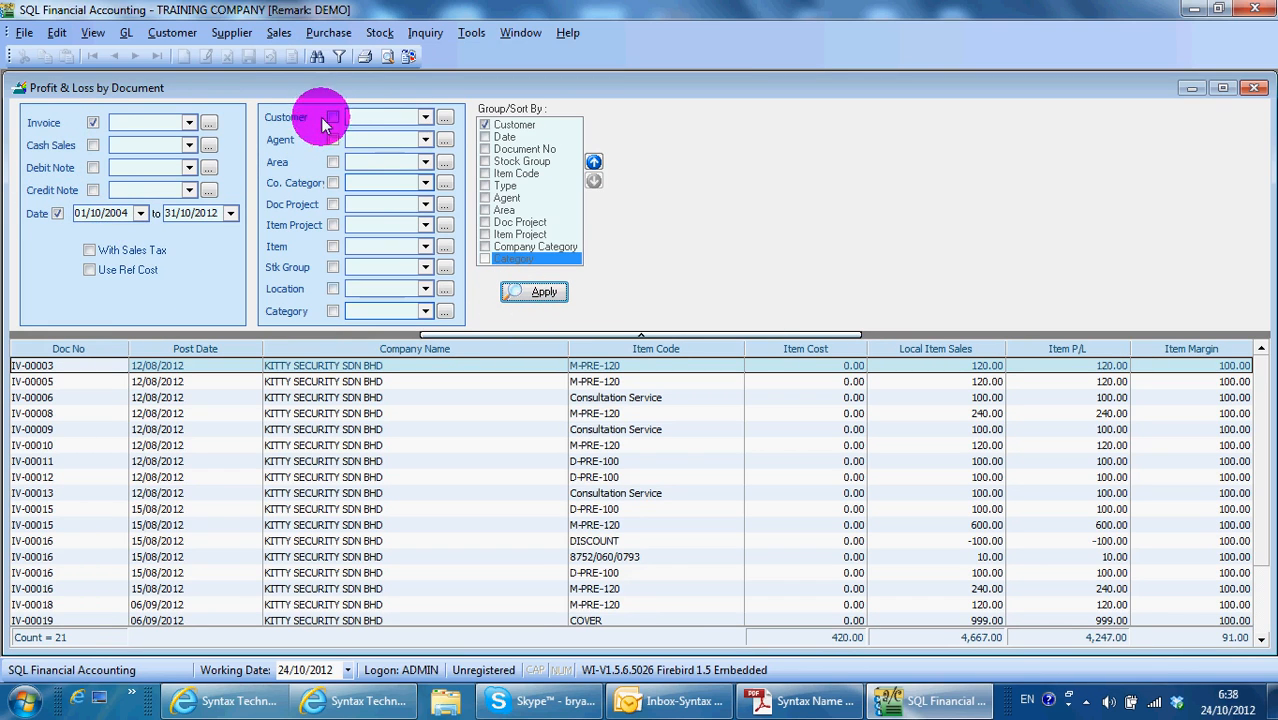
mouse_move(531, 130)
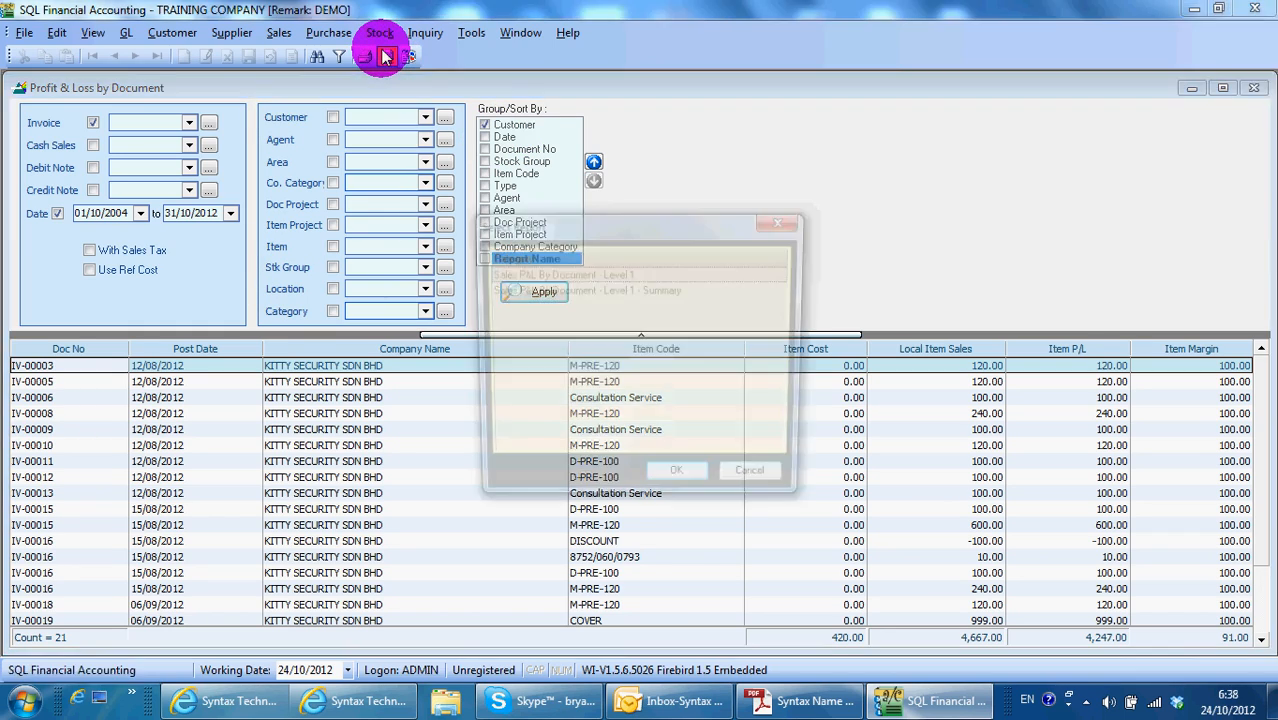
Step: Preview the Sales P&L By Document - Level 1 layout, close it, and return to the name card PDF
left_click(534, 291)
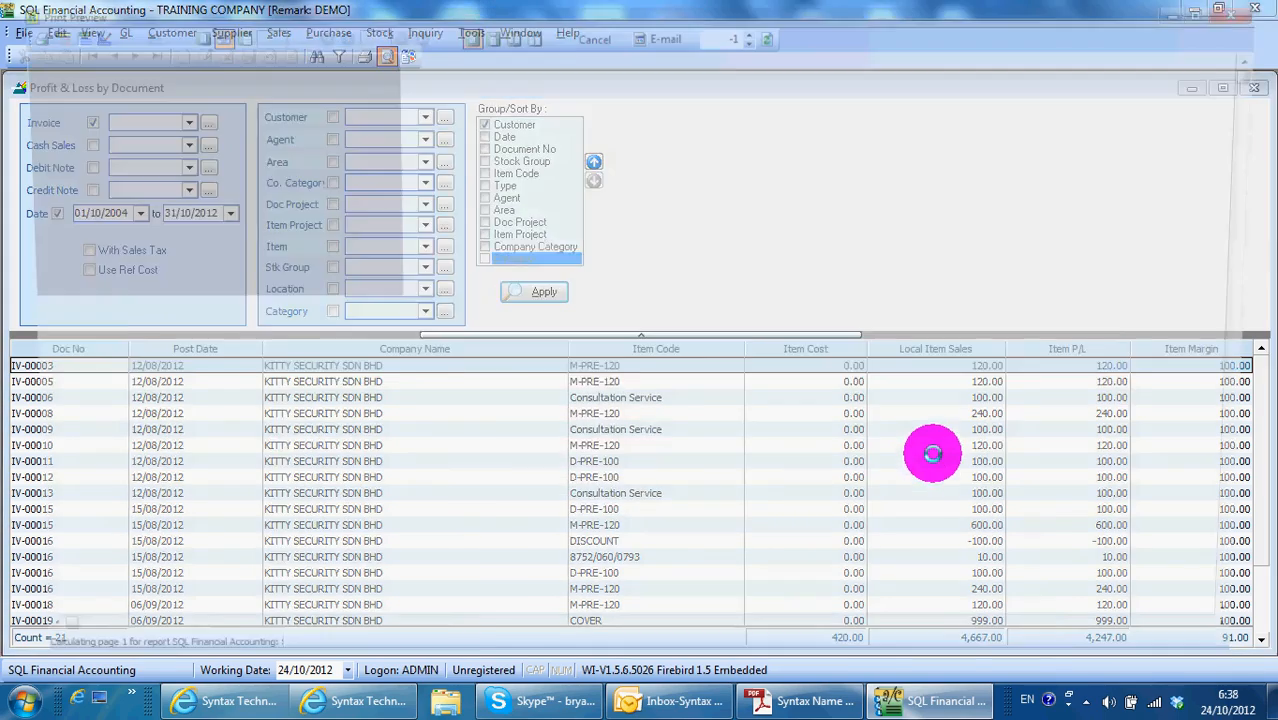
left_click(533, 291)
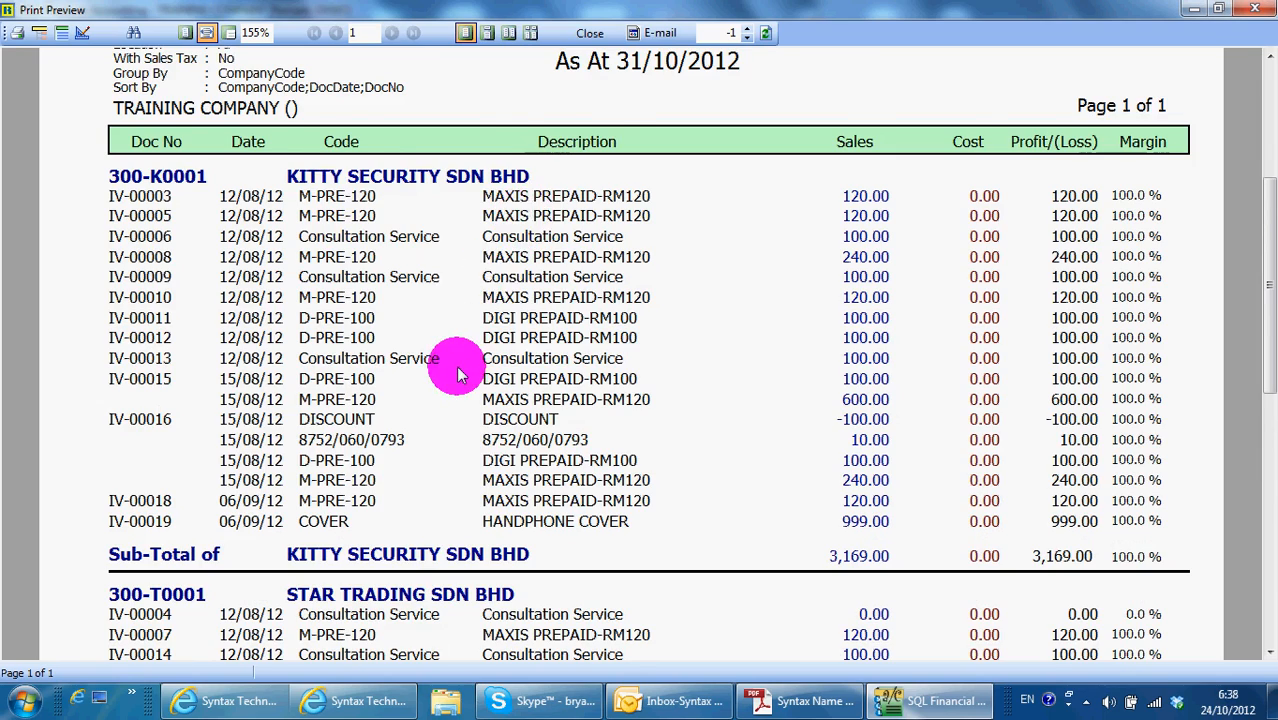
mouse_move(265, 210)
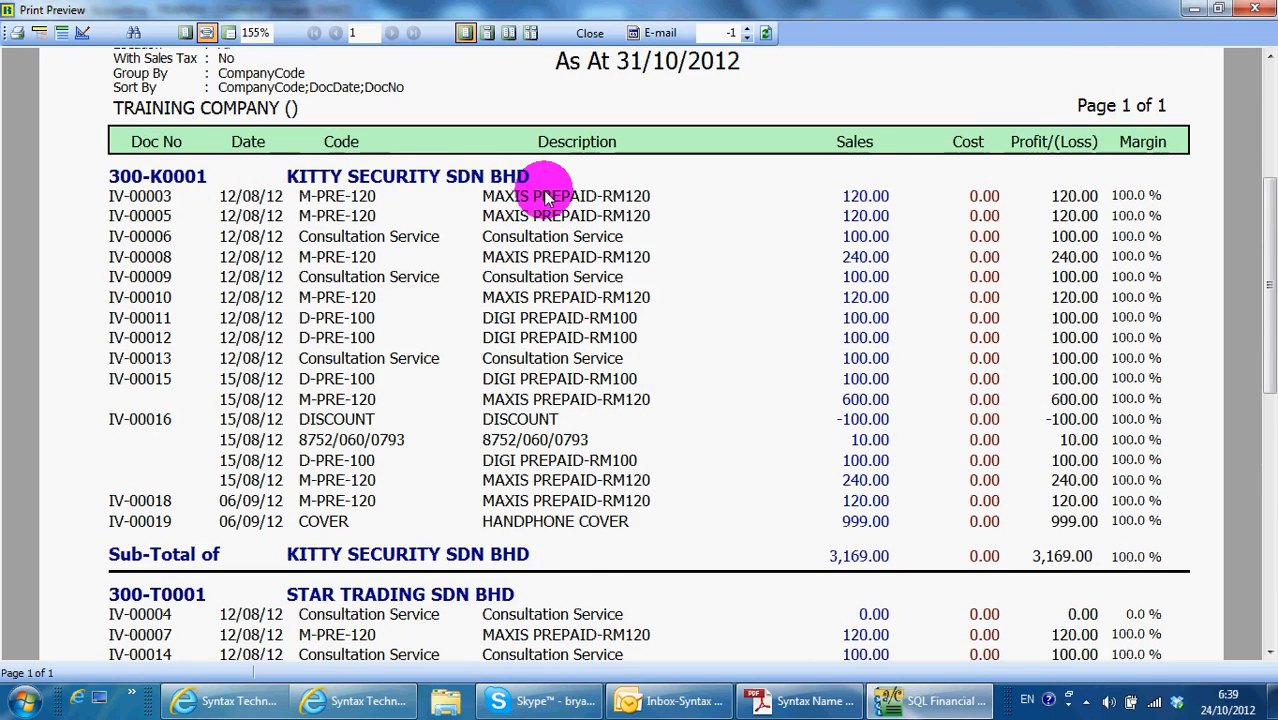
mouse_move(1025, 272)
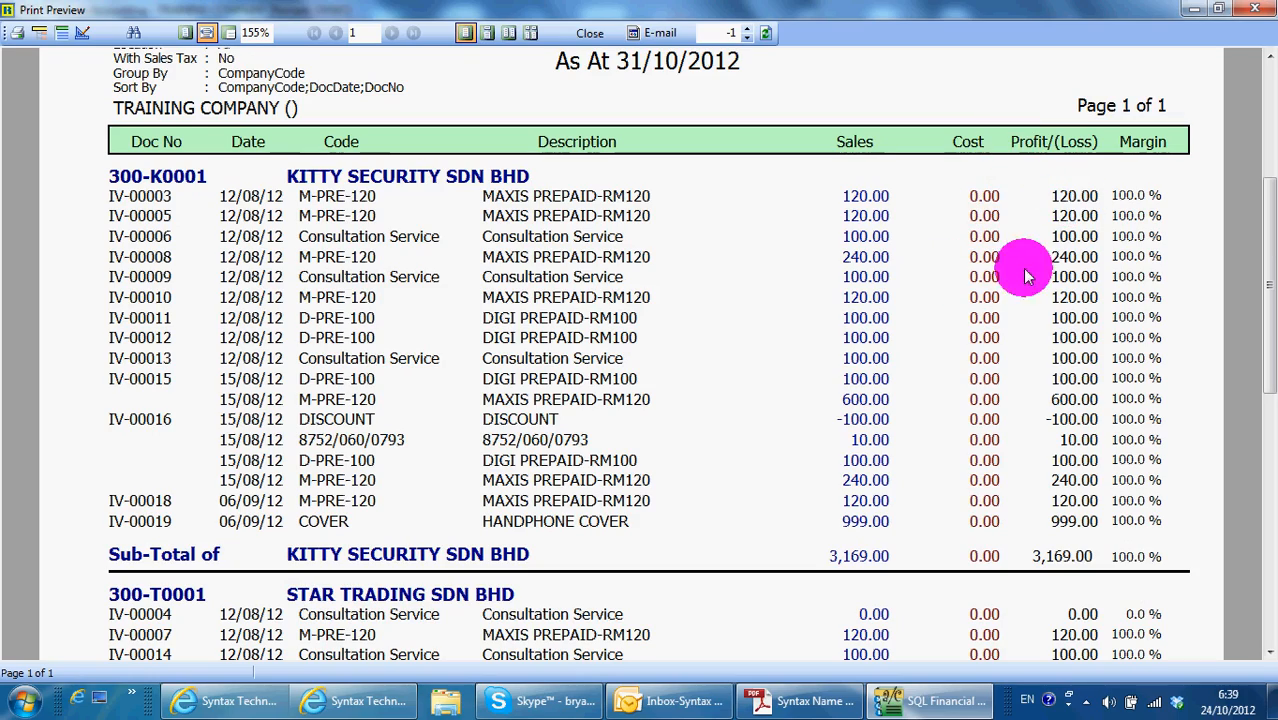
scroll("down", 3)
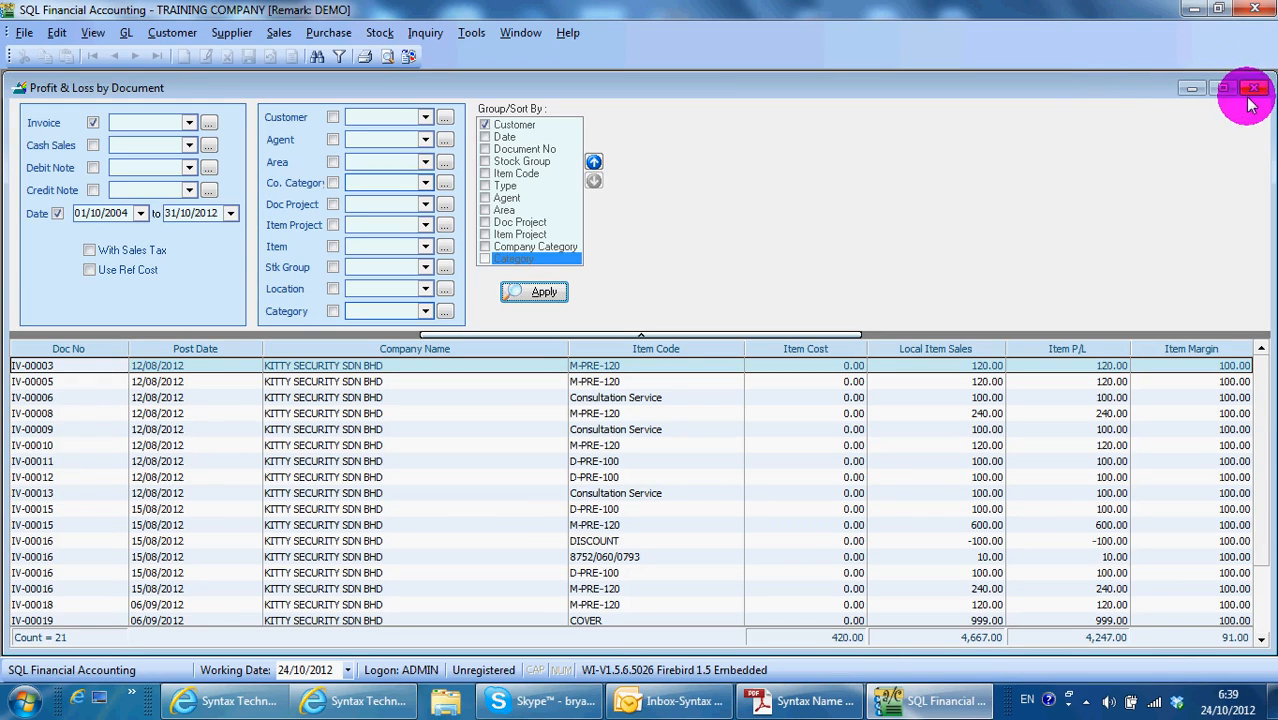
left_click(1243, 89)
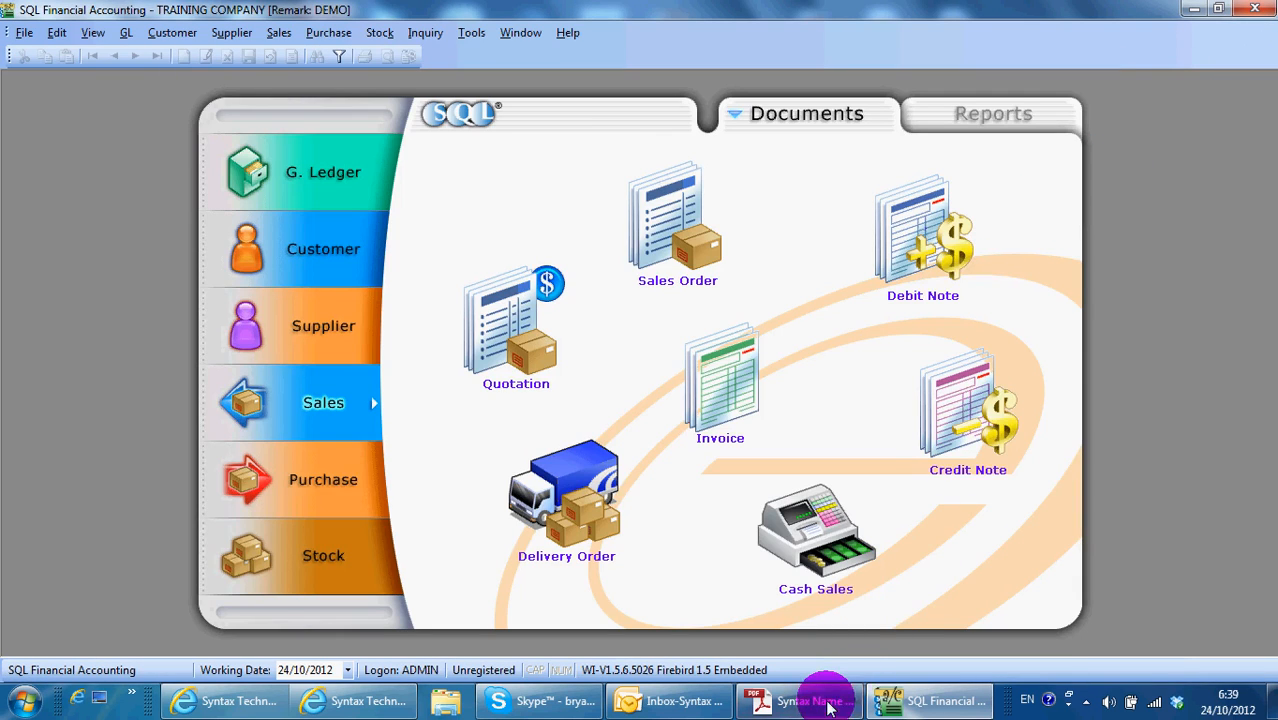
left_click(810, 701)
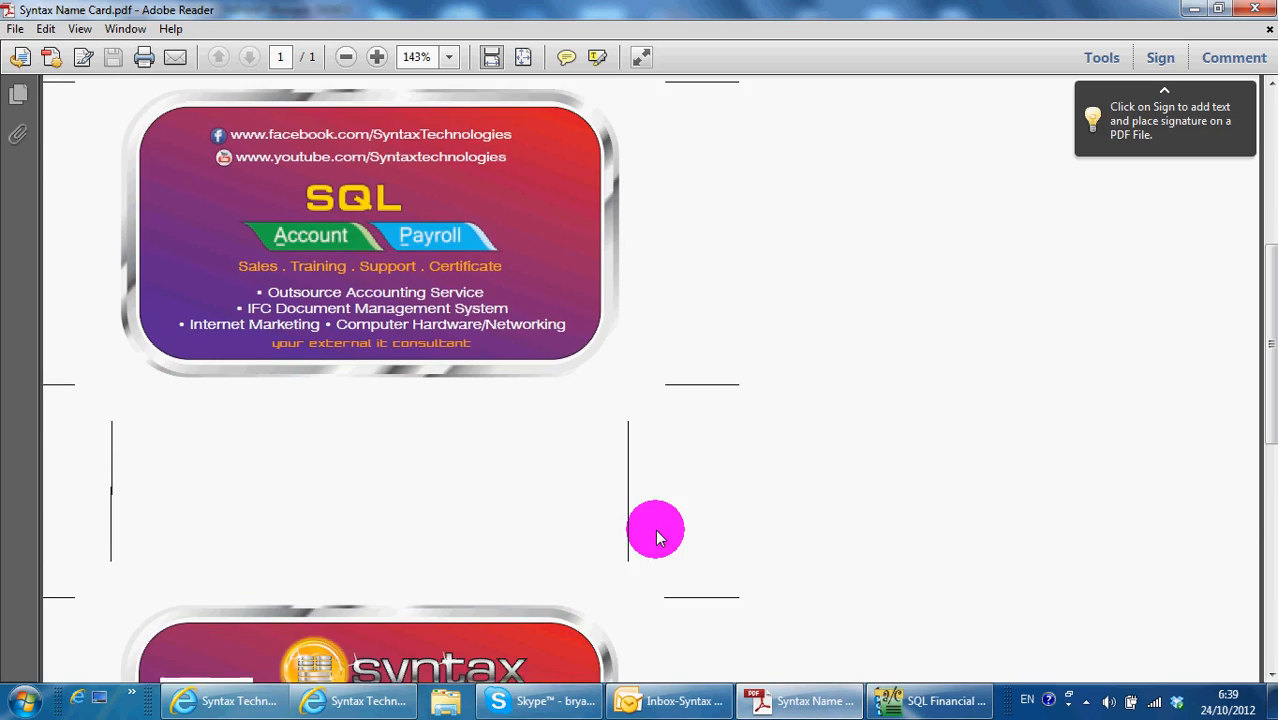